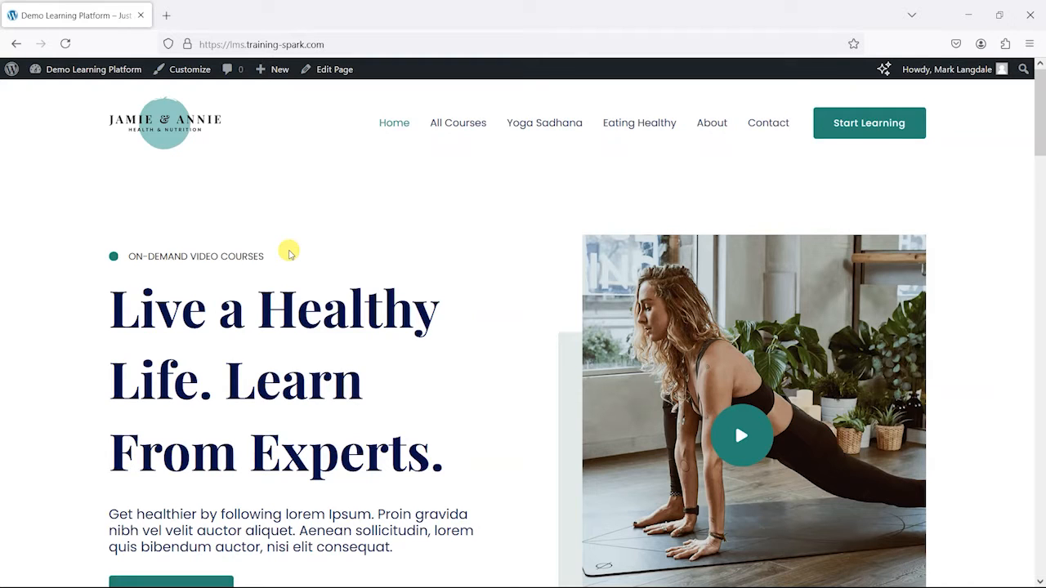
mouse_move(28, 313)
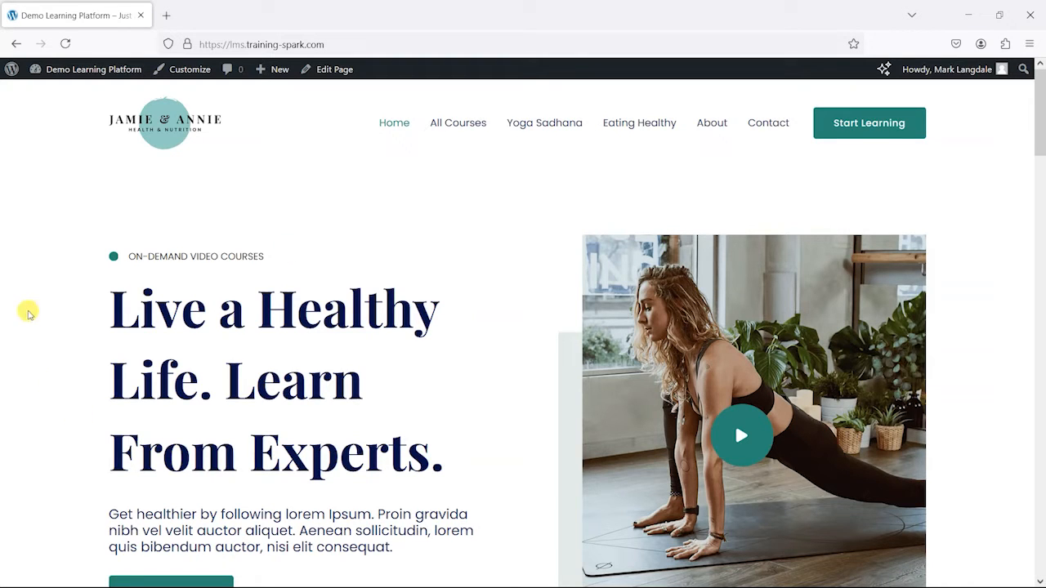
mouse_move(1004, 294)
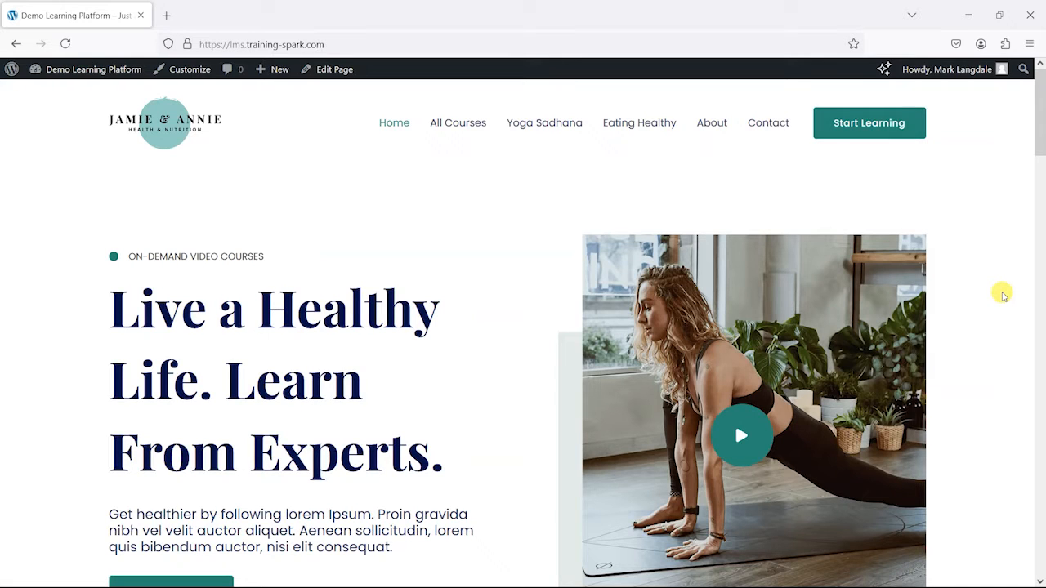
mouse_move(334, 193)
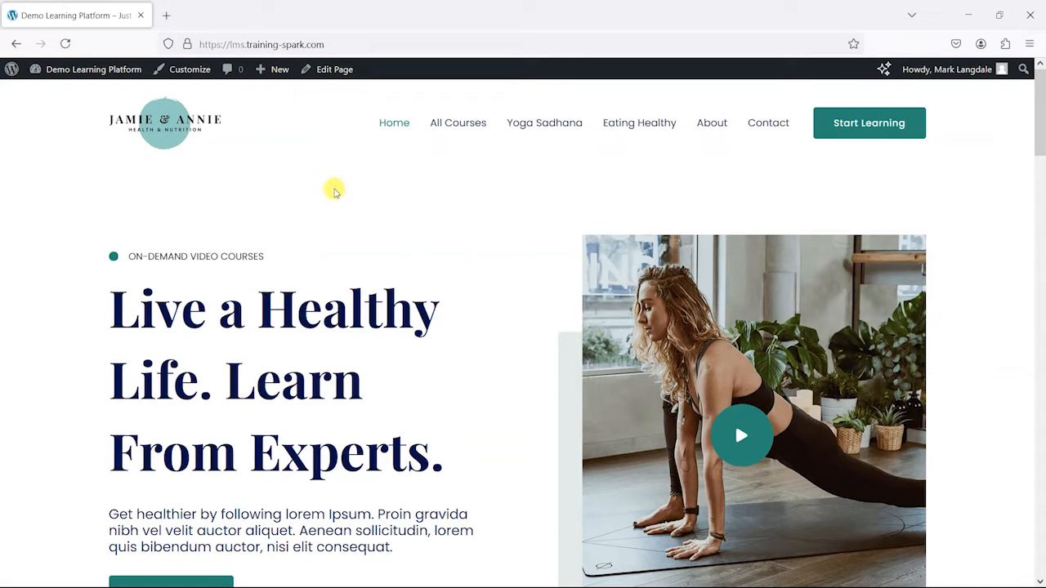
mouse_move(287, 169)
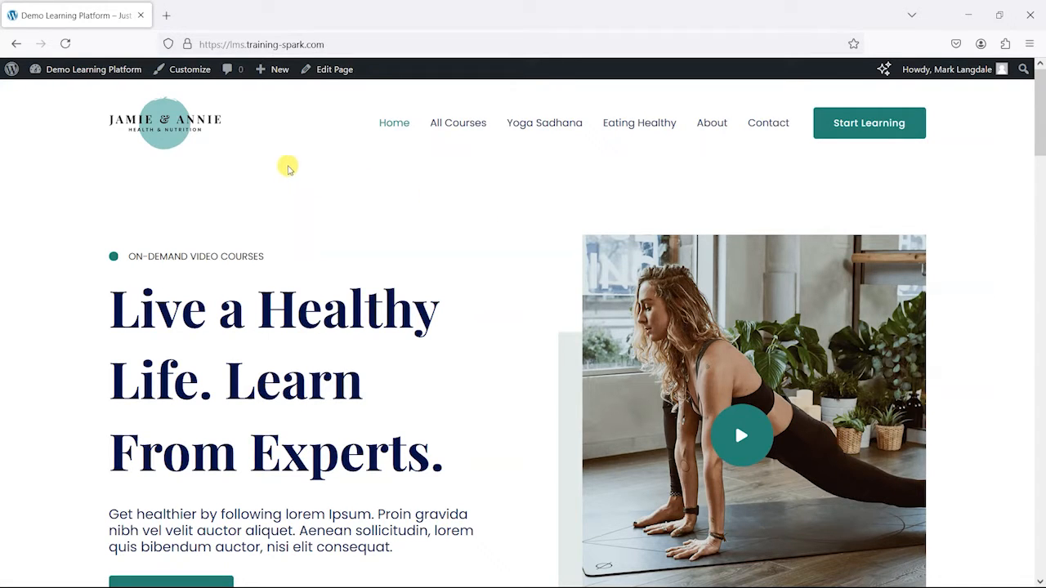
mouse_move(512, 183)
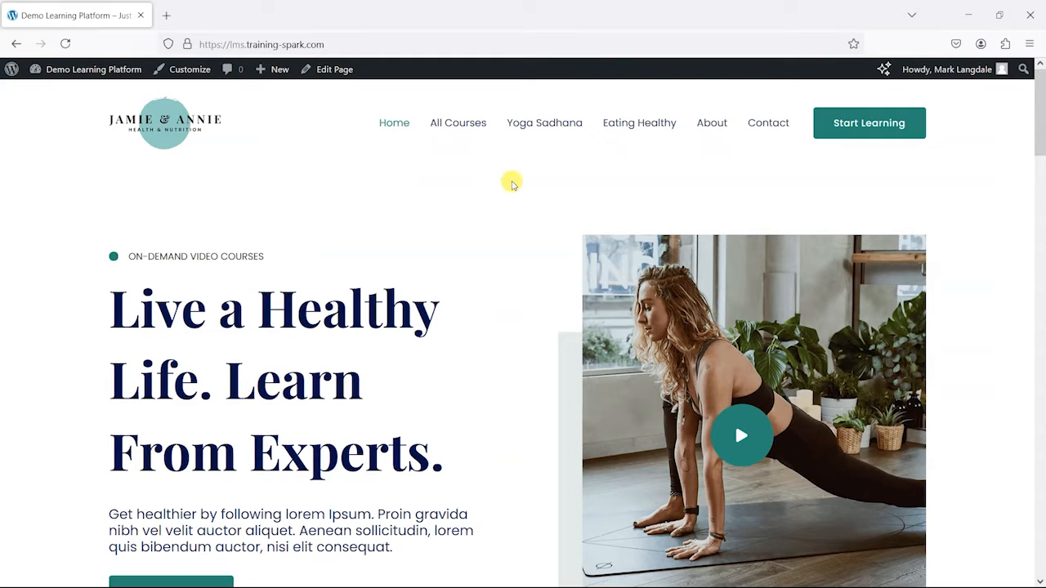
mouse_move(150, 245)
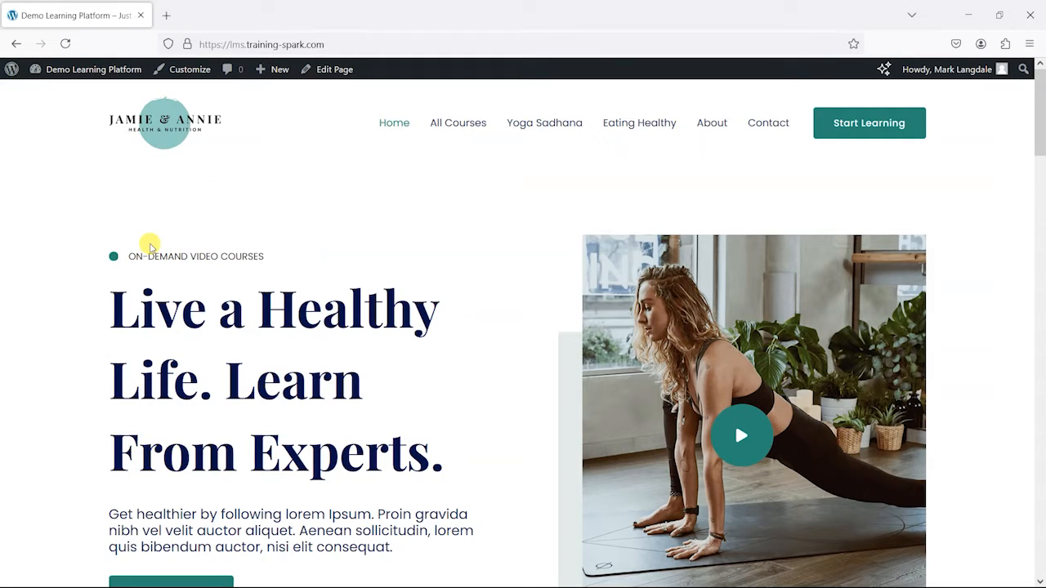
mouse_move(457, 122)
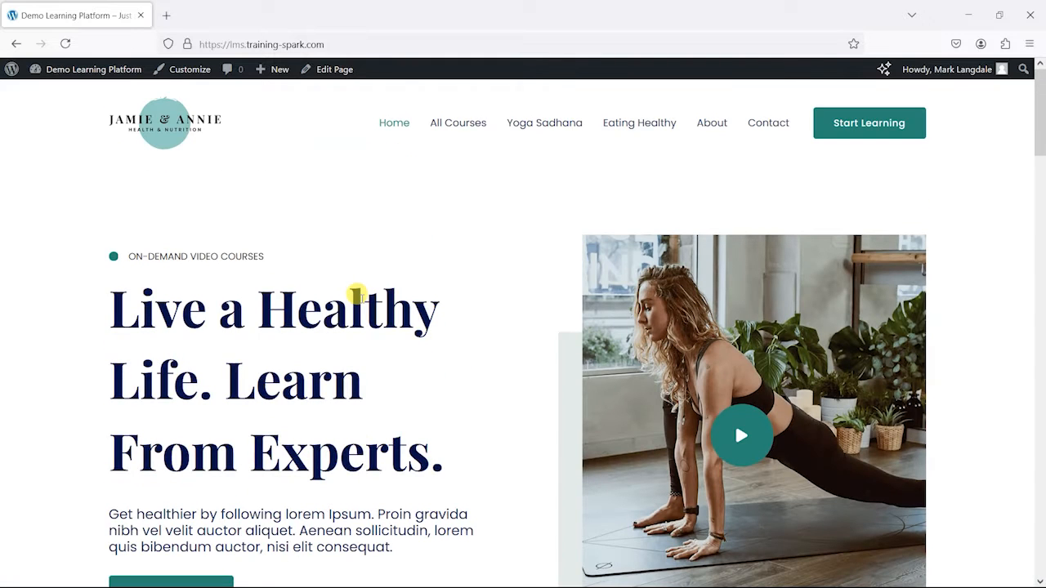
mouse_move(615, 151)
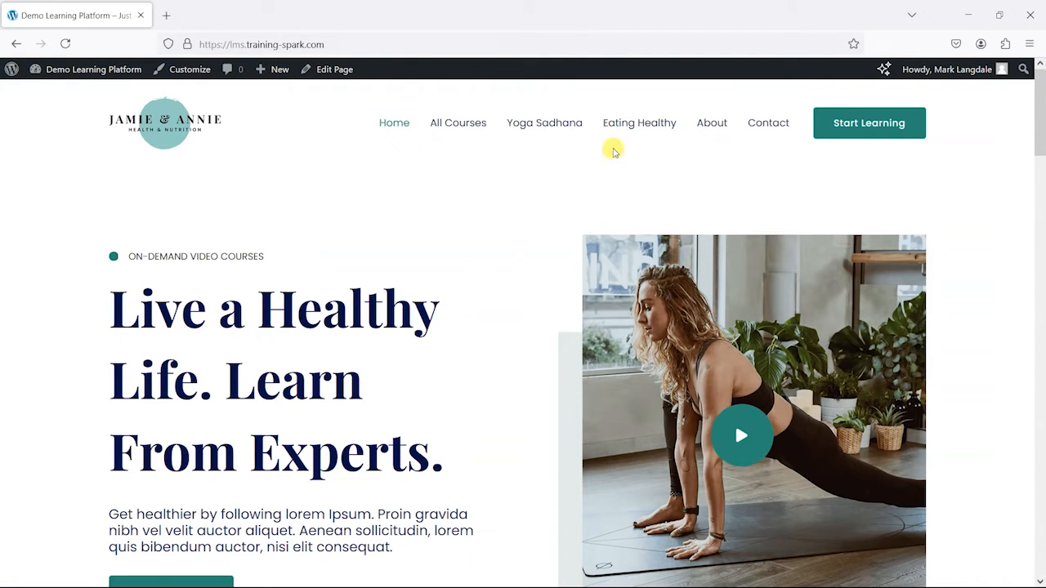
From All Courses, open the Yoga Sadhana course and view its three completed lessons under Course Content.
left_click(458, 123)
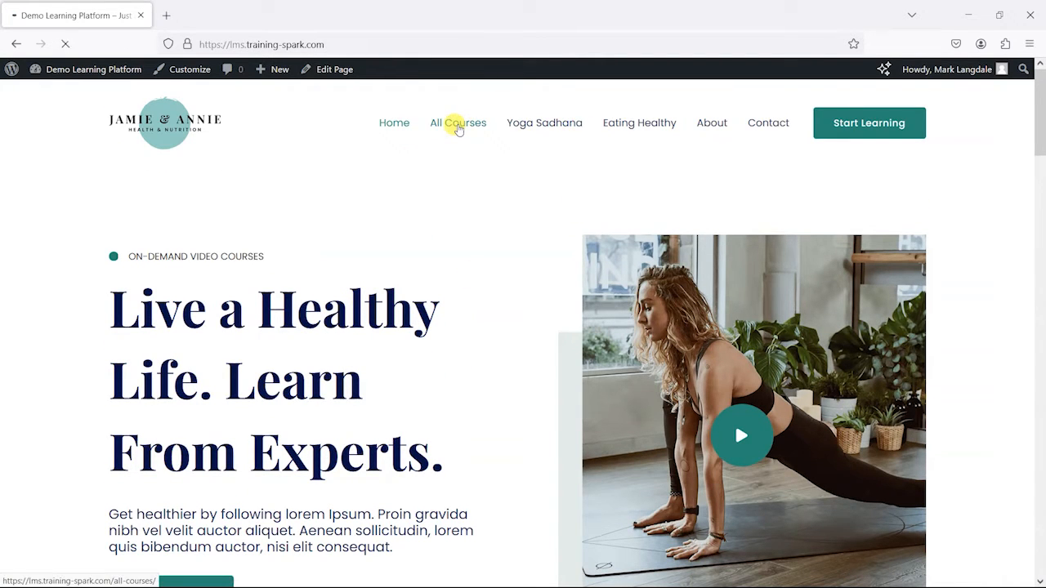
left_click(458, 123)
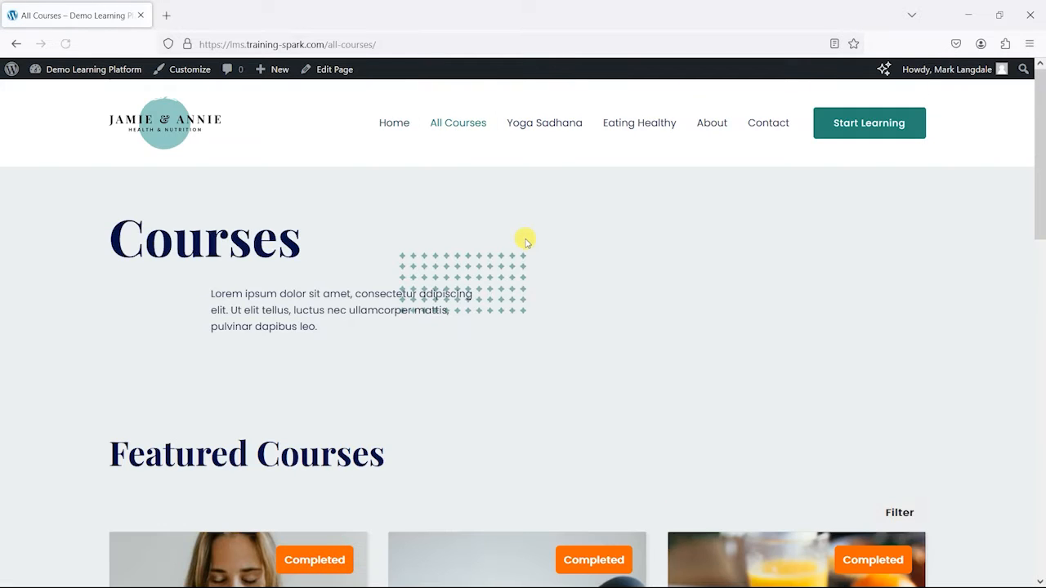
scroll("down", 3)
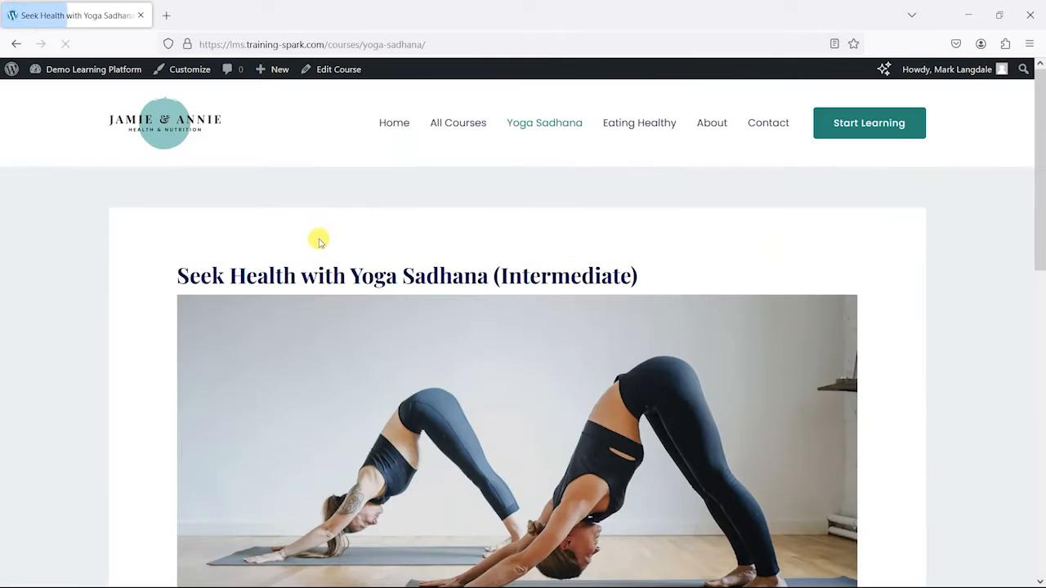
scroll("down", 3)
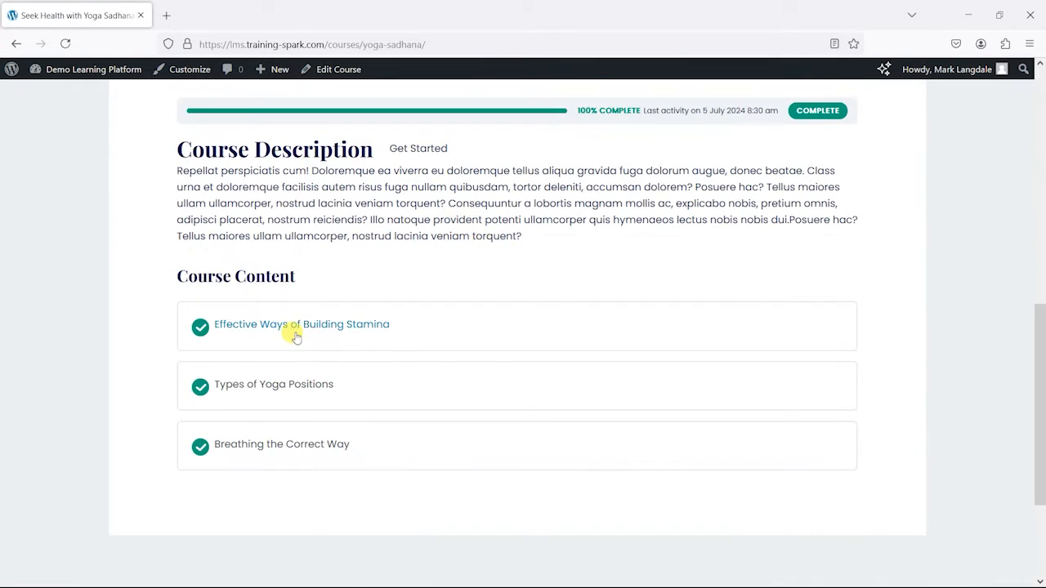
View the completed Effective Ways of Building Stamina lesson, then go to LearnDash LMS Settings in the admin.
left_click(301, 324)
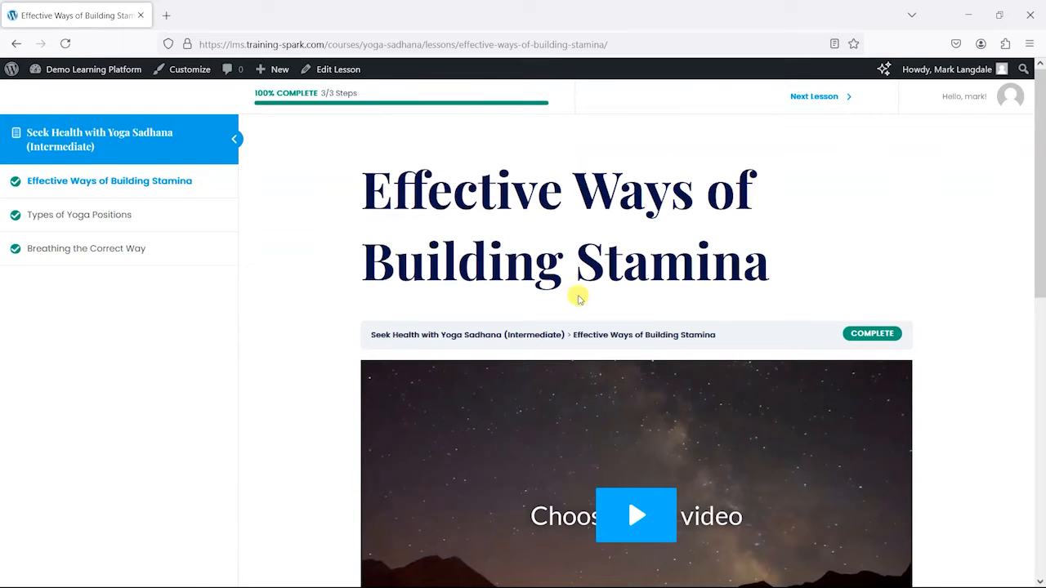
mouse_move(788, 287)
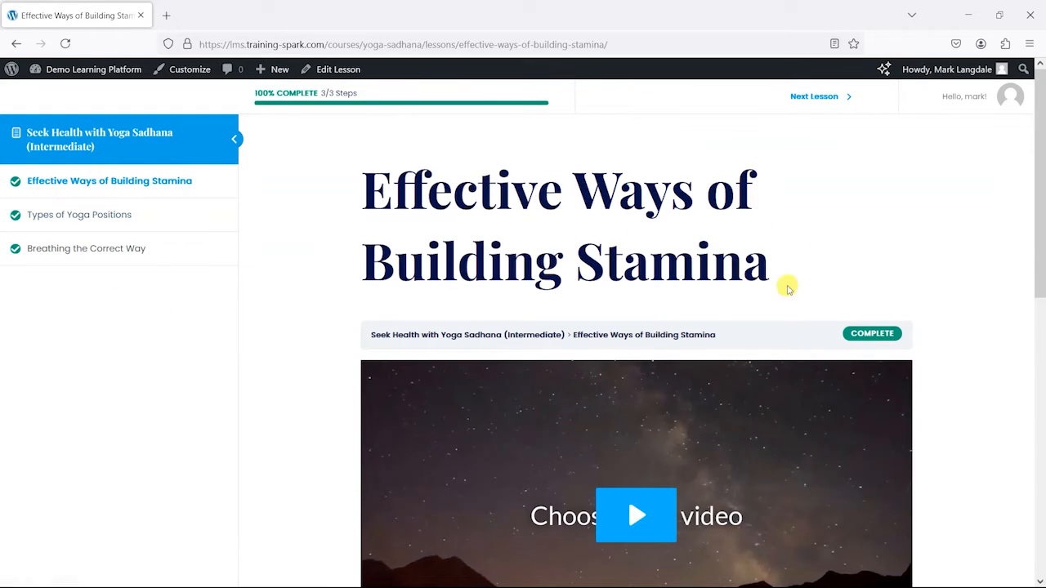
mouse_move(536, 227)
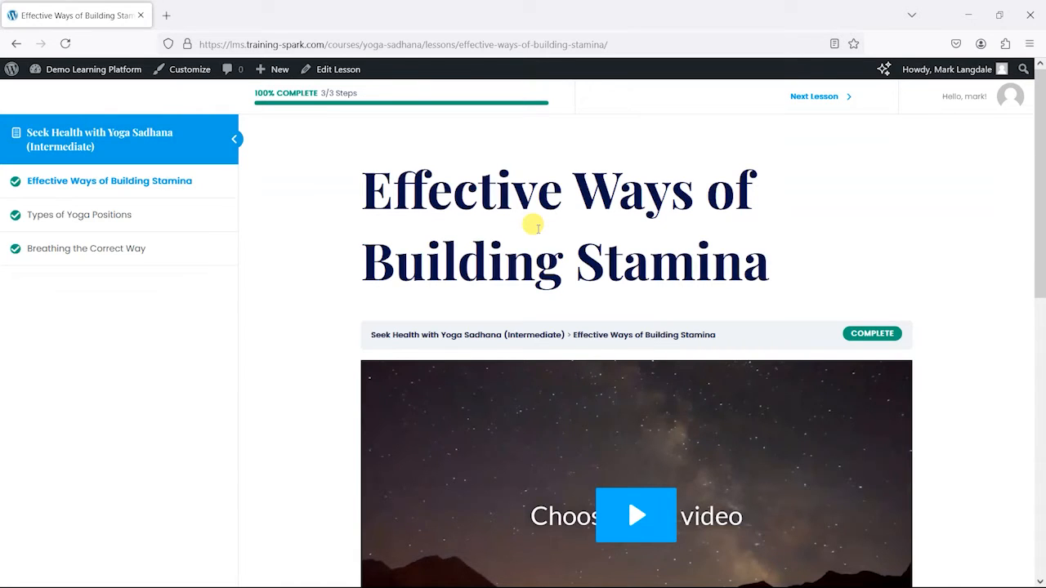
mouse_move(292, 217)
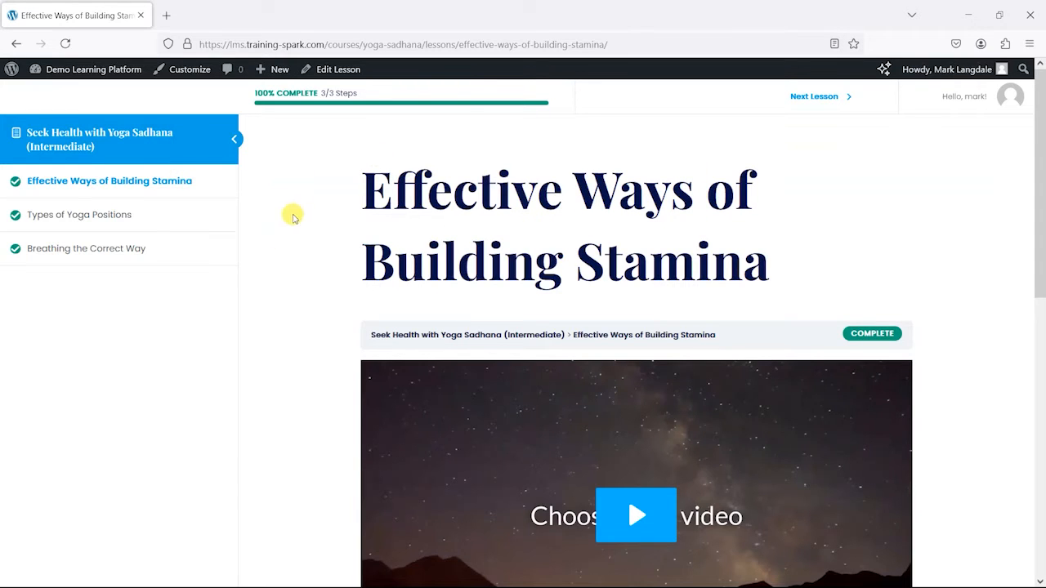
mouse_move(261, 237)
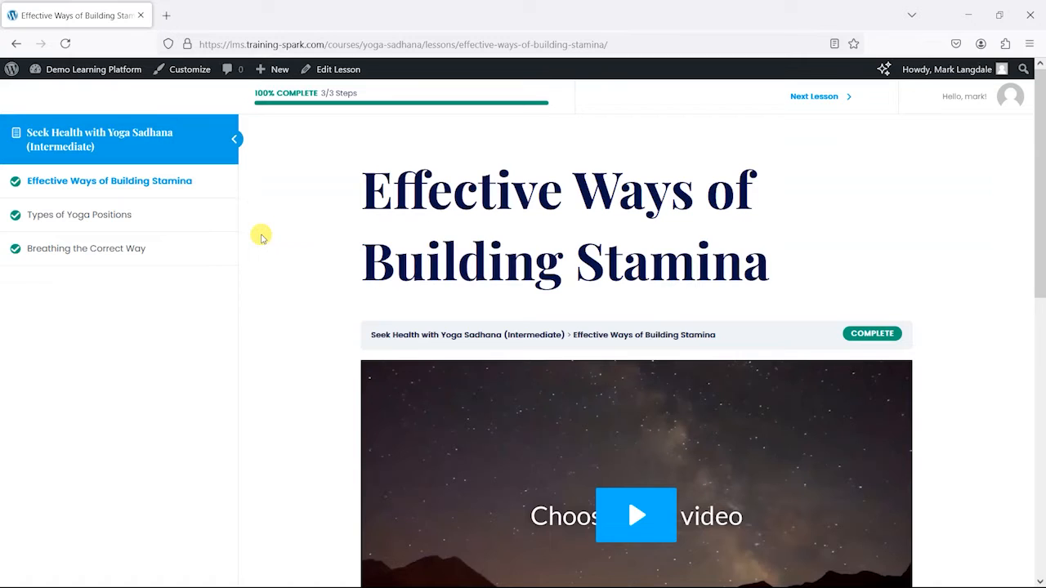
mouse_move(307, 173)
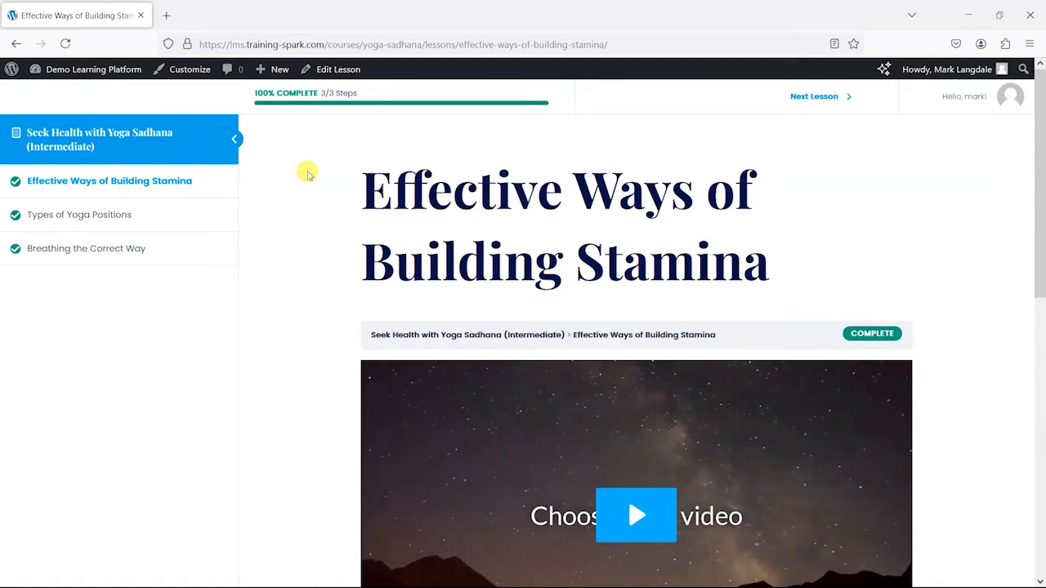
mouse_move(170, 275)
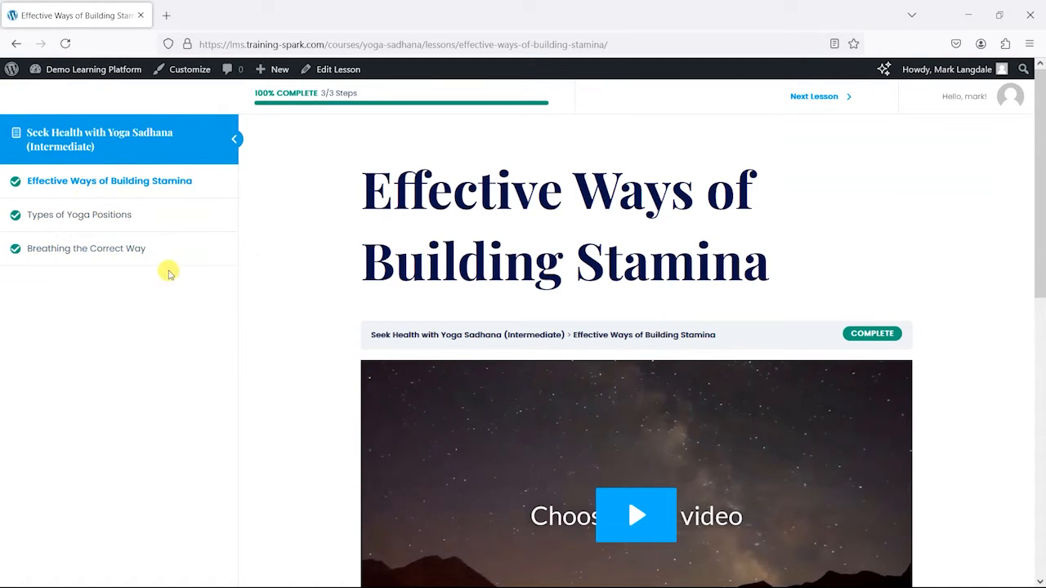
left_click(235, 137)
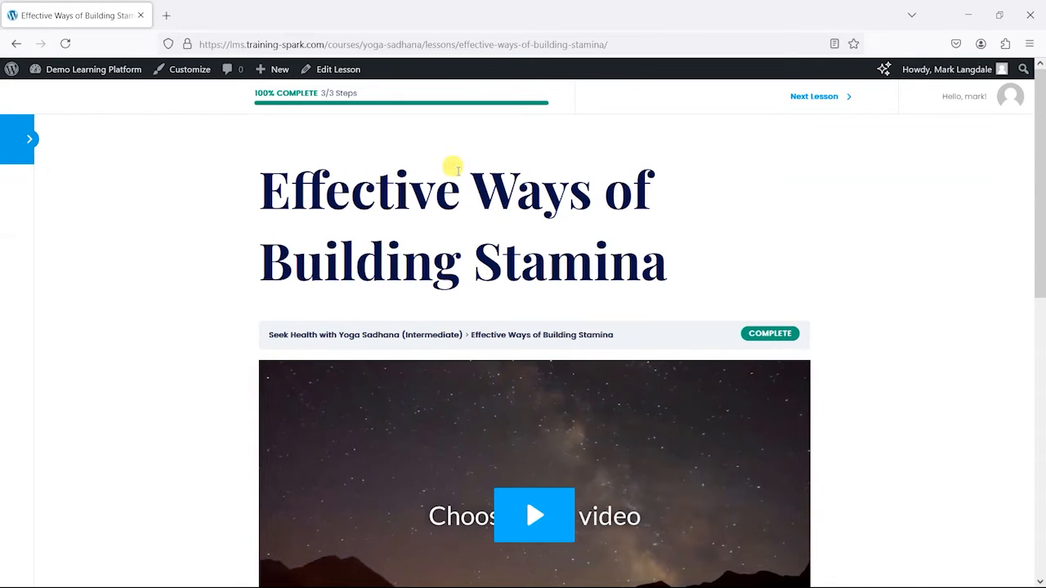
scroll("down", 3)
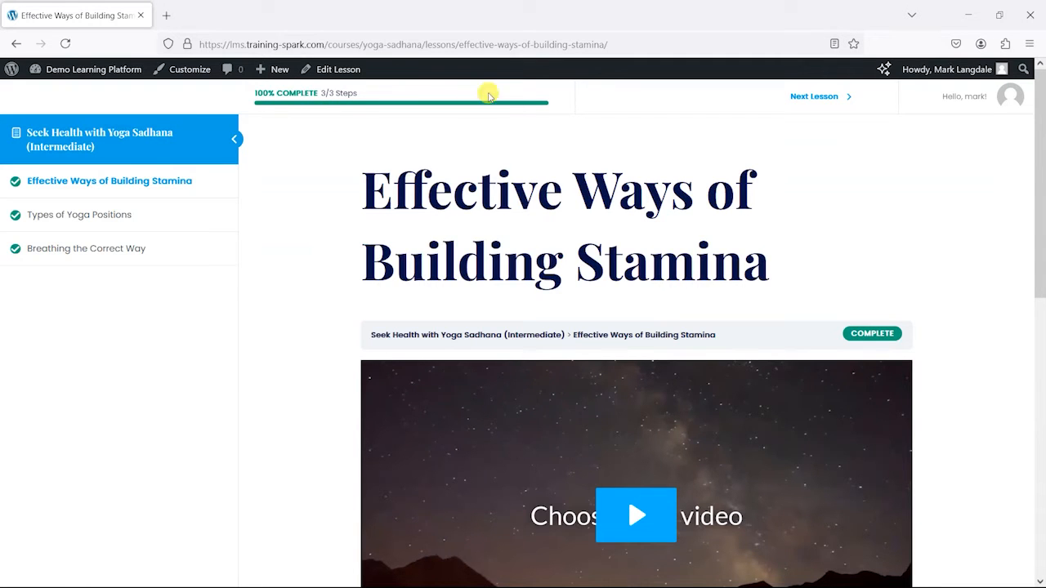
mouse_move(360, 337)
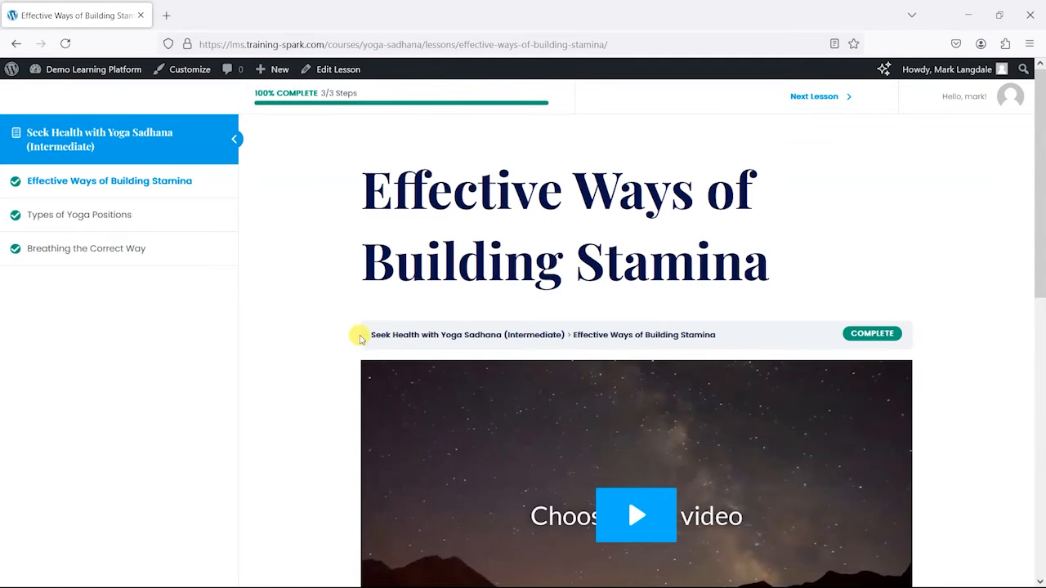
scroll("down", 3)
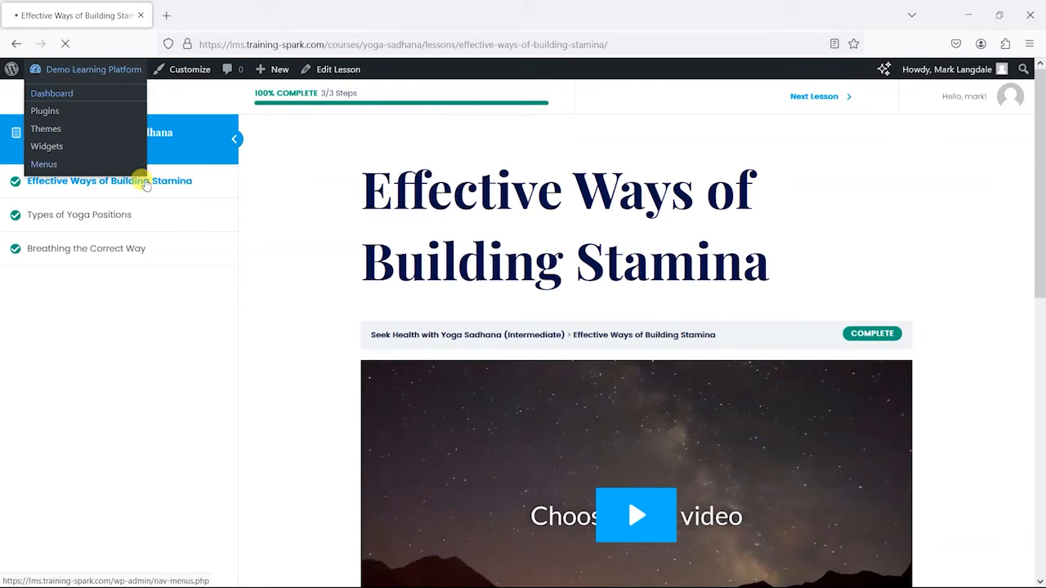
left_click(52, 91)
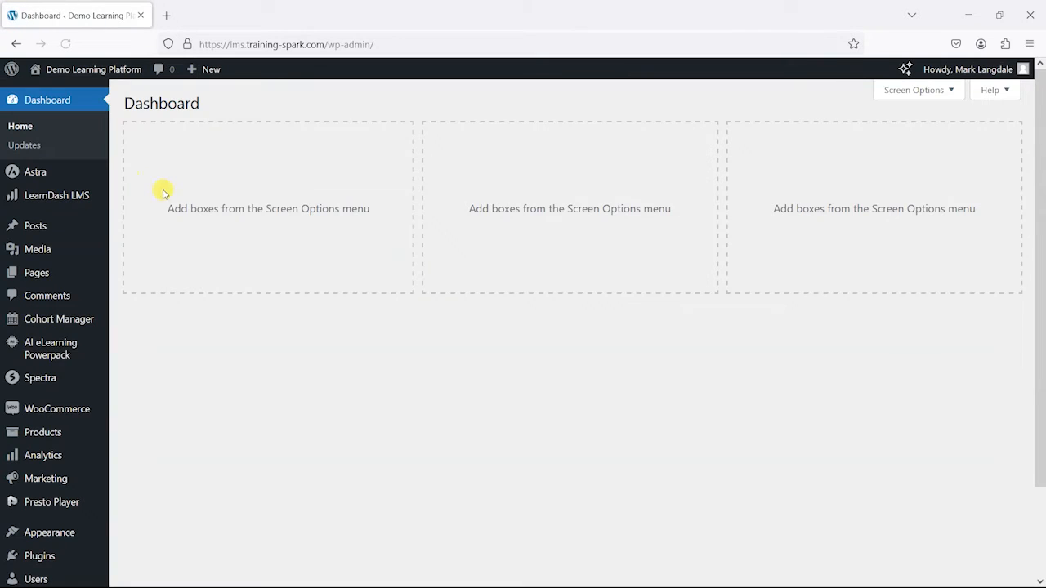
mouse_move(55, 196)
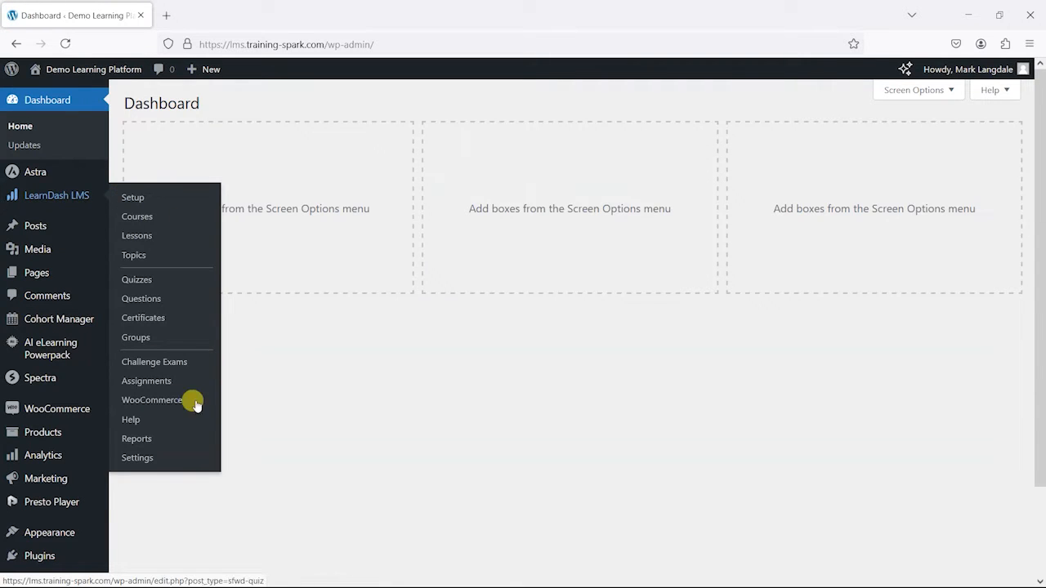
left_click(138, 458)
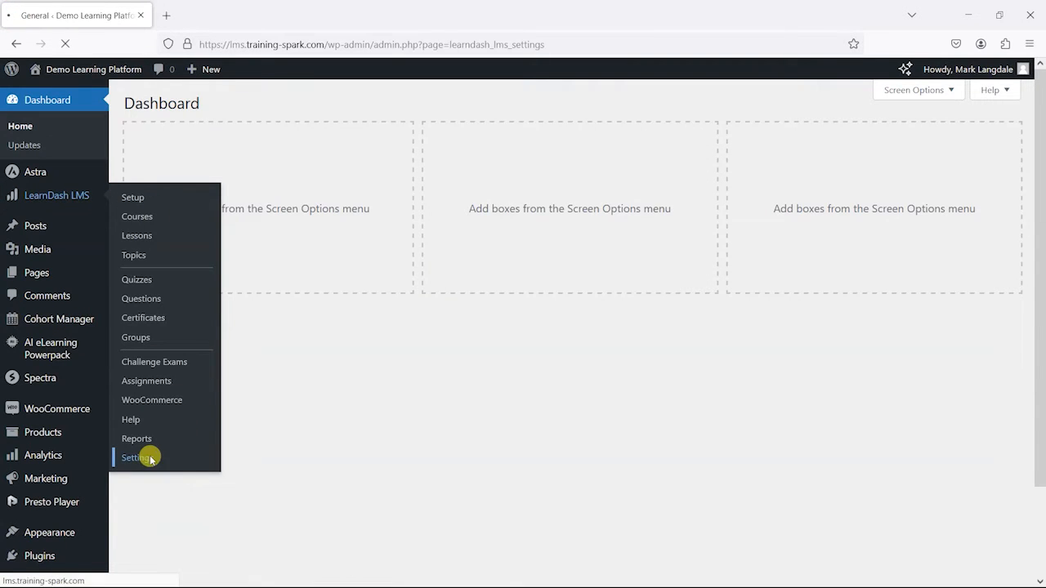
Open the LearnDash General settings and check the available template choices.
left_click(136, 457)
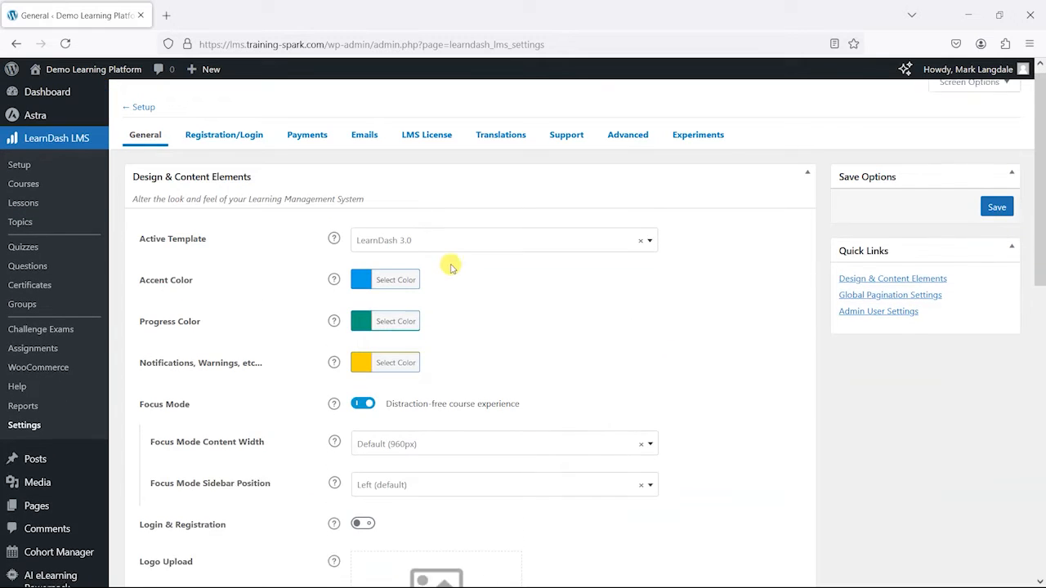
left_click(503, 239)
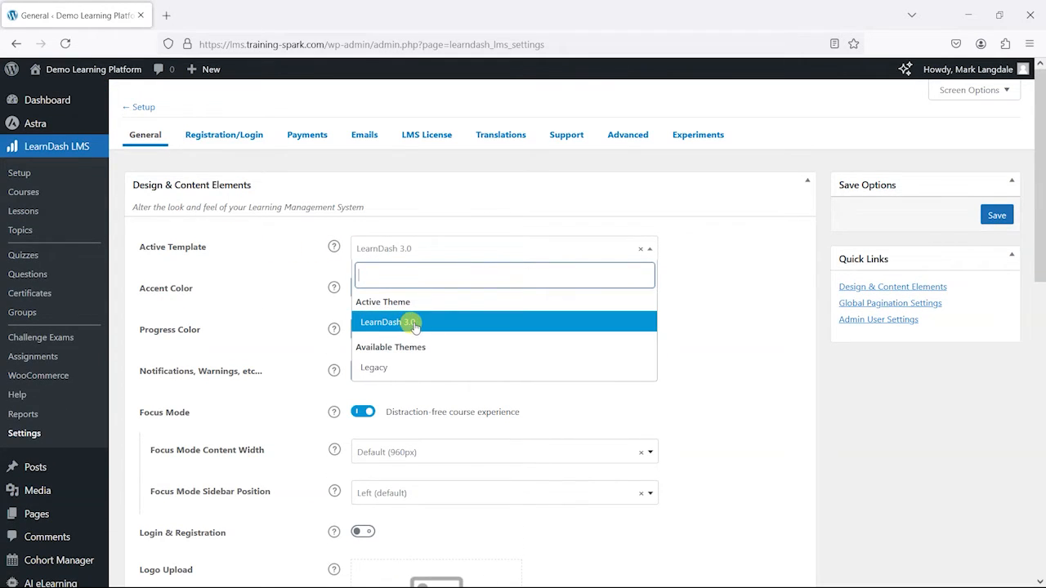
mouse_move(356, 341)
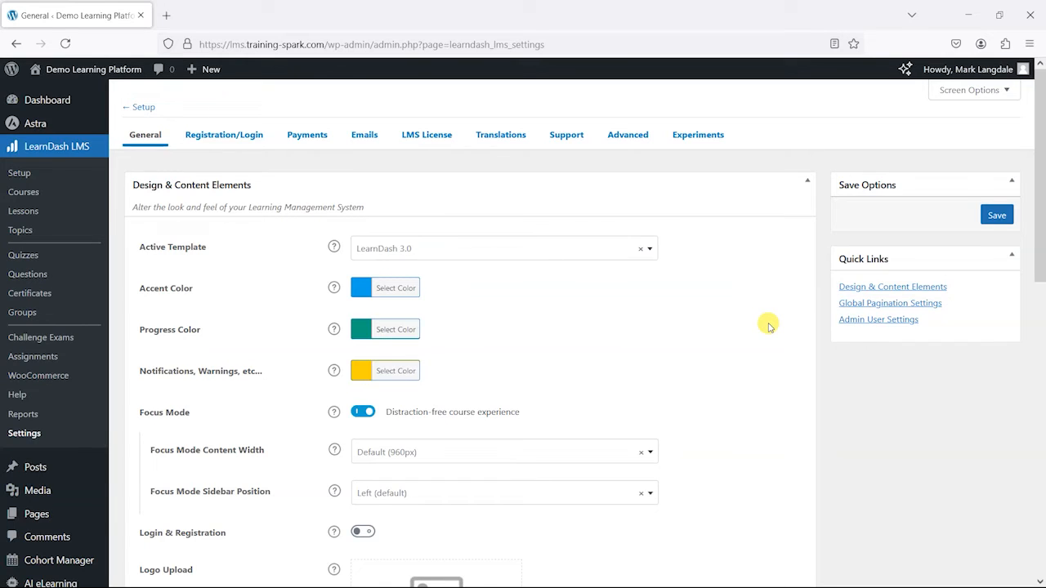
scroll("down", 3)
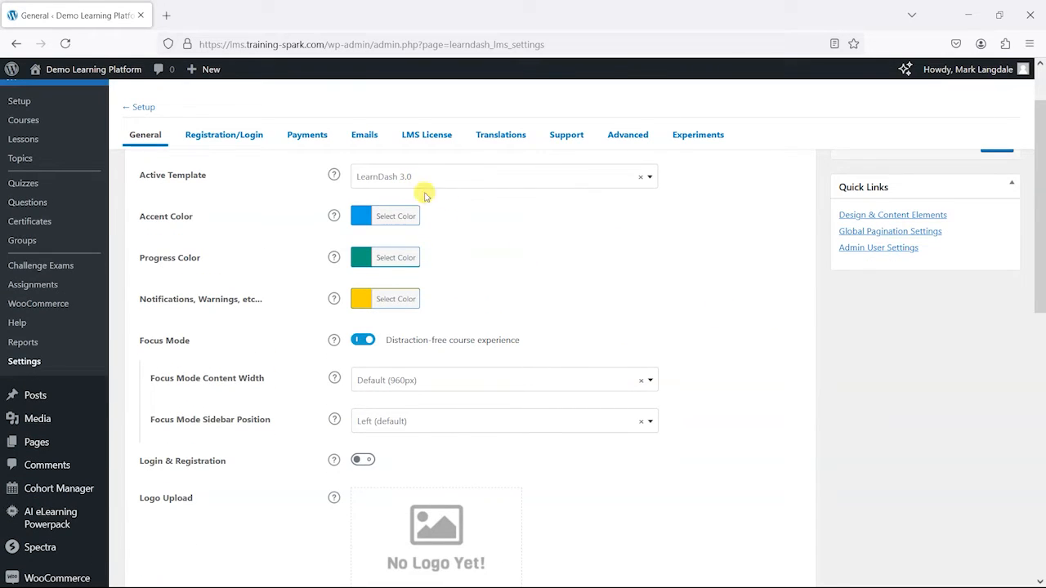
Toggle Focus Mode off and back on, keeping the focus-mode sidebar position on the left.
left_click(363, 339)
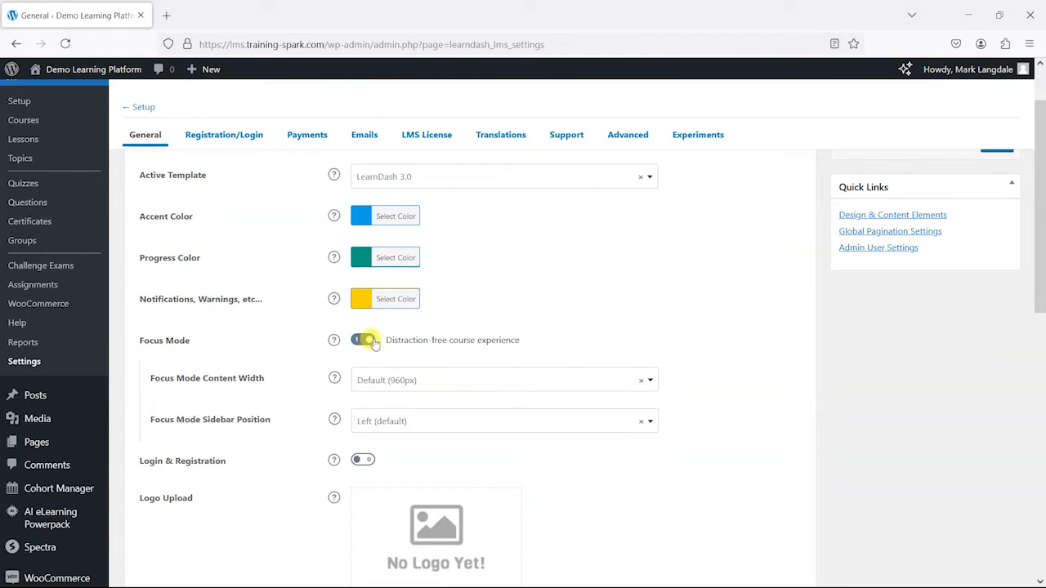
left_click(362, 338)
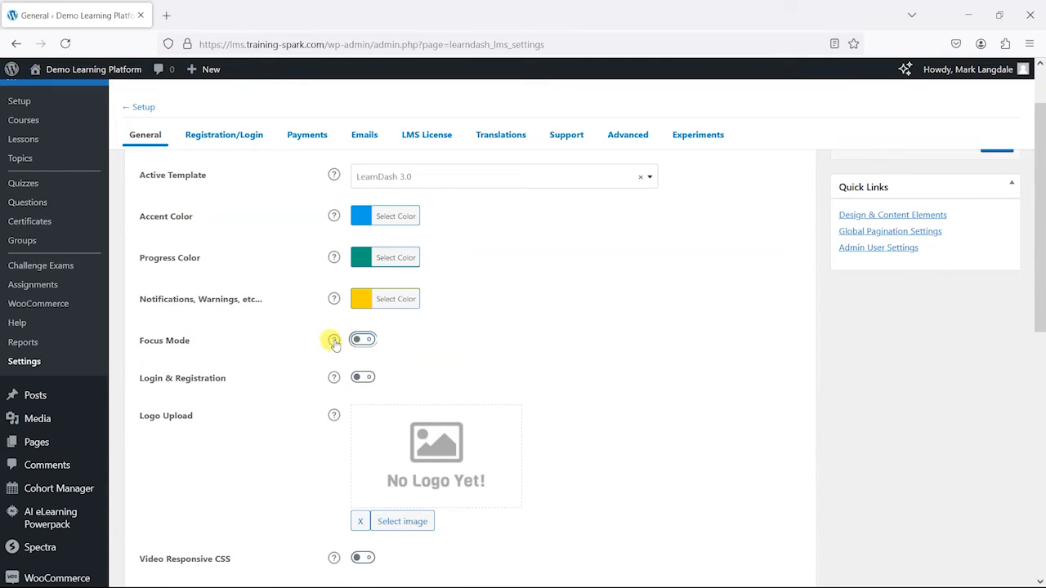
left_click(363, 338)
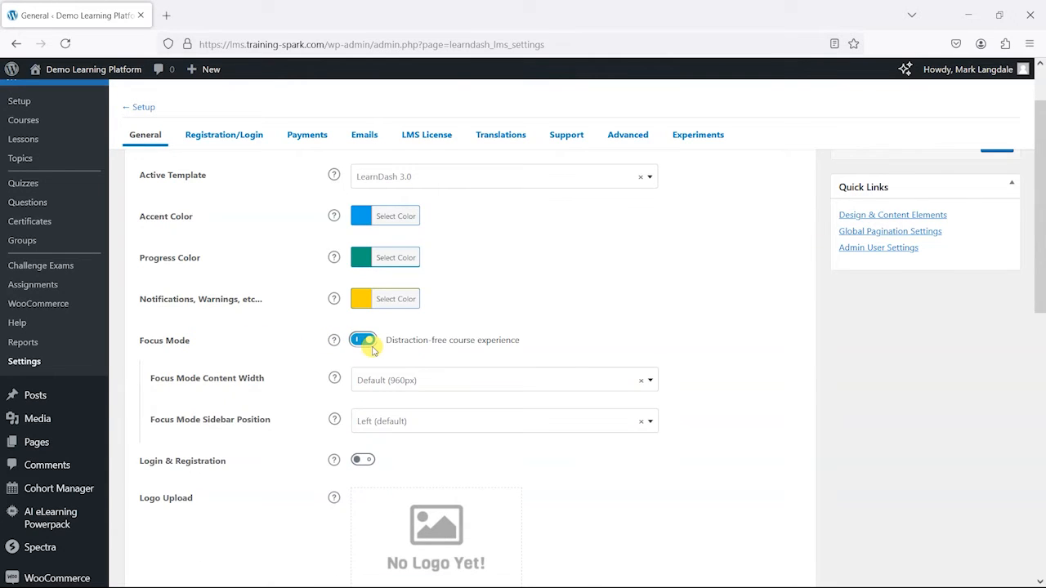
left_click(363, 340)
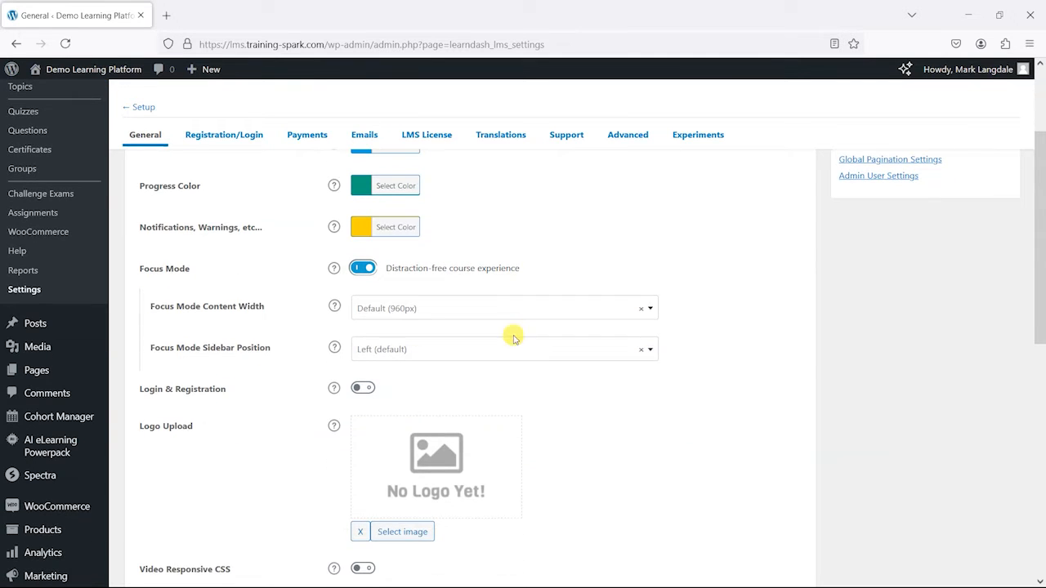
mouse_move(334, 343)
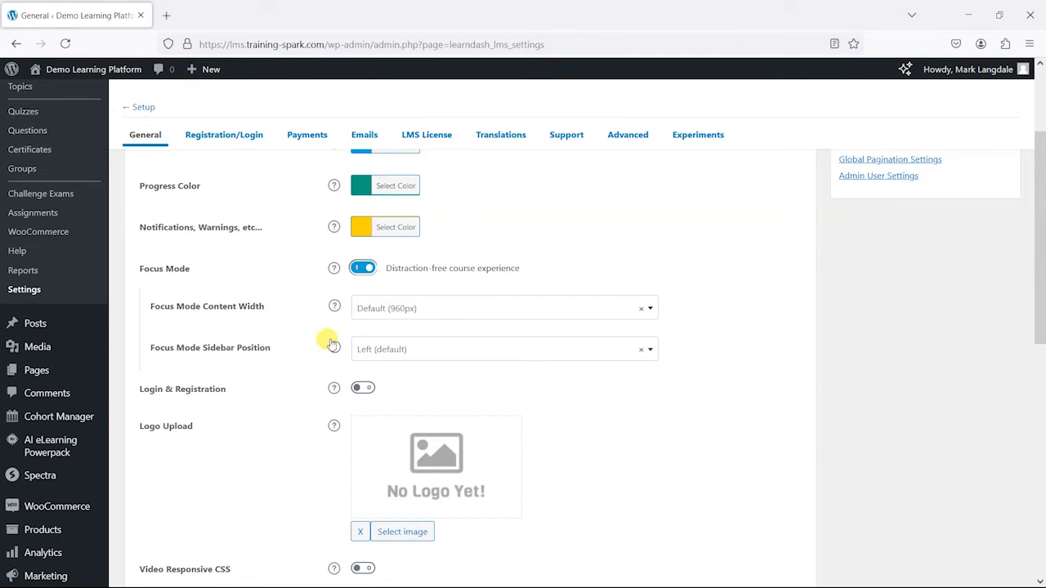
left_click(504, 350)
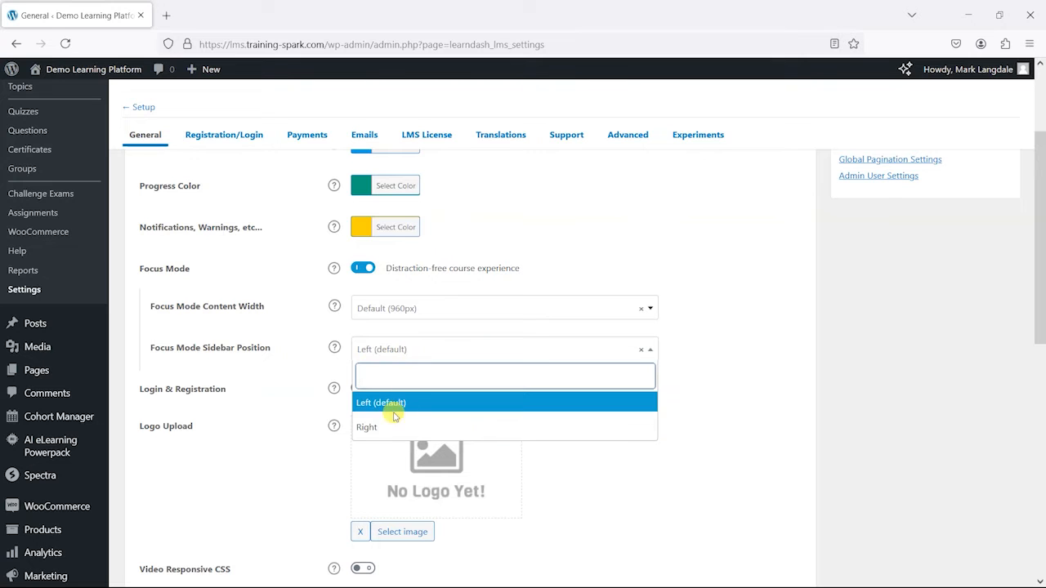
left_click(379, 402)
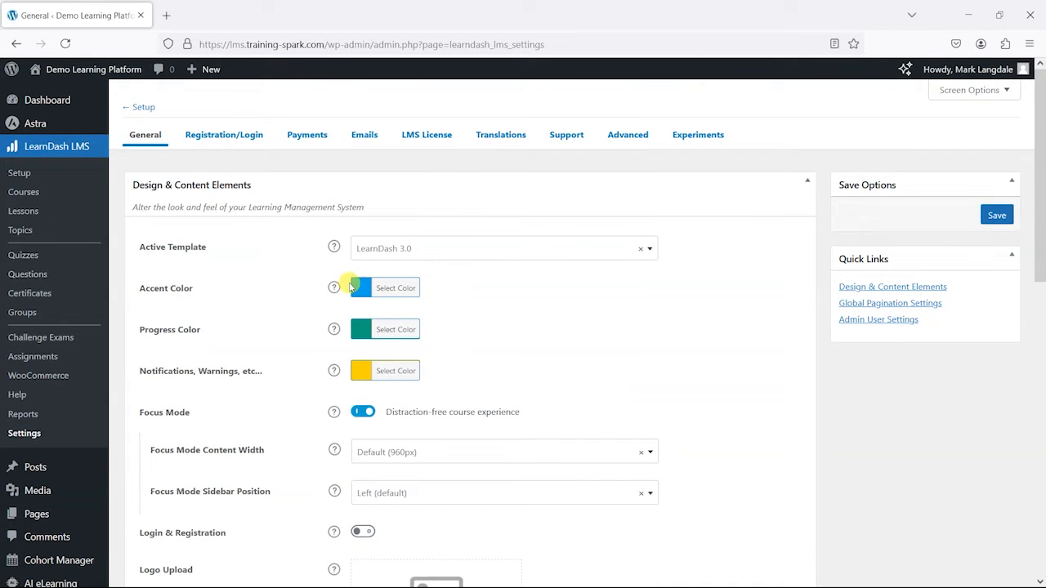
mouse_move(371, 307)
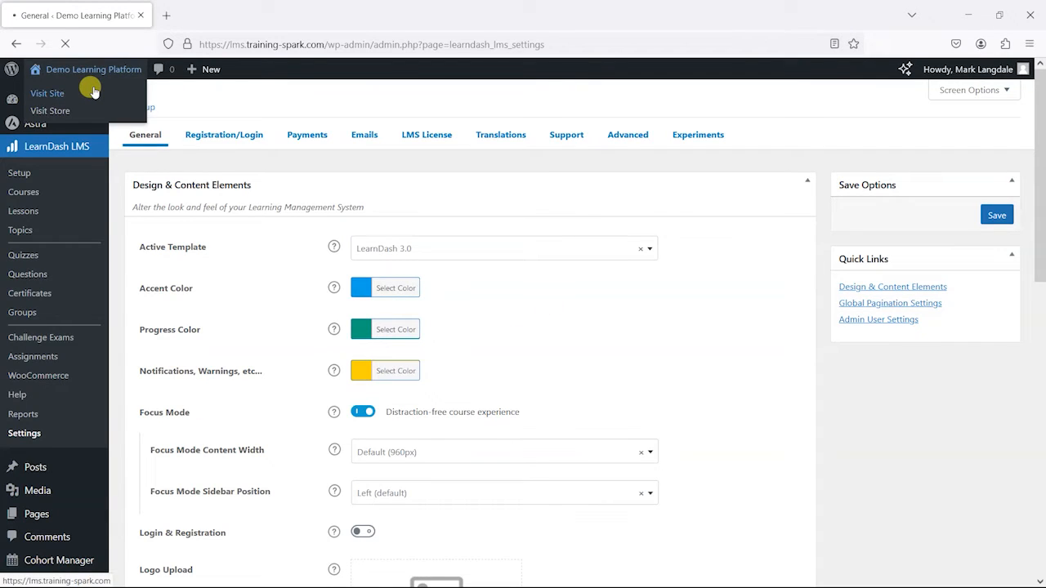
Visit the live site and open the Yoga Sadhana course page, scrolling through its content.
left_click(46, 93)
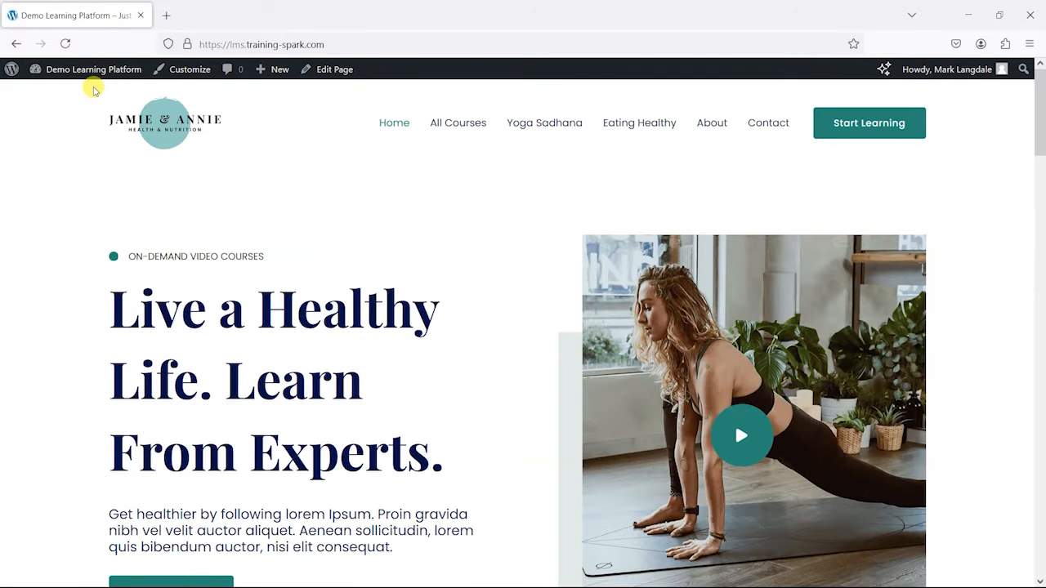
left_click(458, 122)
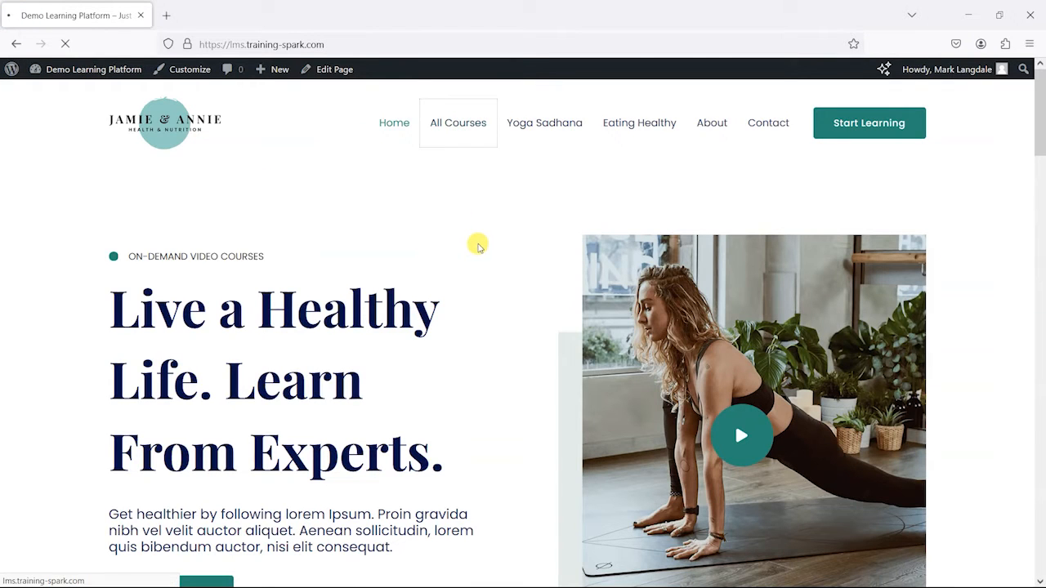
left_click(458, 122)
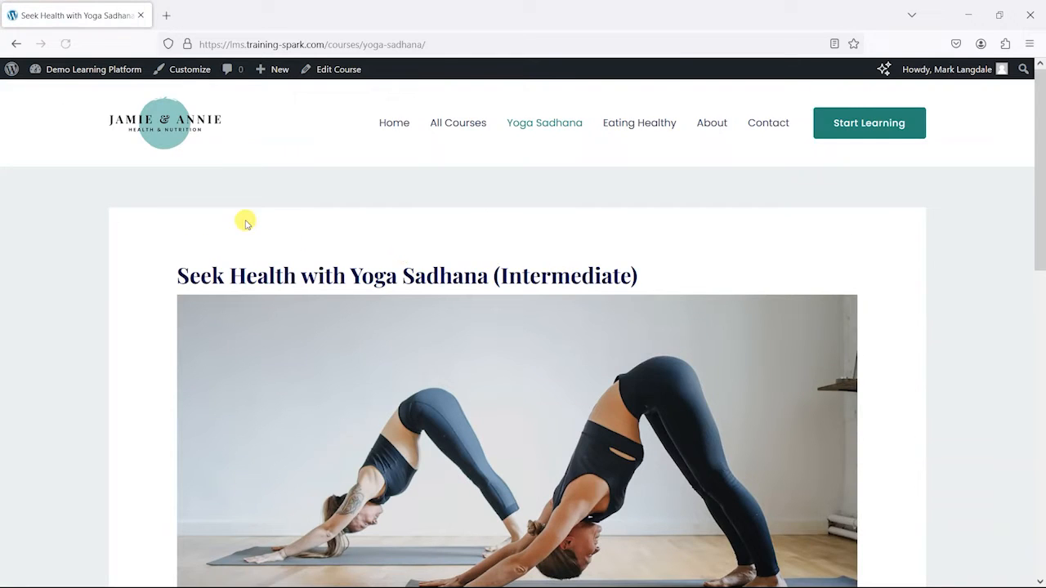
scroll("down", 3)
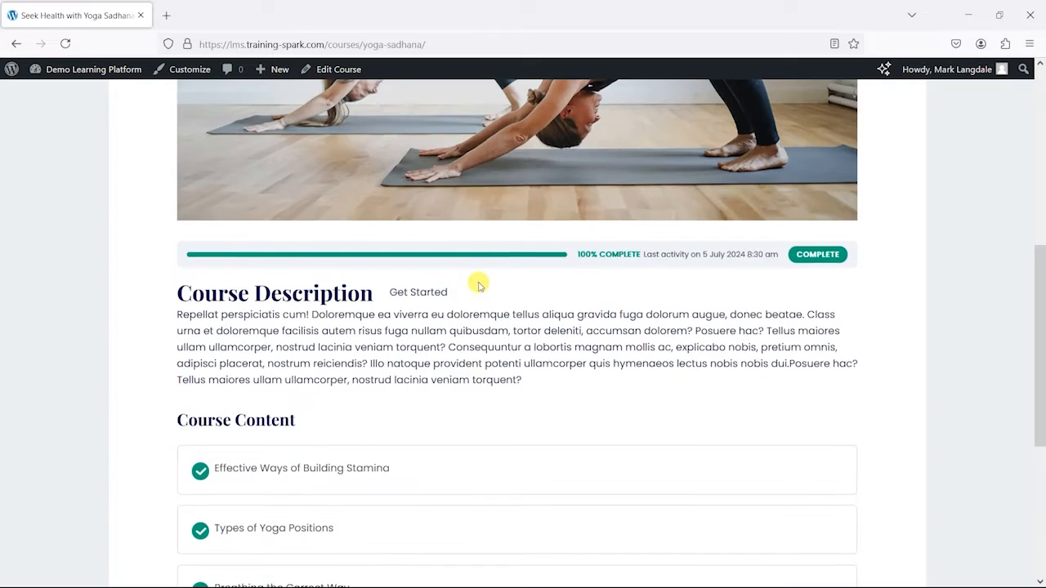
scroll("down", 3)
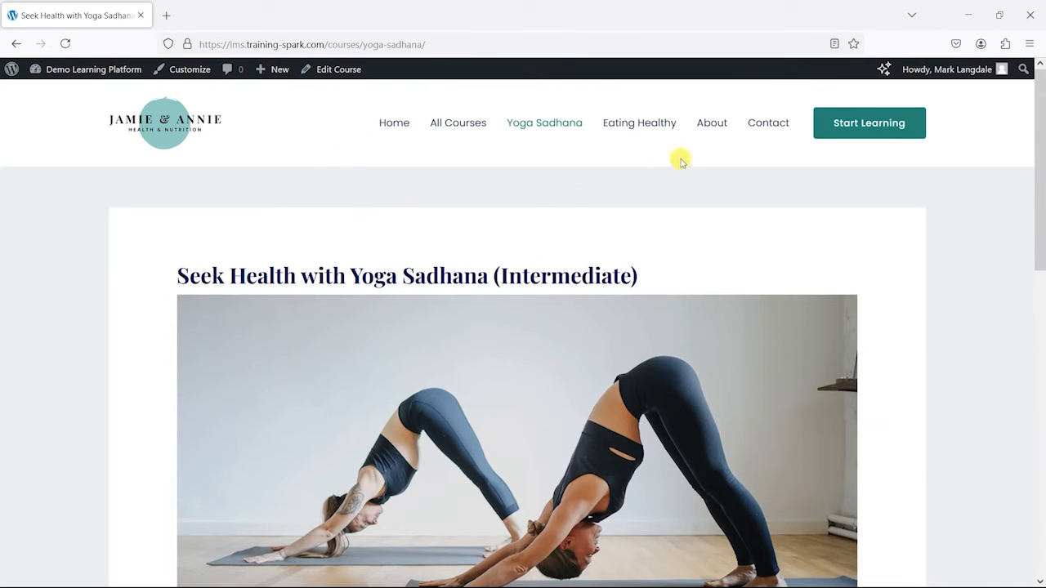
mouse_move(184, 90)
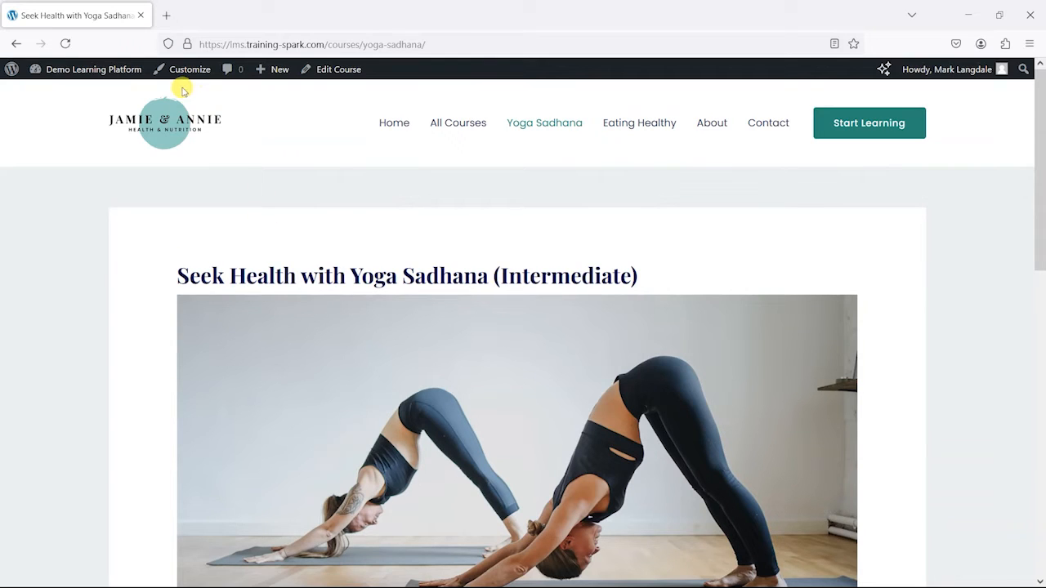
Launch the Astra Customizer on the course page and glance at the Global settings.
left_click(190, 68)
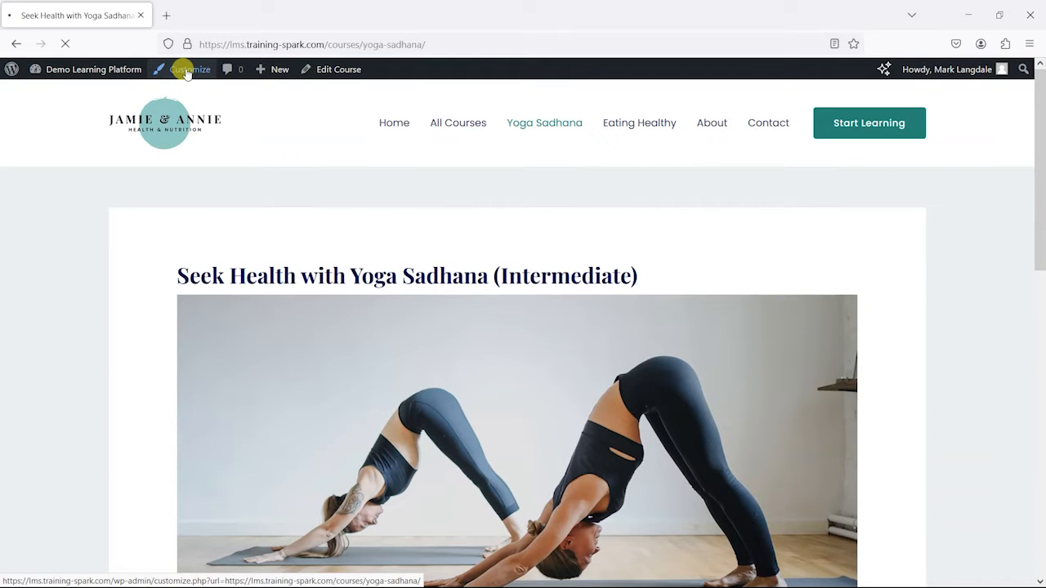
left_click(189, 69)
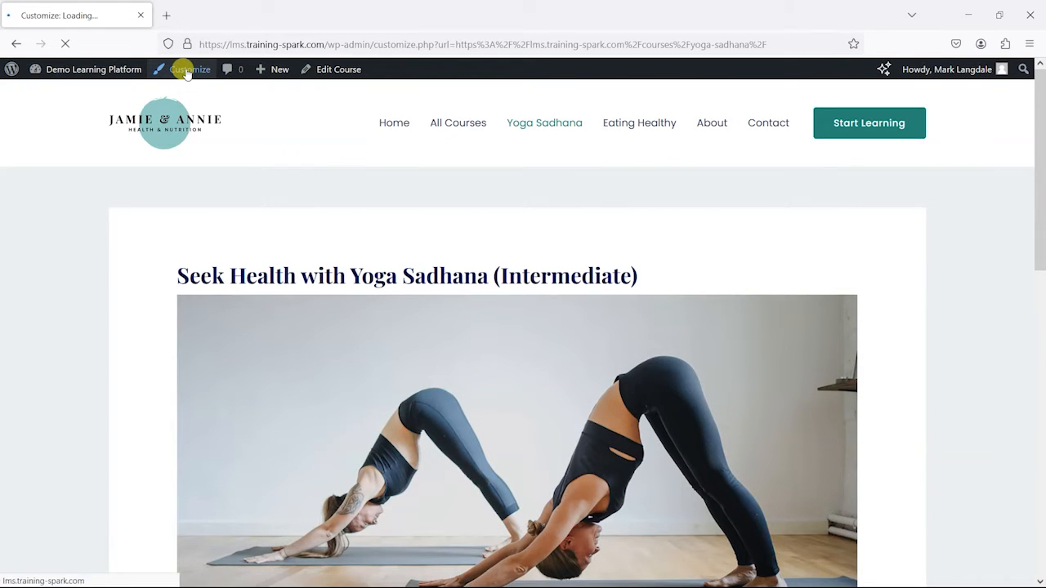
left_click(191, 69)
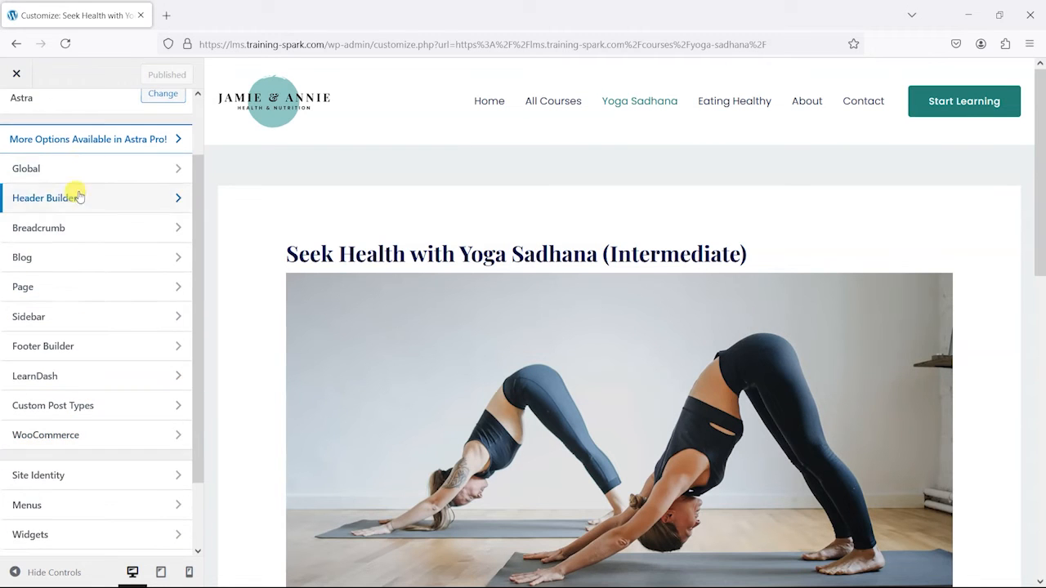
left_click(26, 168)
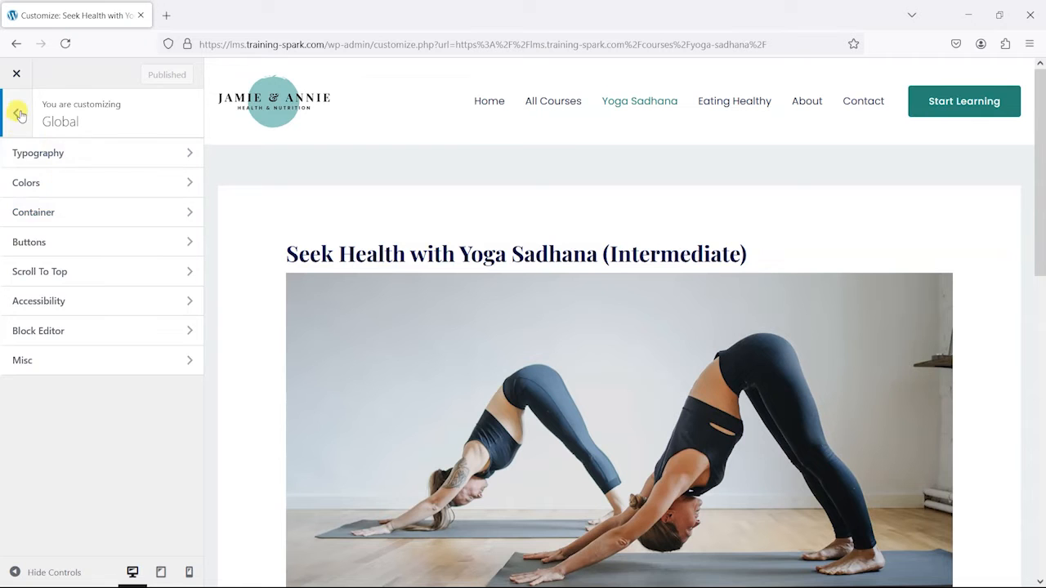
left_click(20, 111)
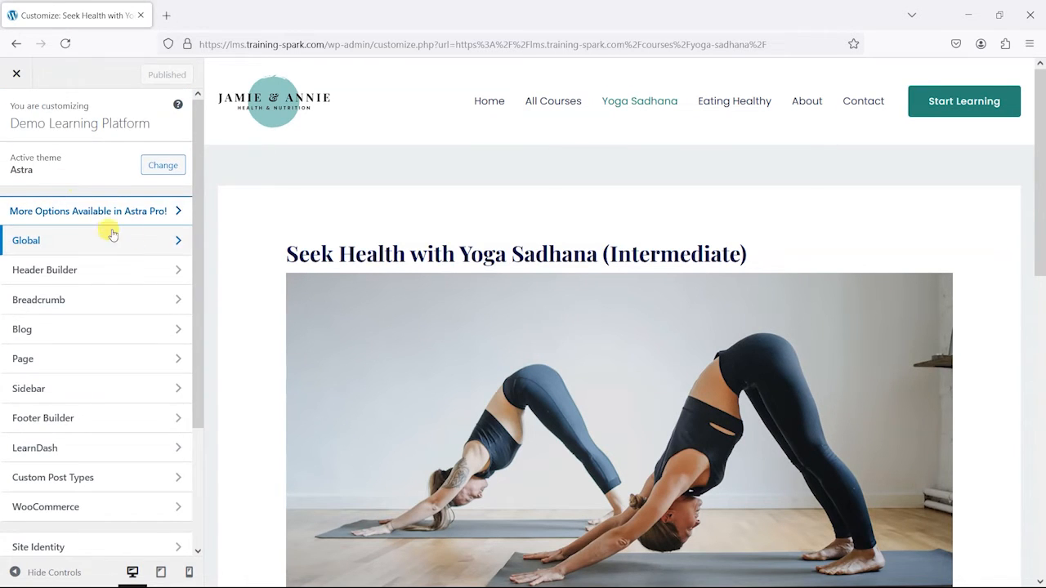
Open the LearnDash Styles section and its page-type style groups.
scroll("down", 3)
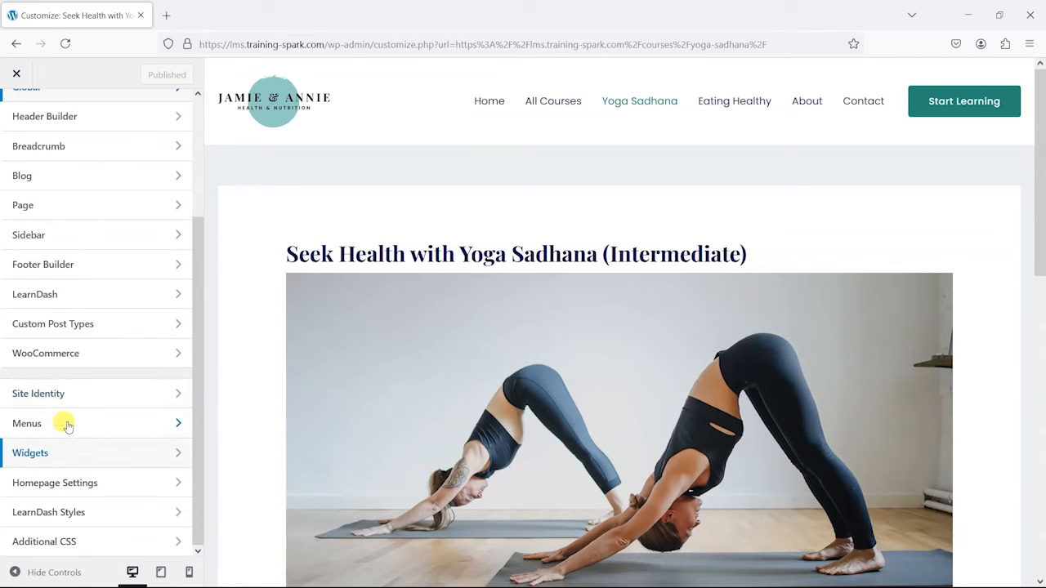
mouse_move(66, 513)
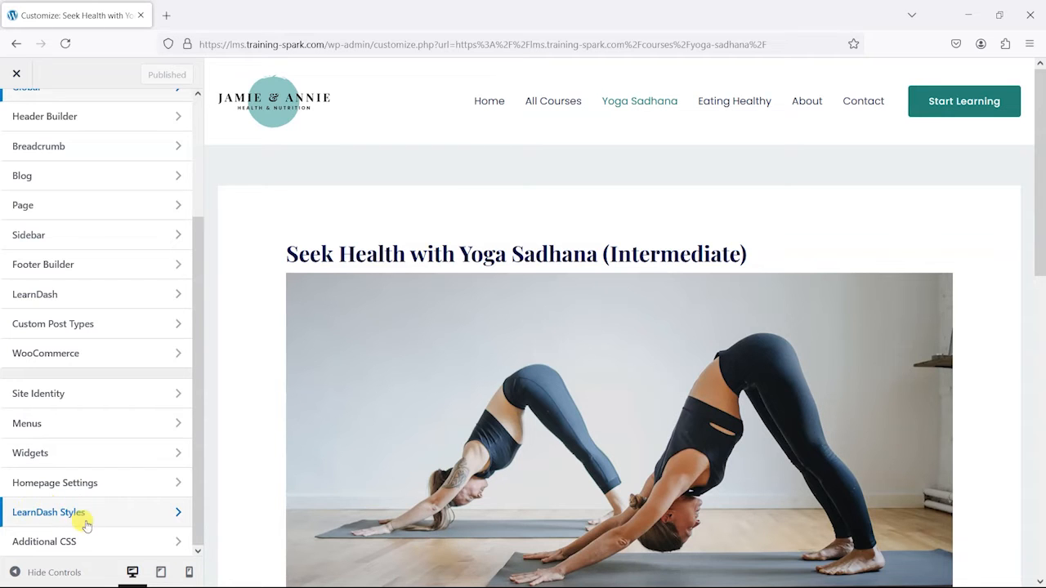
left_click(49, 513)
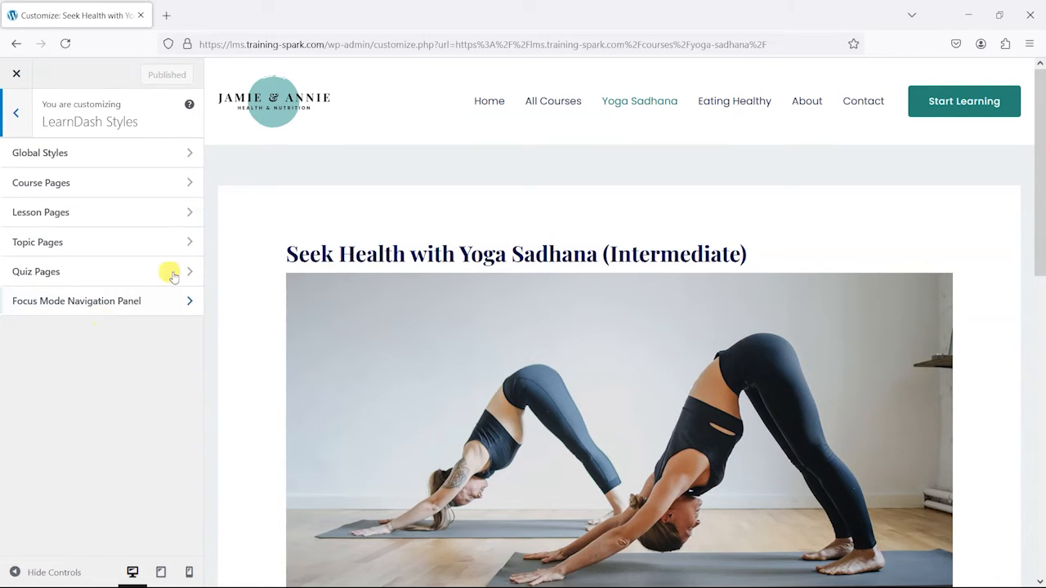
scroll("down", 3)
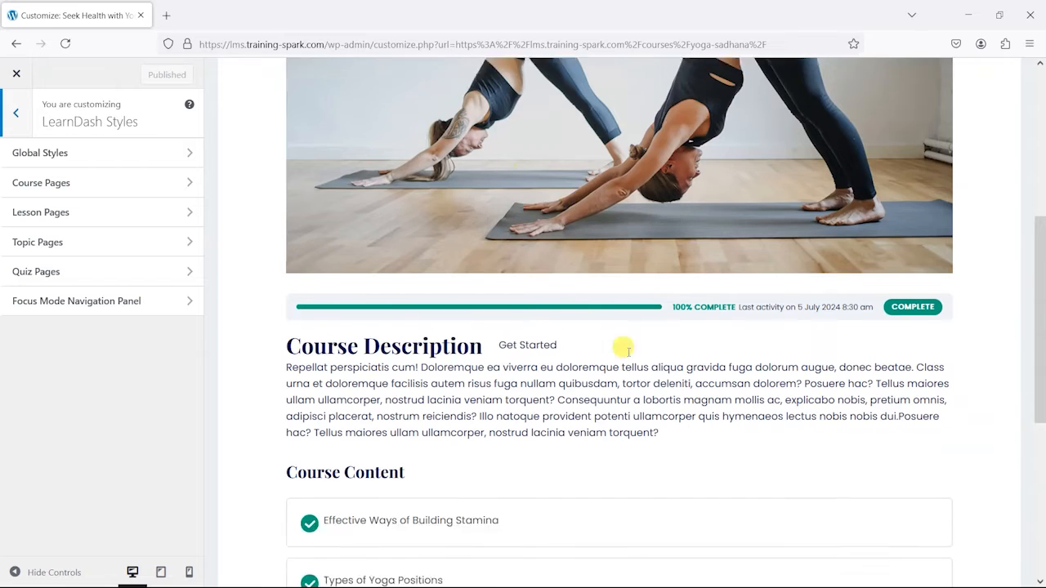
scroll("down", 3)
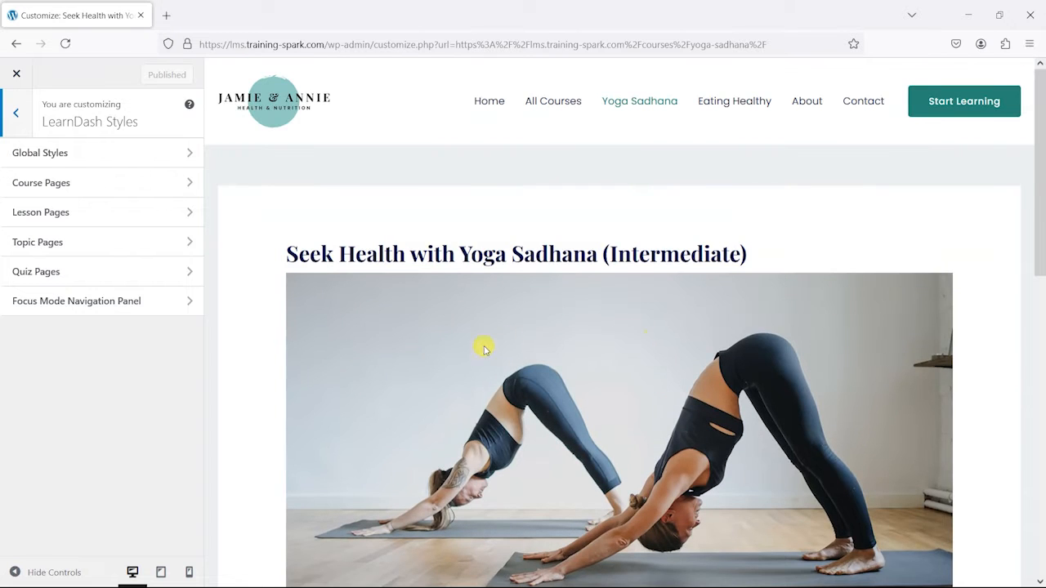
left_click(39, 154)
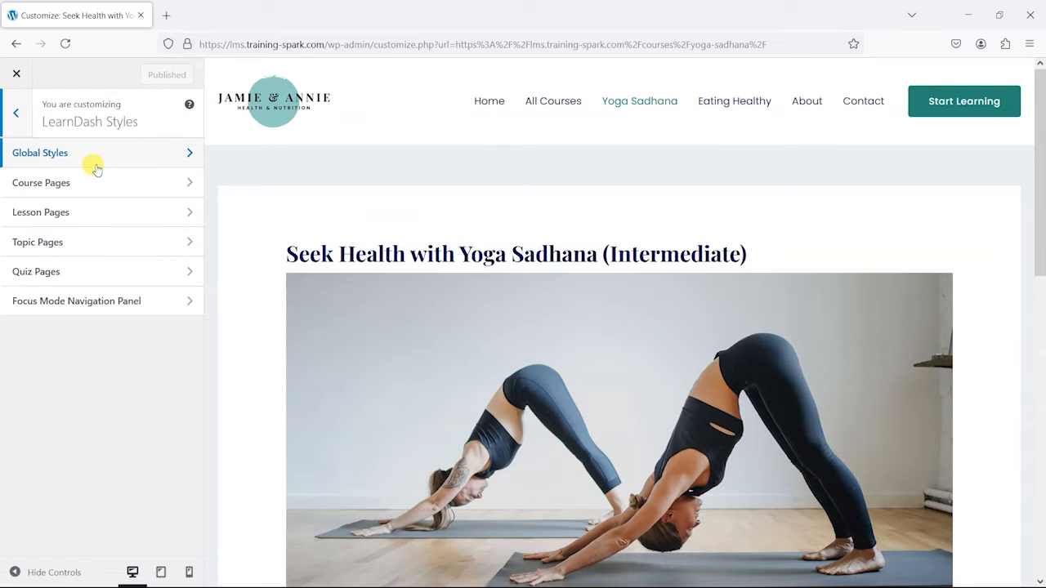
In LearnDash Global Styles, set the Complete Status background colour to dark navy.
left_click(39, 153)
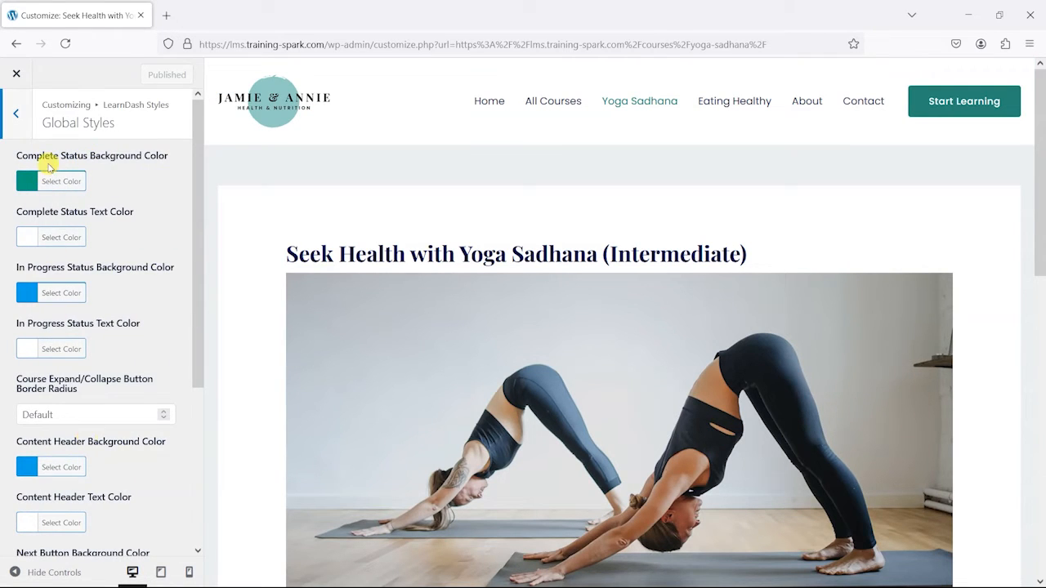
scroll("down", 3)
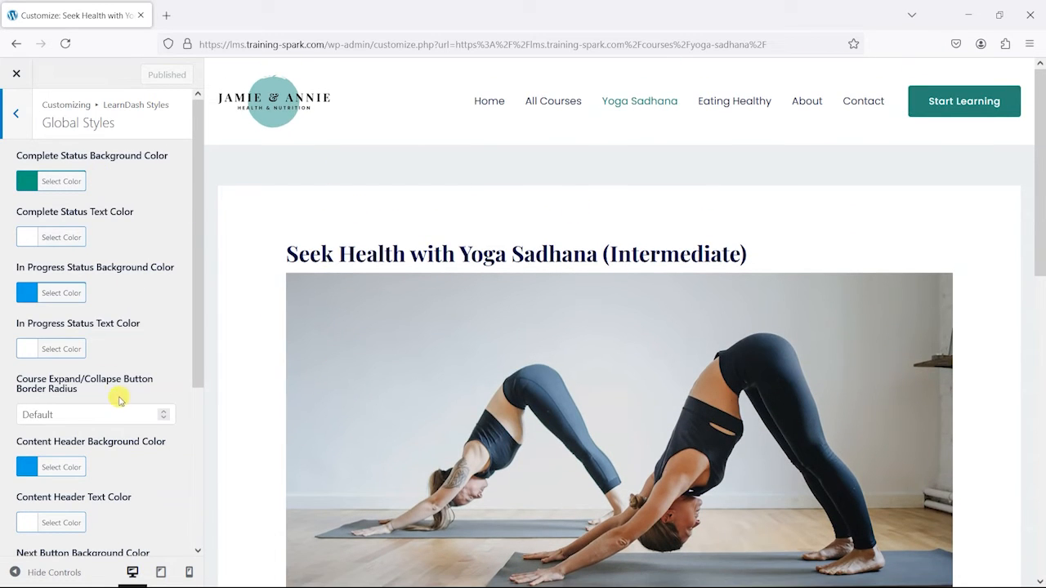
scroll("down", 3)
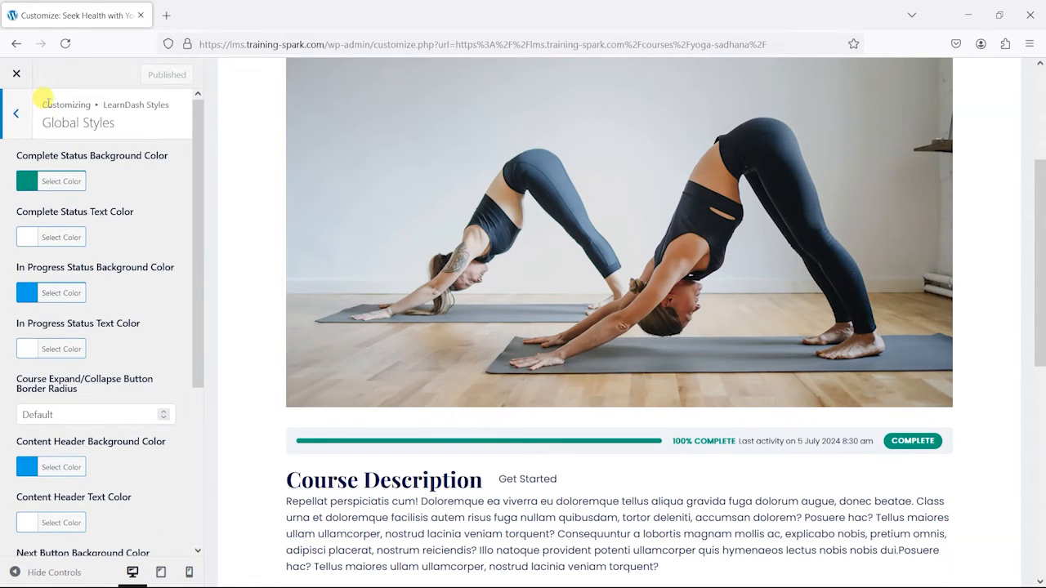
left_click(14, 113)
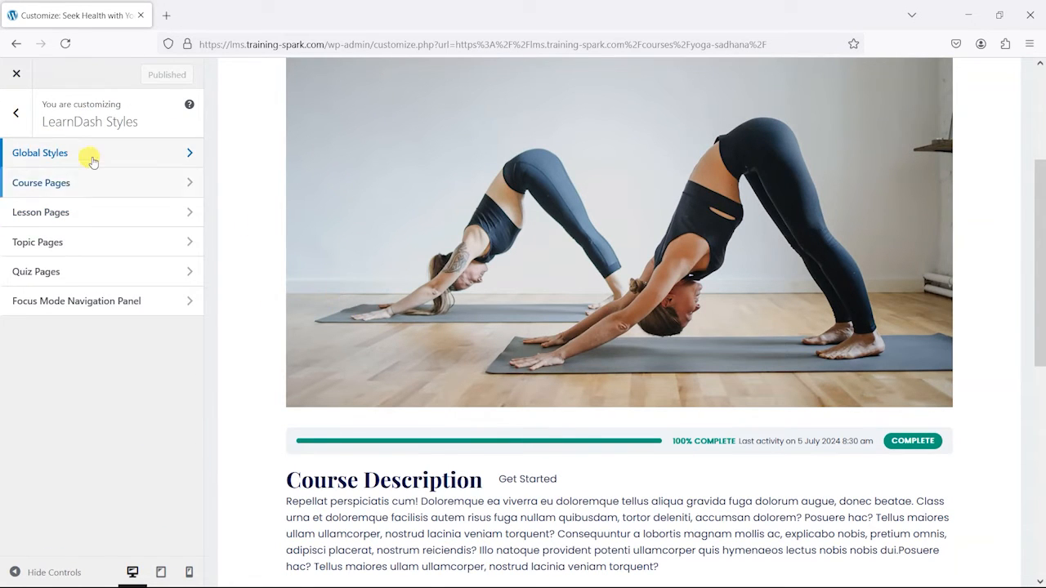
left_click(39, 154)
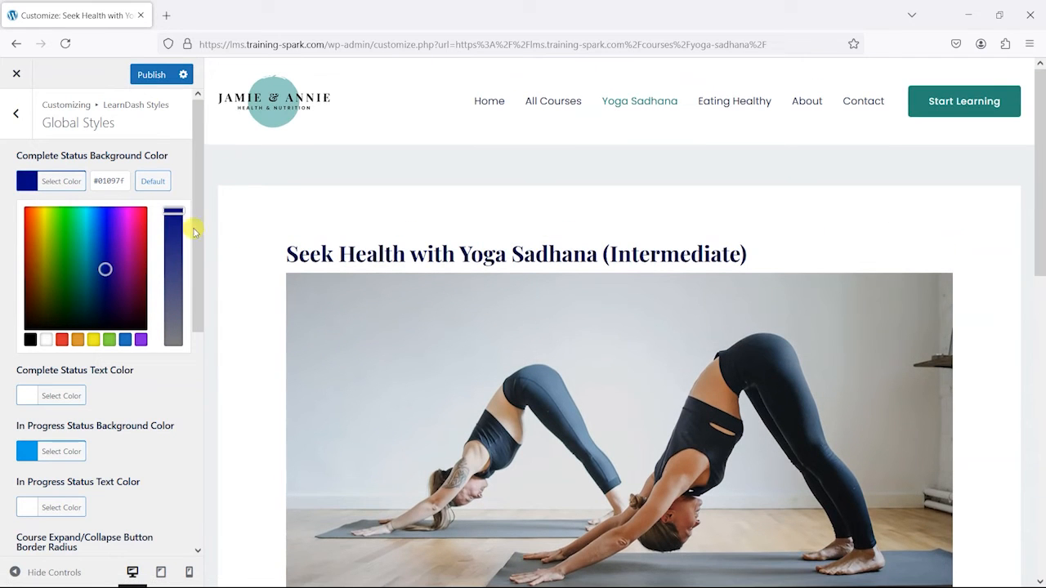
scroll("down", 3)
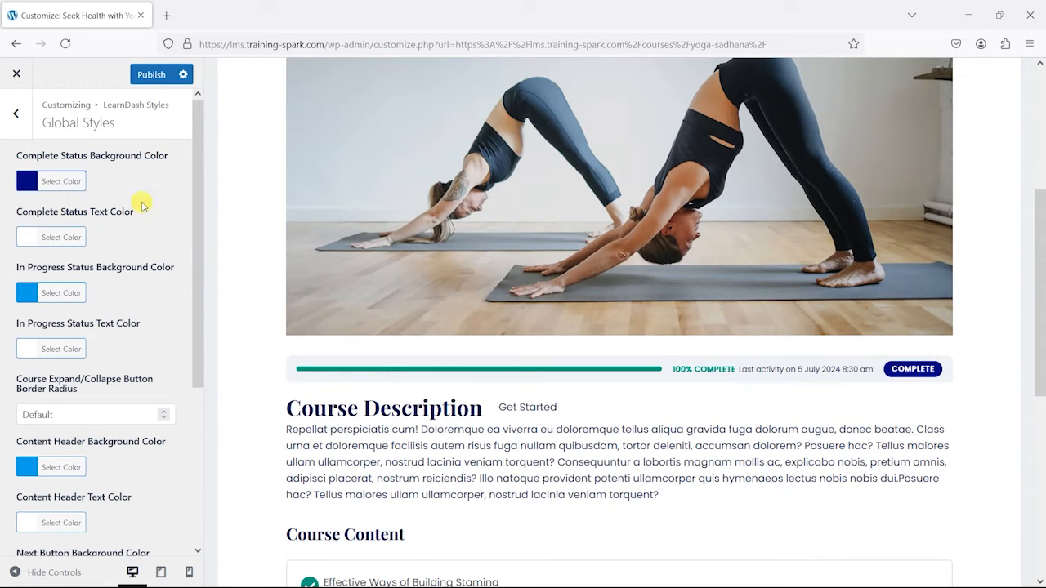
mouse_move(644, 300)
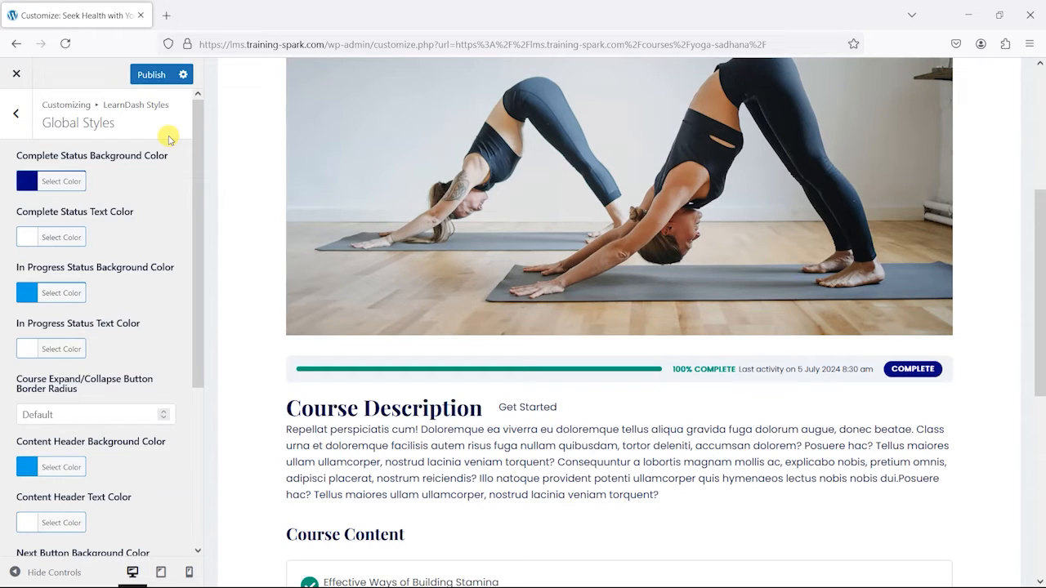
left_click(14, 113)
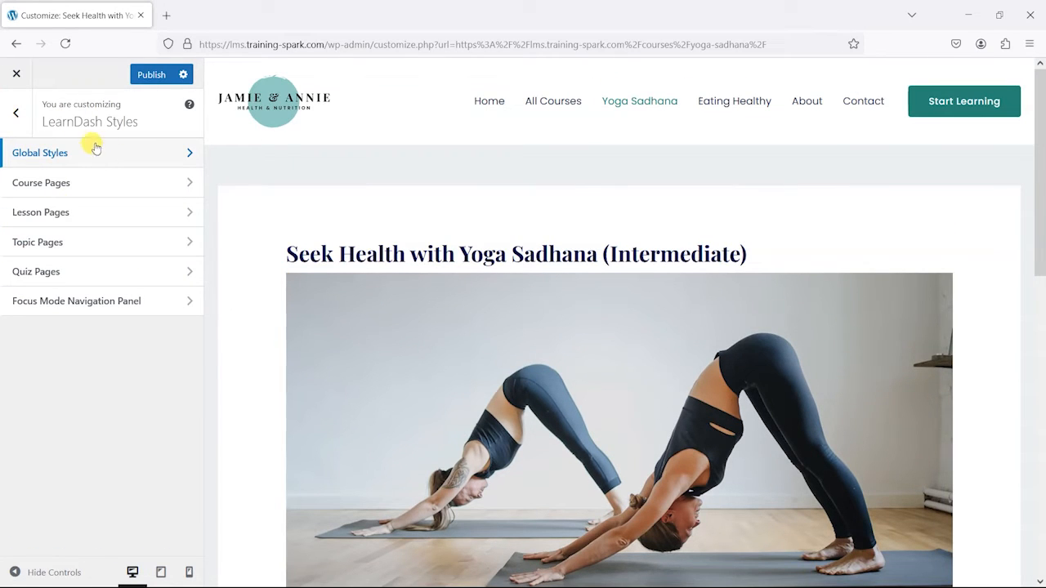
left_click(39, 152)
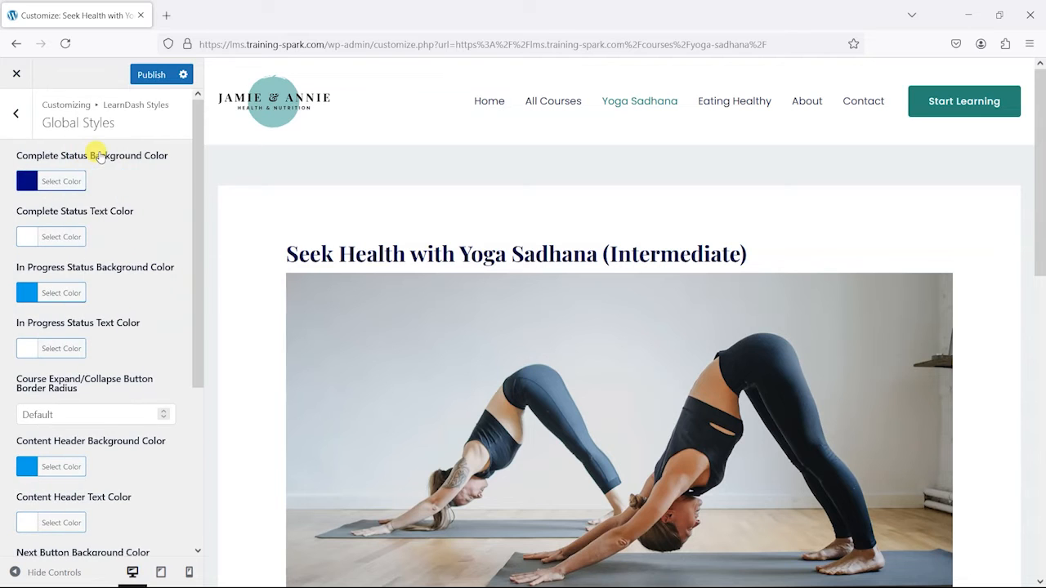
scroll("down", 3)
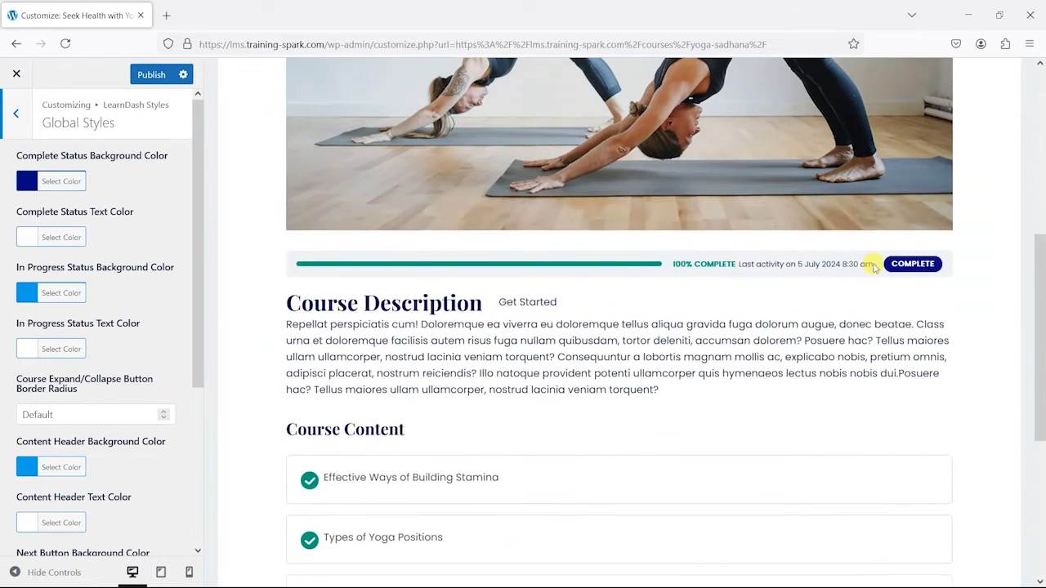
scroll("down", 3)
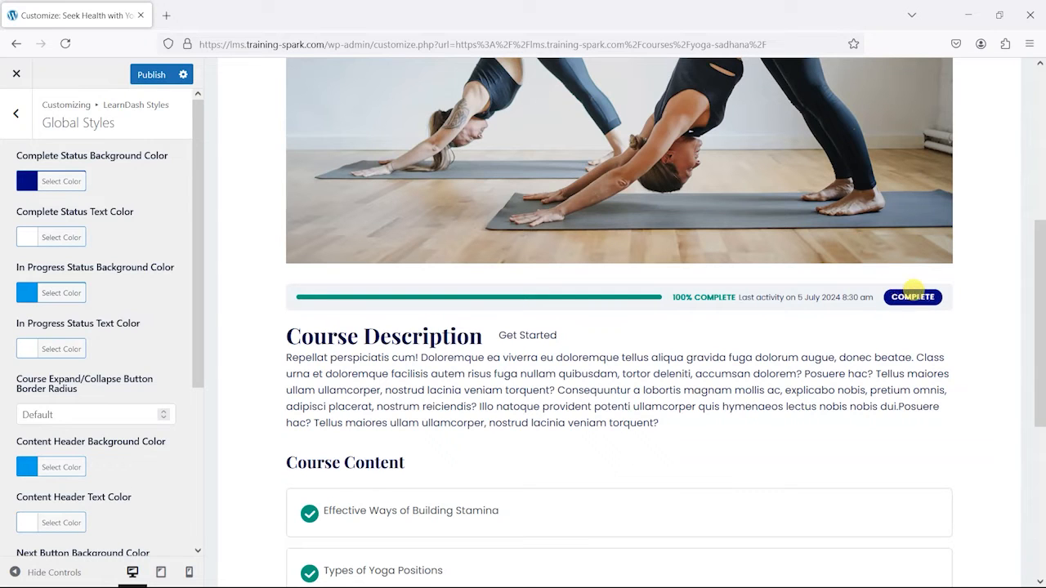
mouse_move(62, 156)
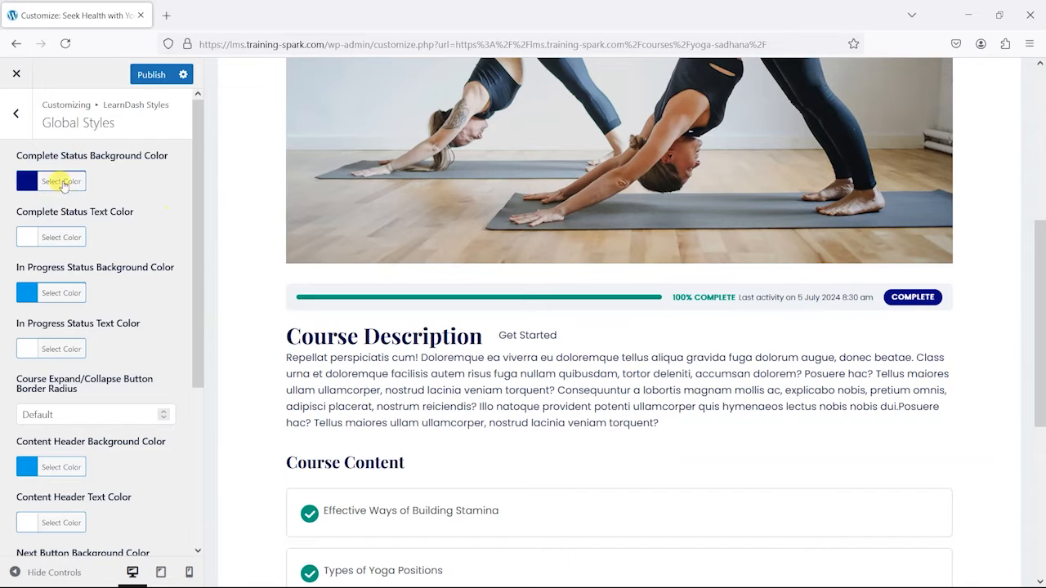
Change the Complete Status background colour to a very dark green with the colour picker.
left_click(61, 180)
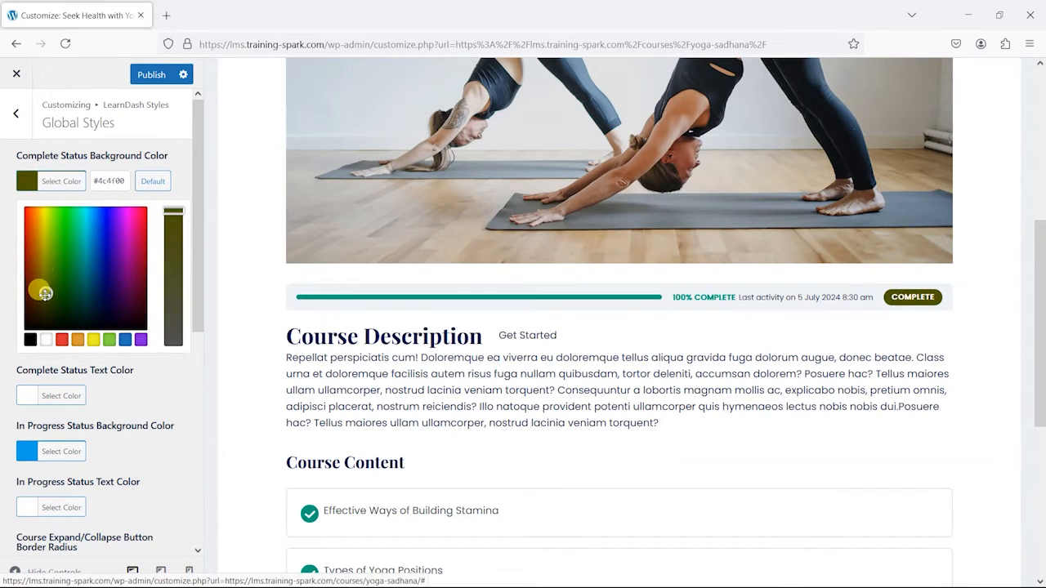
left_click(57, 236)
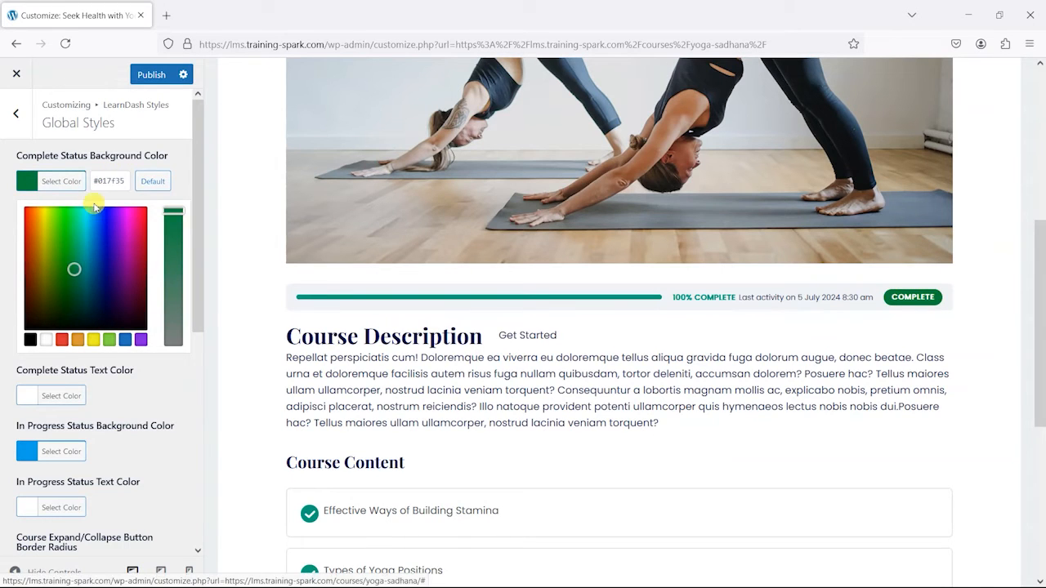
left_click(108, 180)
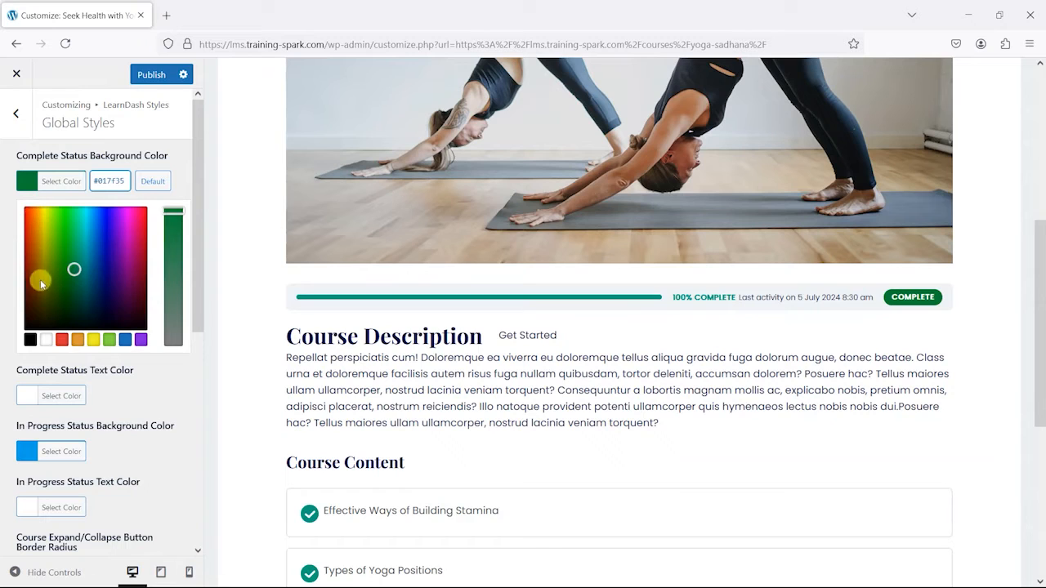
left_click(110, 180)
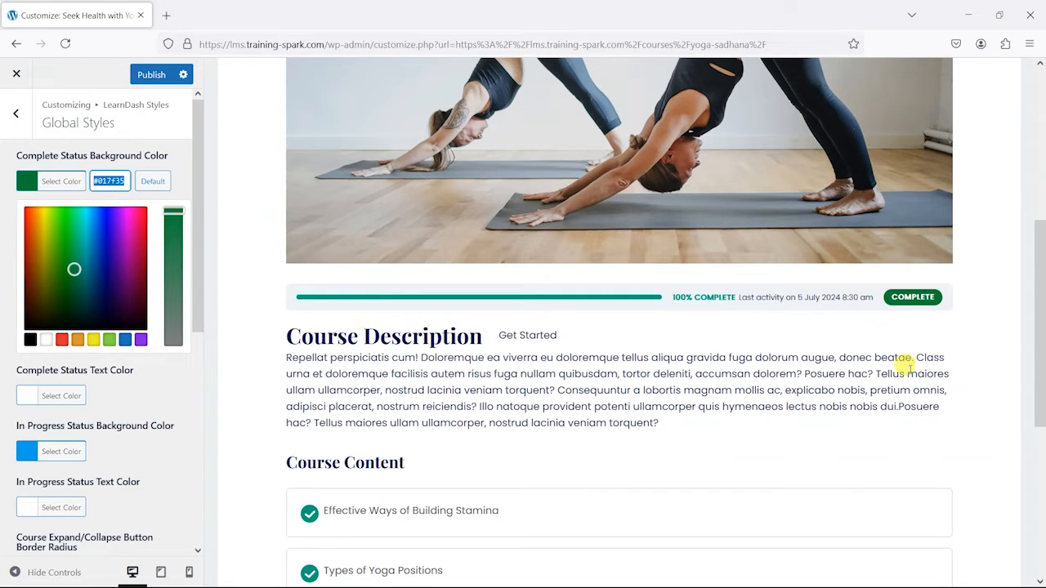
mouse_move(314, 405)
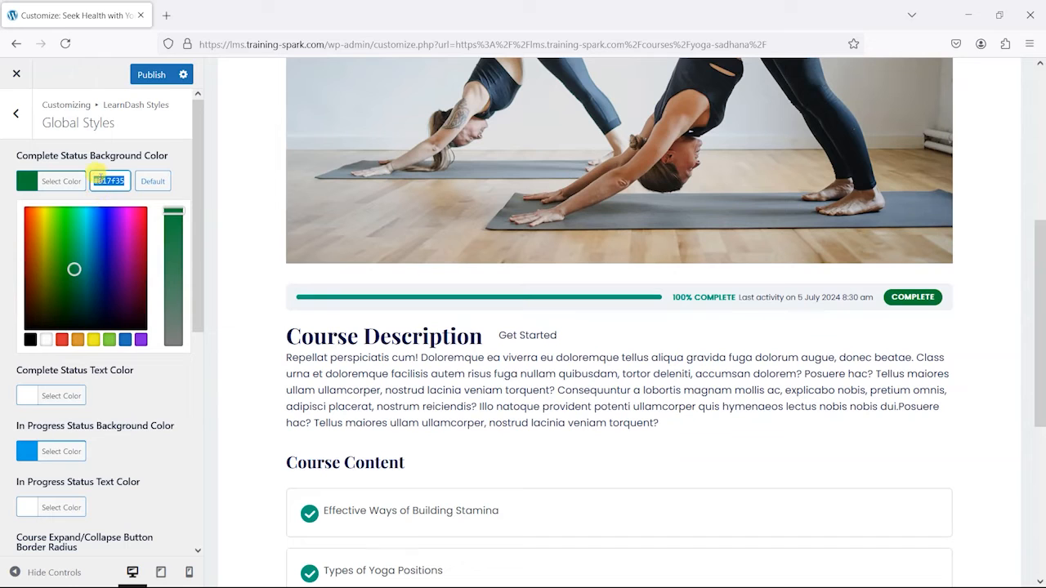
left_click(79, 252)
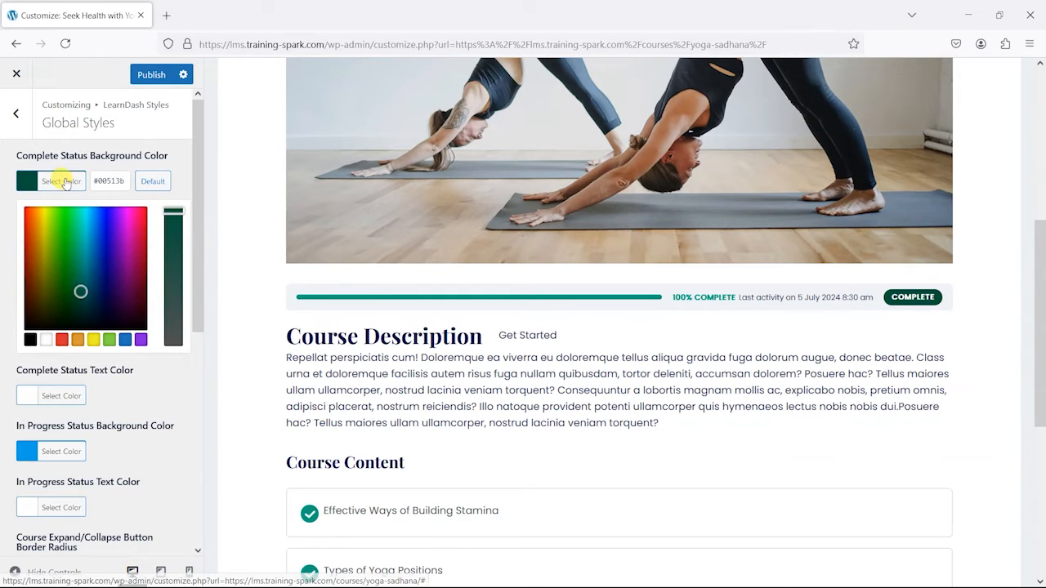
left_click(60, 180)
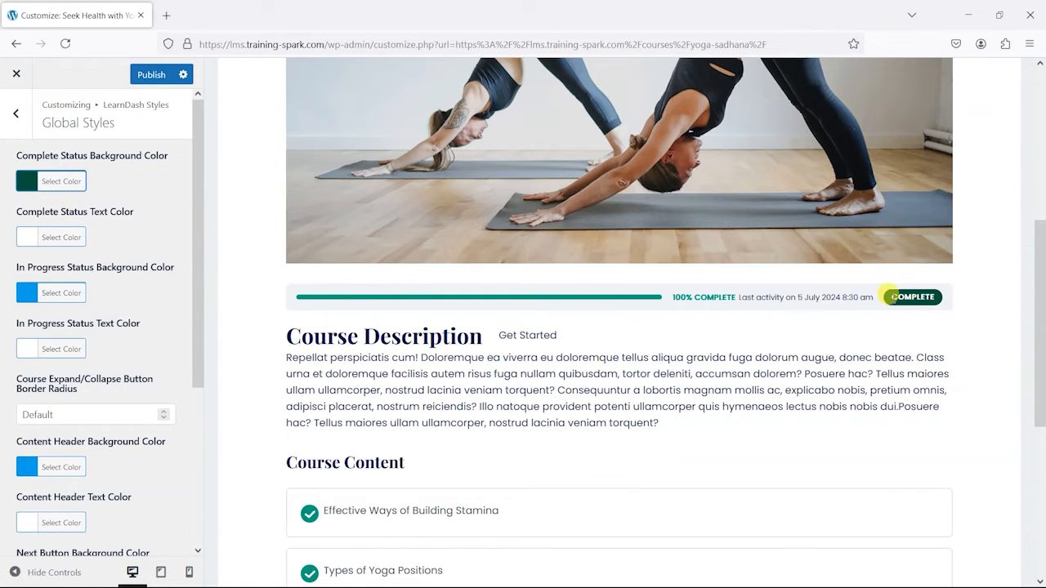
Set the Complete Status text colour to yellow, then return to the LearnDash Styles list.
left_click(62, 236)
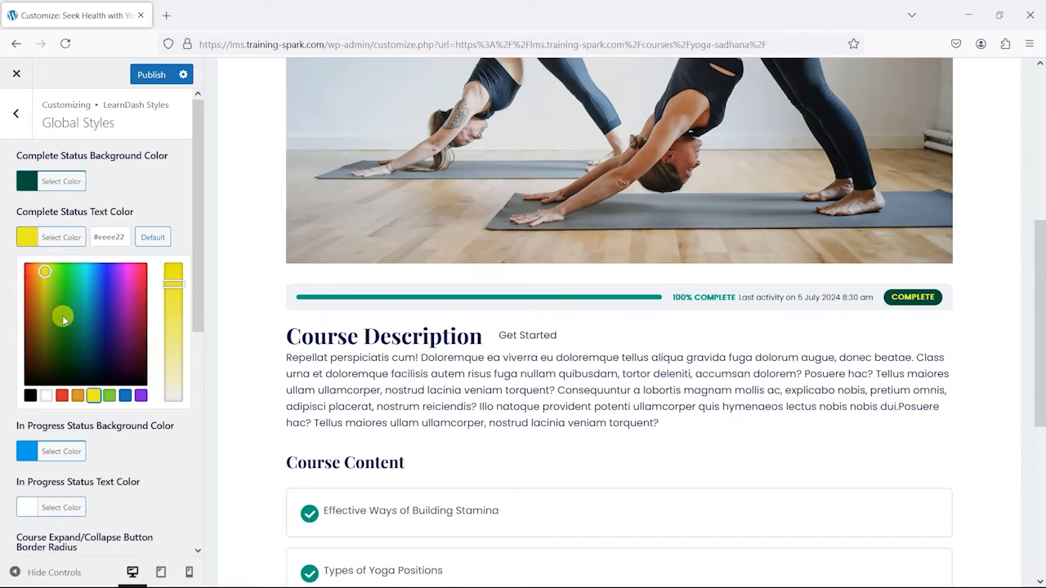
left_click(43, 264)
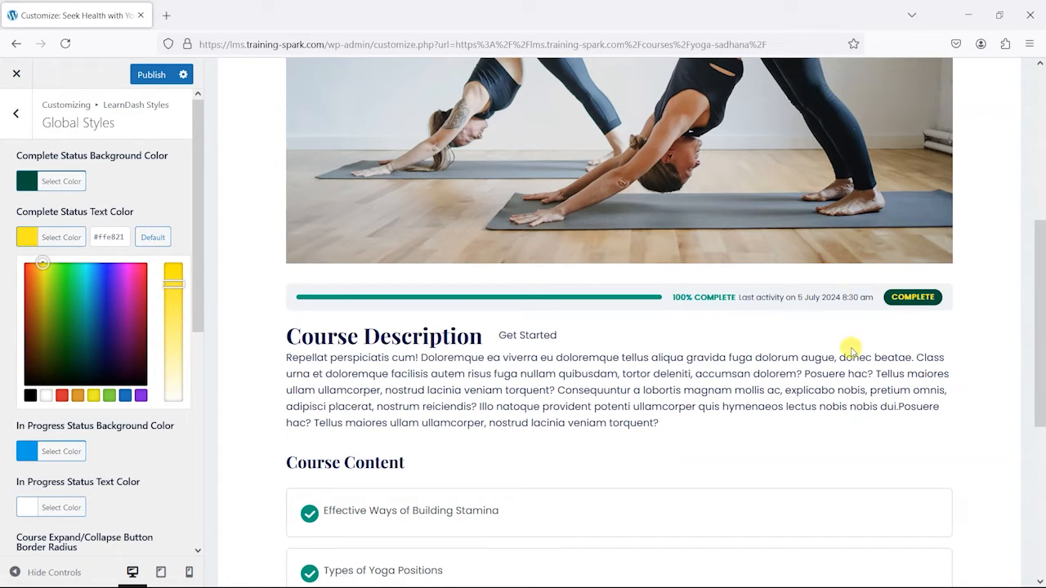
left_click(61, 237)
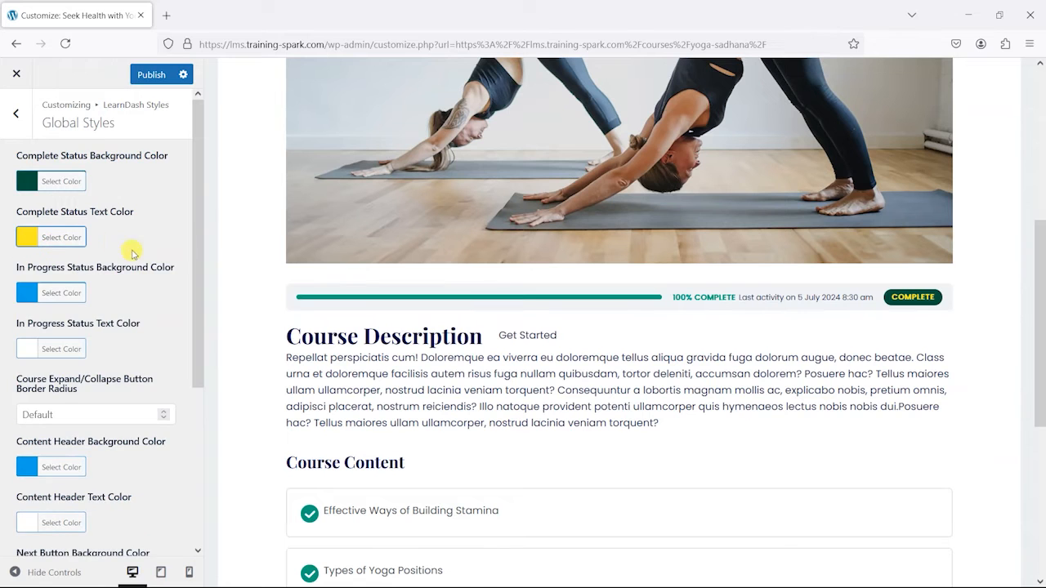
scroll("down", 3)
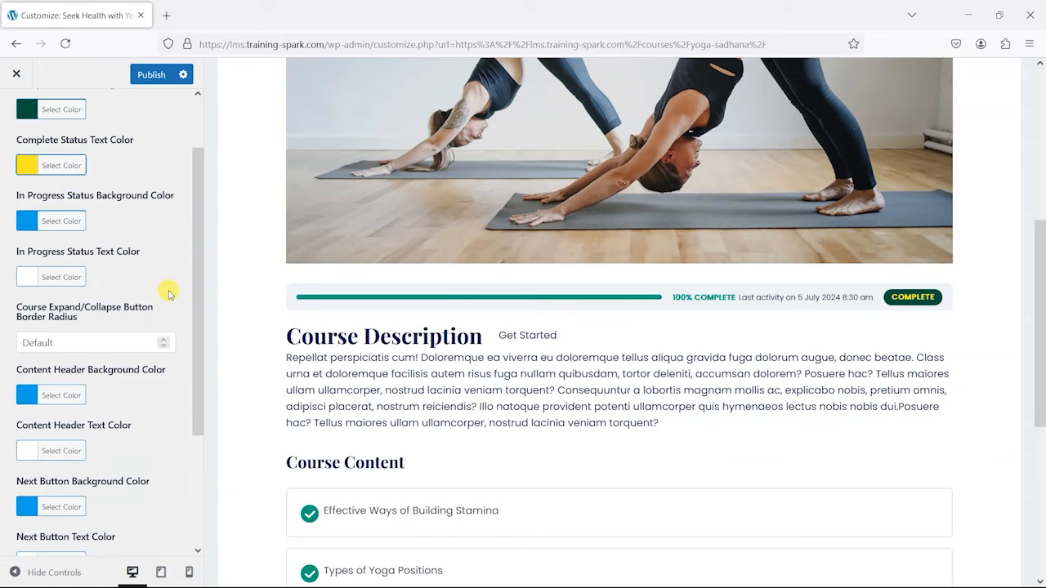
scroll("down", 3)
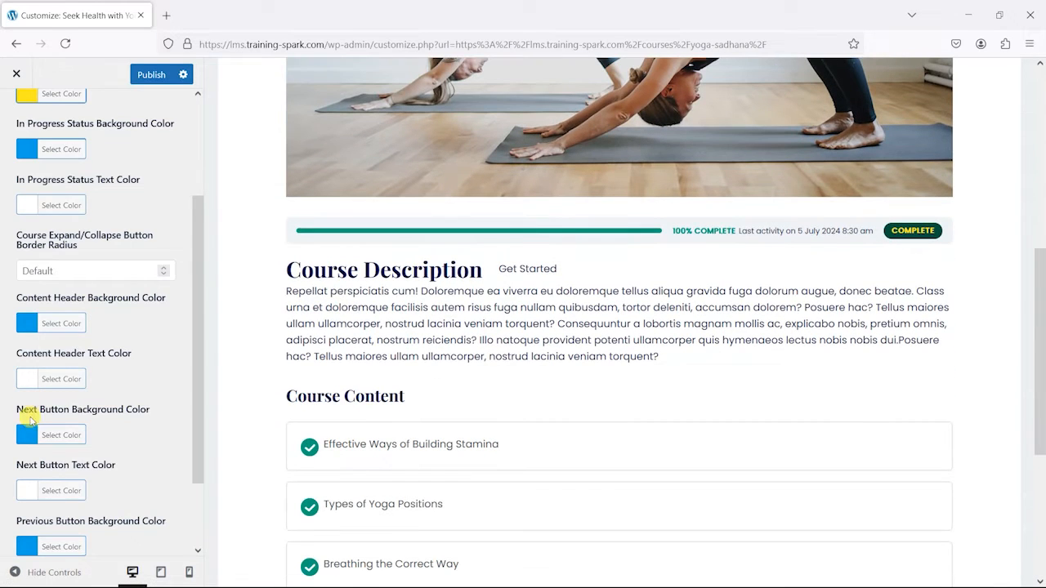
scroll("down", 3)
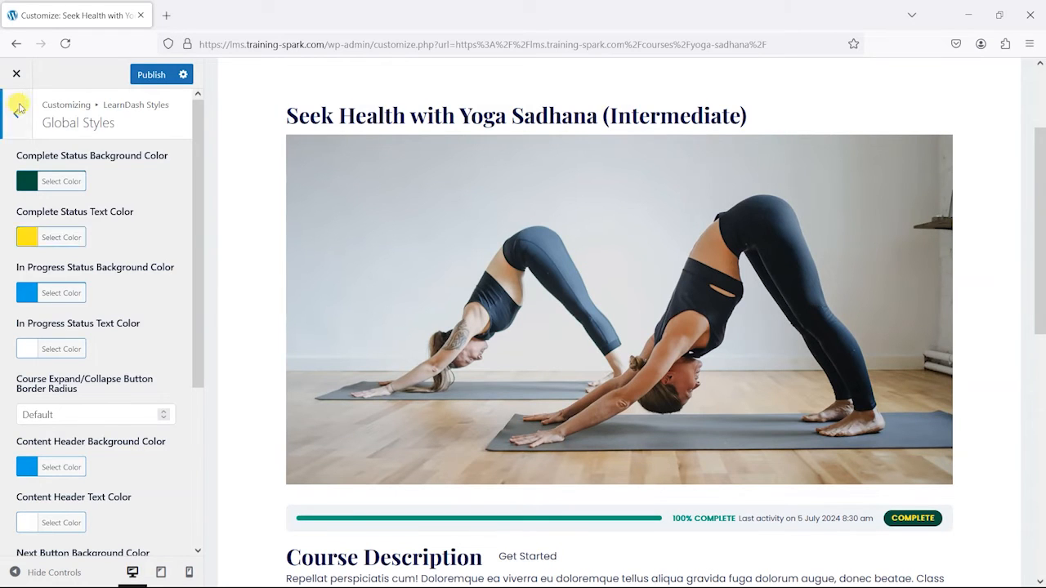
left_click(16, 111)
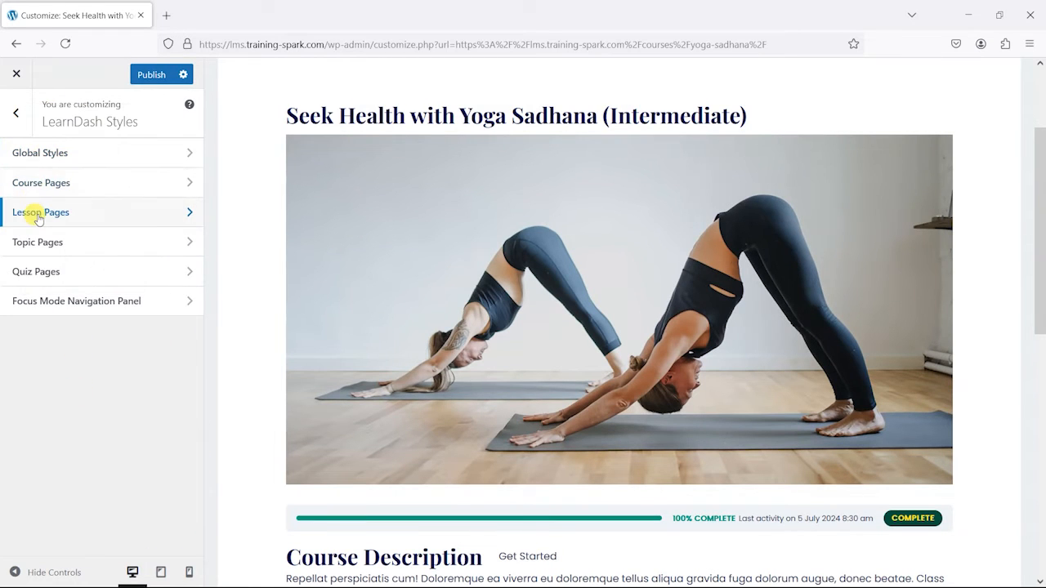
Open the Course Pages style settings and publish the styling changes so far.
scroll("down", 3)
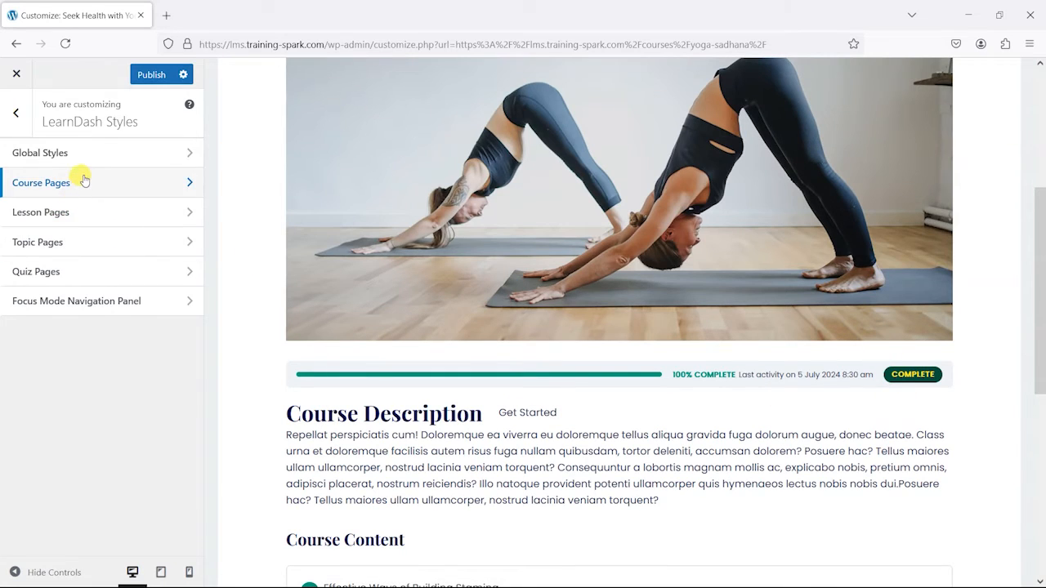
left_click(40, 183)
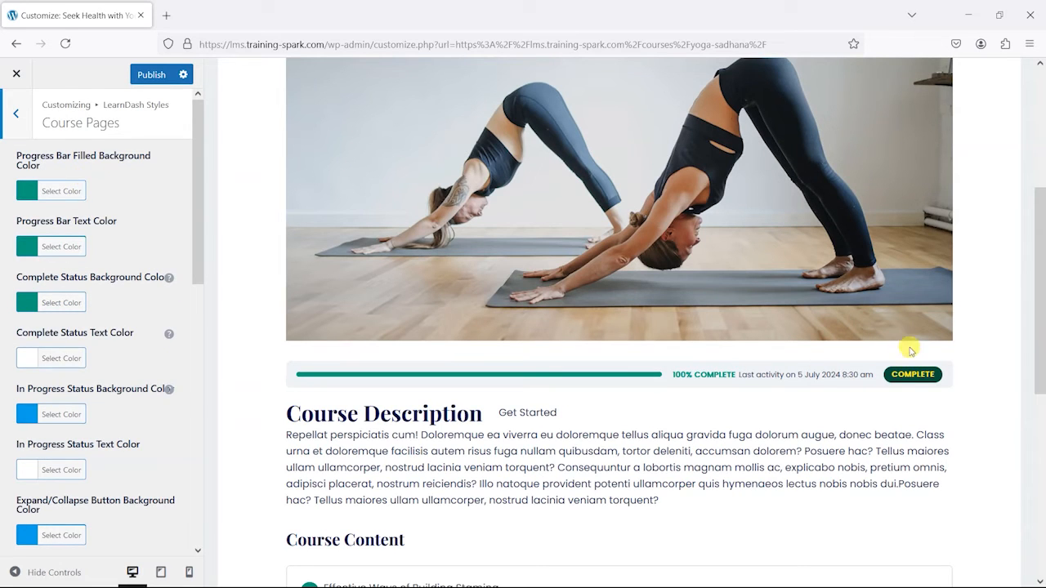
left_click(15, 113)
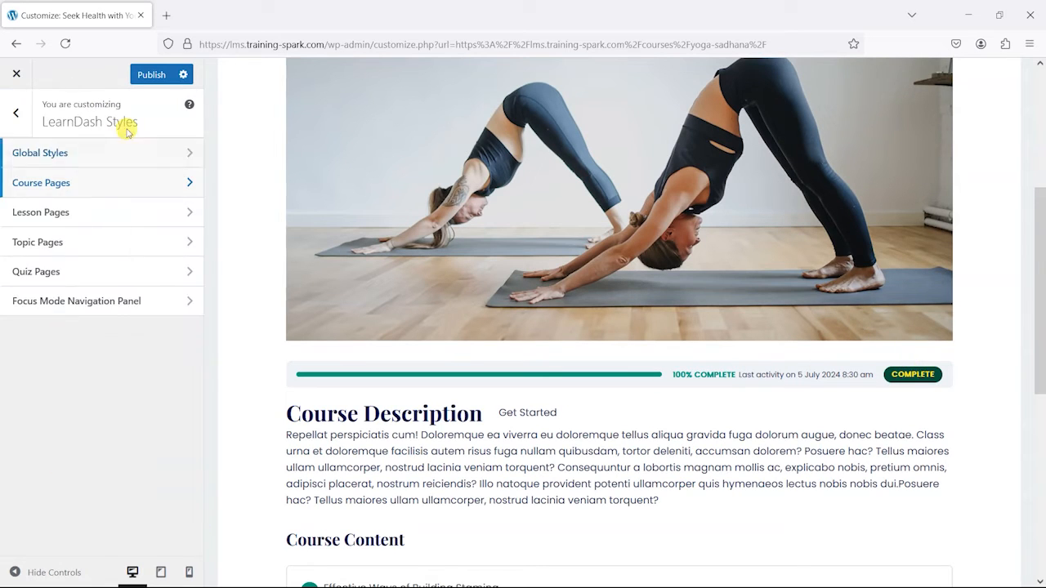
left_click(39, 154)
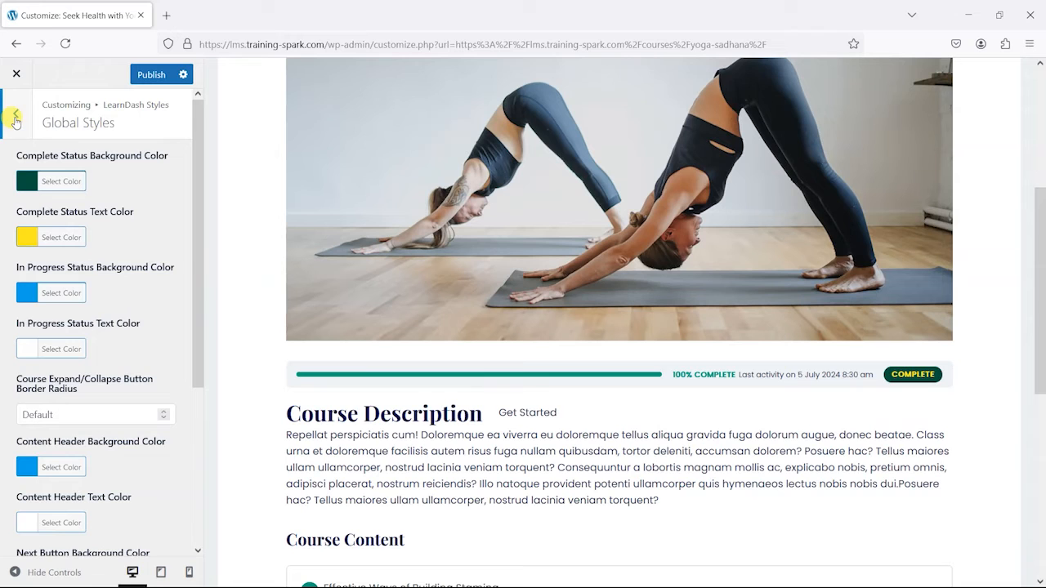
left_click(15, 111)
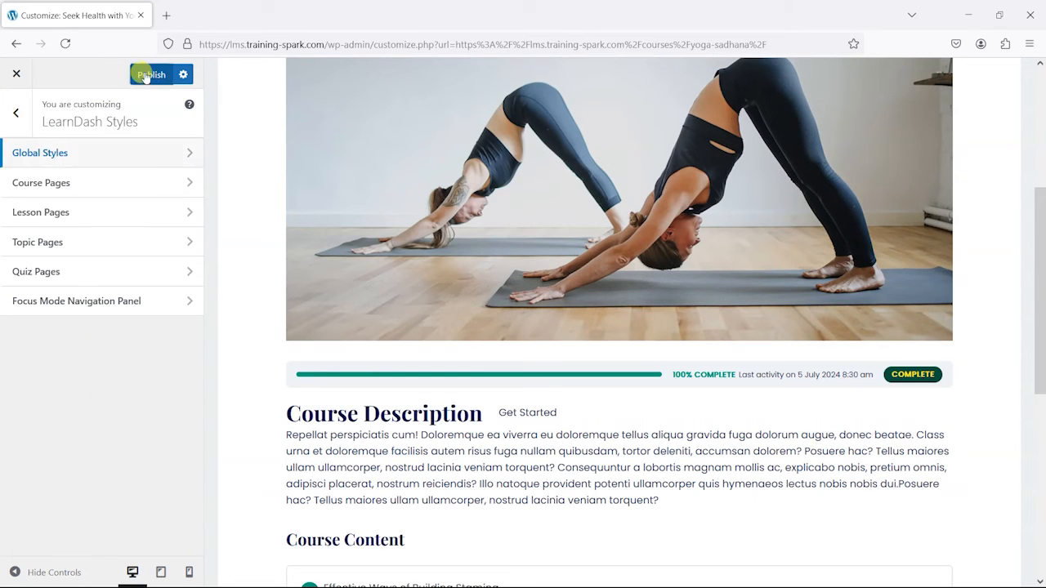
left_click(150, 75)
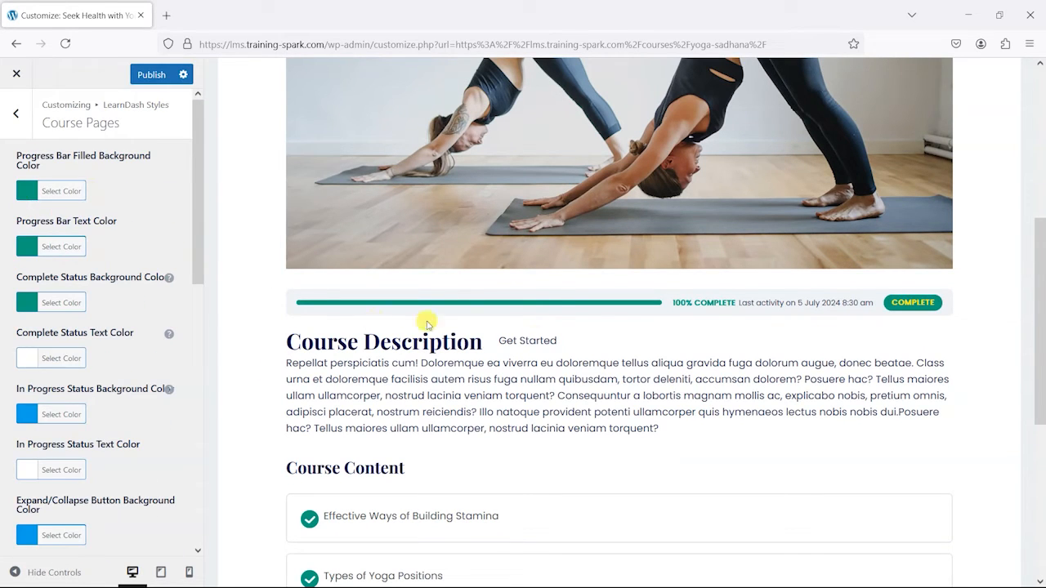
Make the progress bar fill and its percentage text red, publish, and view the live course.
left_click(61, 190)
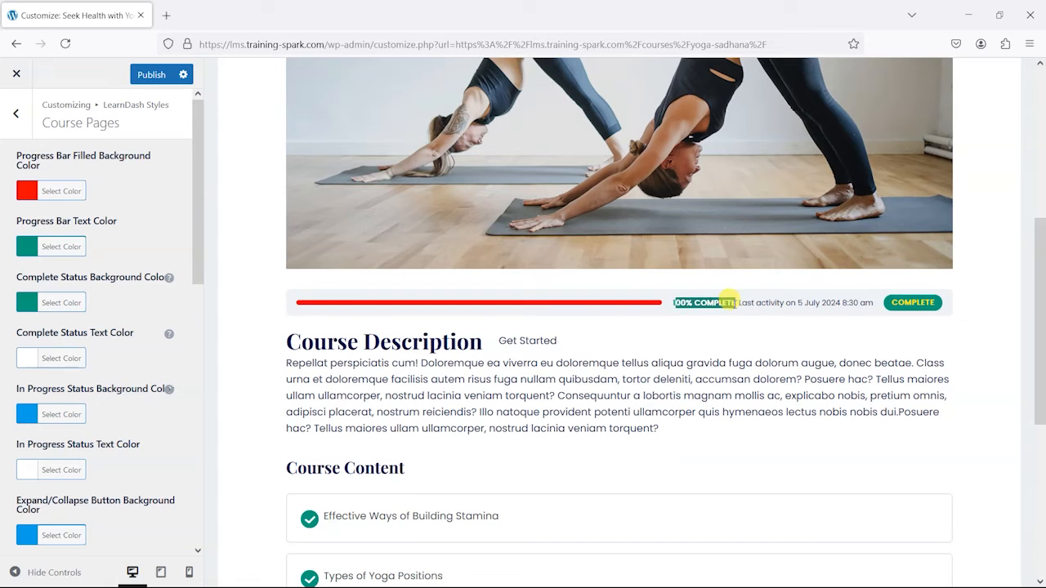
left_click(61, 245)
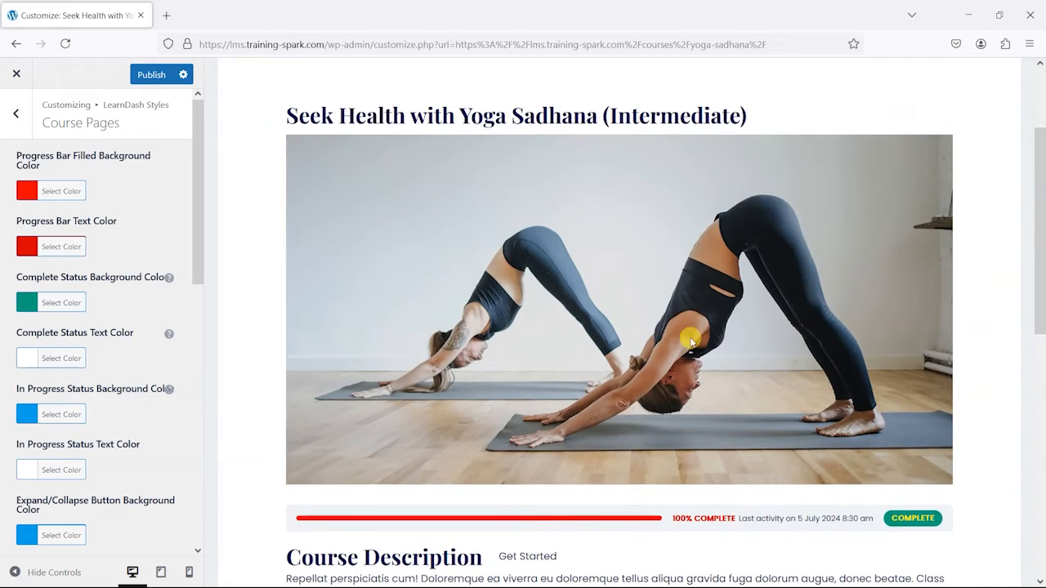
scroll("down", 3)
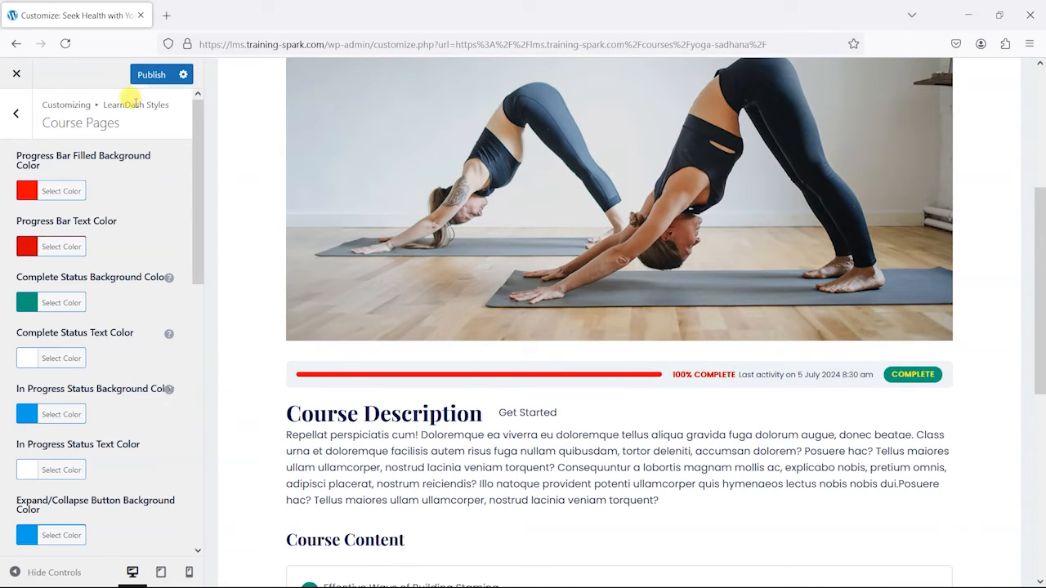
scroll("down", 3)
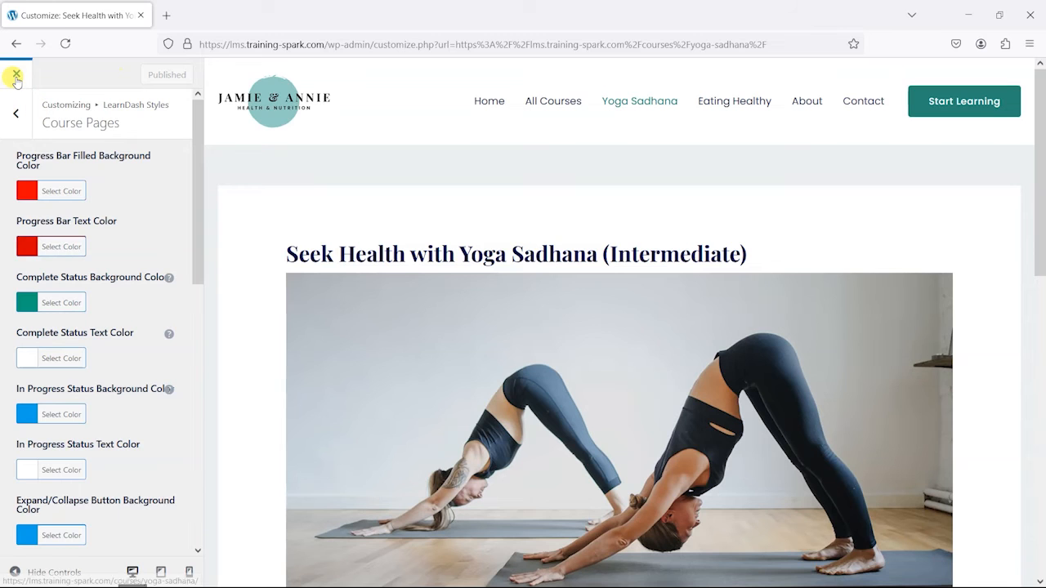
left_click(14, 76)
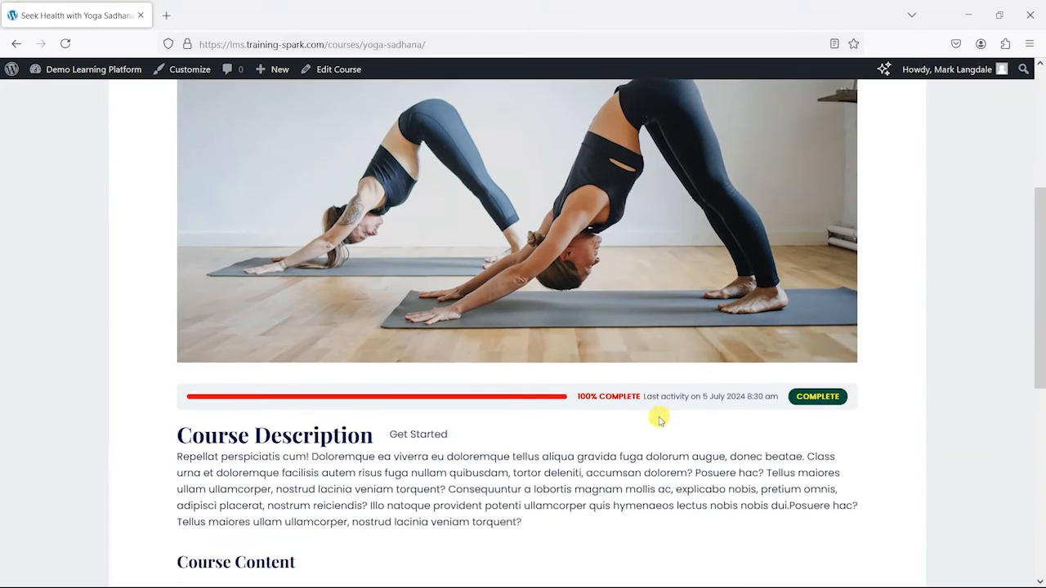
Open the Effective Ways of Building Stamina lesson from the Course Content list.
scroll("down", 3)
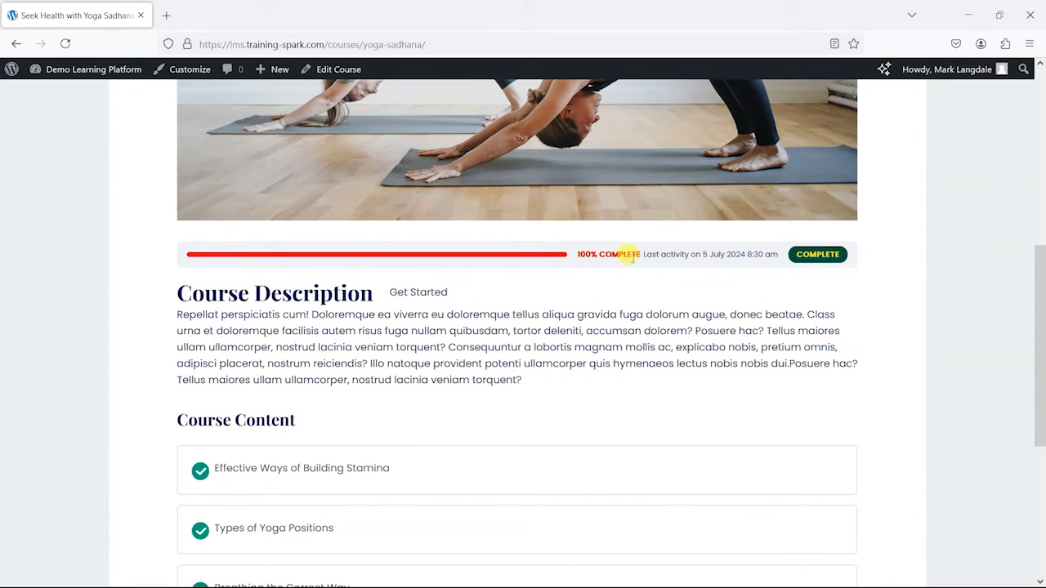
scroll("down", 3)
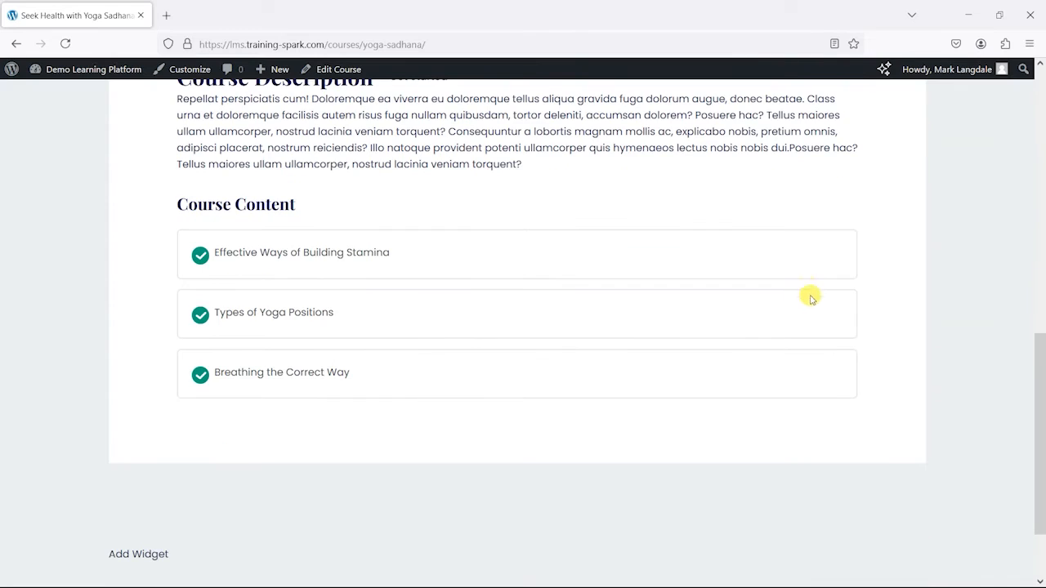
left_click(301, 252)
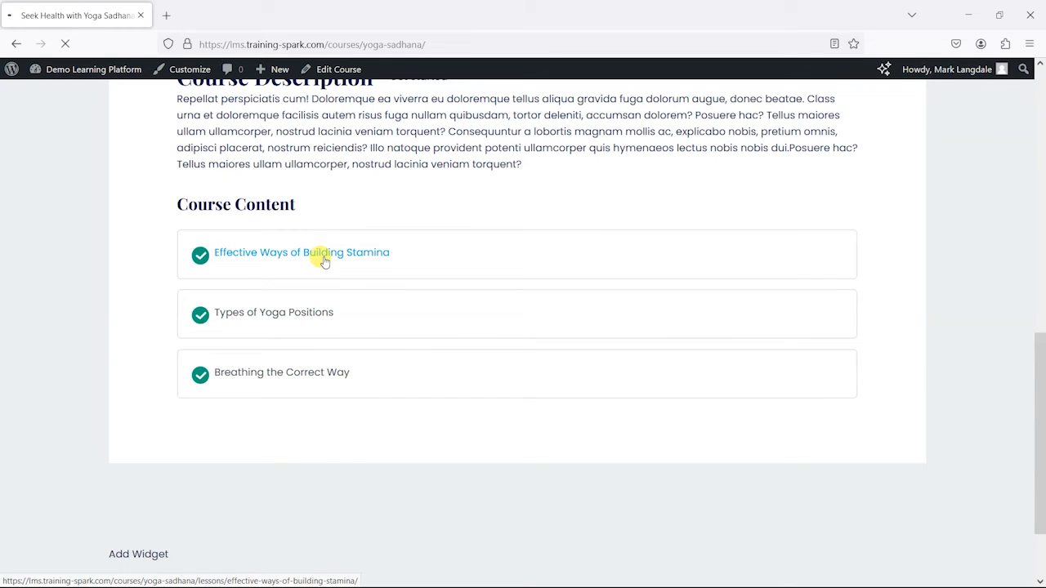
left_click(301, 251)
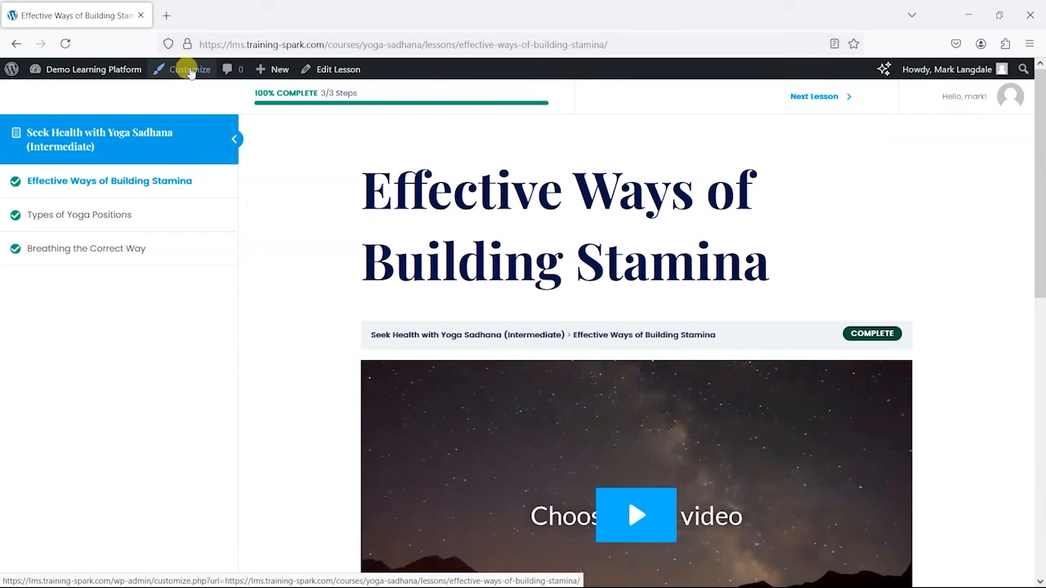
Launch the Customizer on this lesson page from the admin bar.
left_click(189, 69)
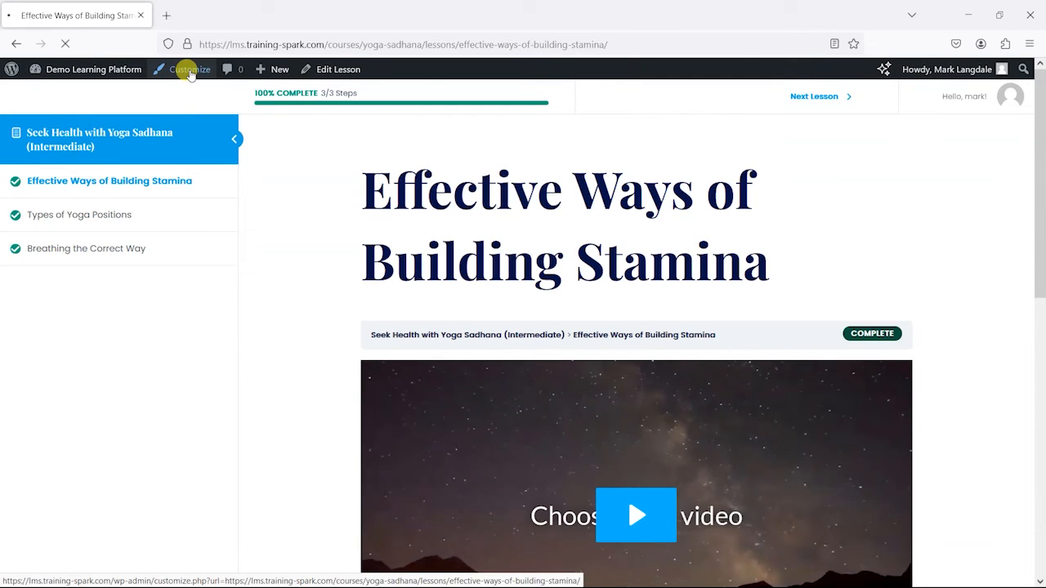
left_click(190, 69)
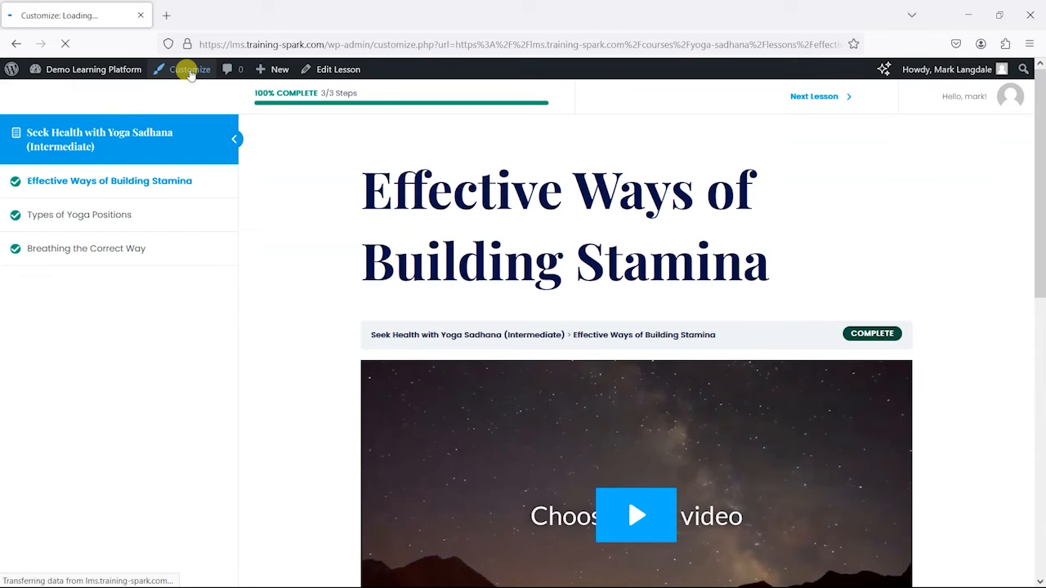
left_click(190, 68)
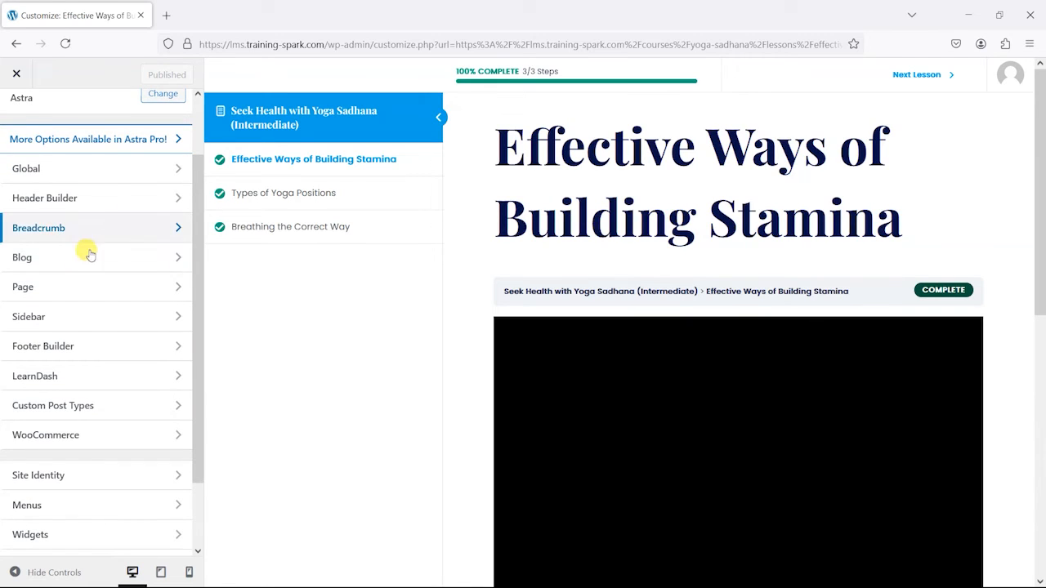
Navigate to LearnDash Styles > Lesson Pages colour settings in the Customizer.
scroll("down", 3)
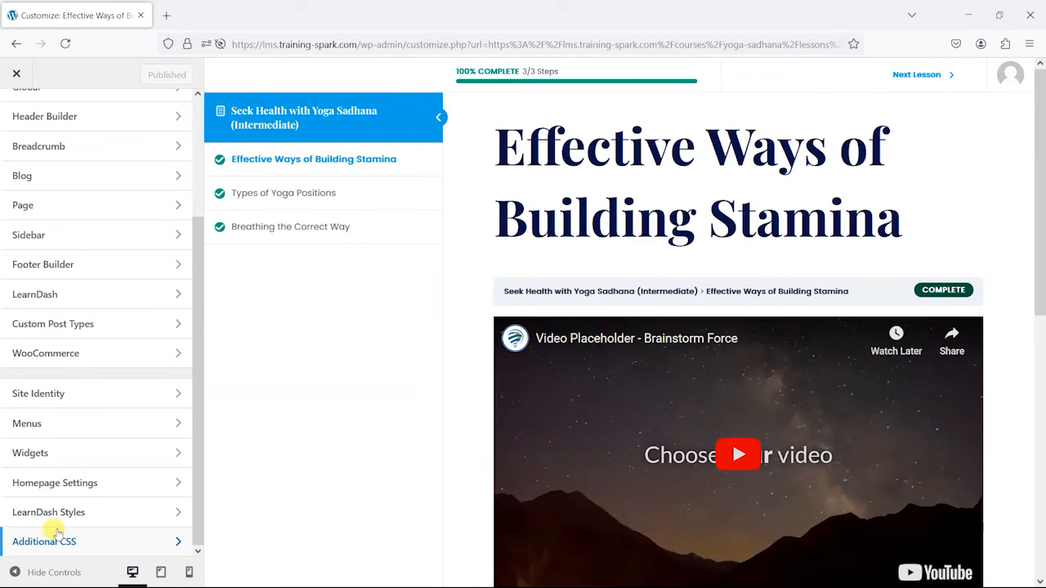
left_click(49, 512)
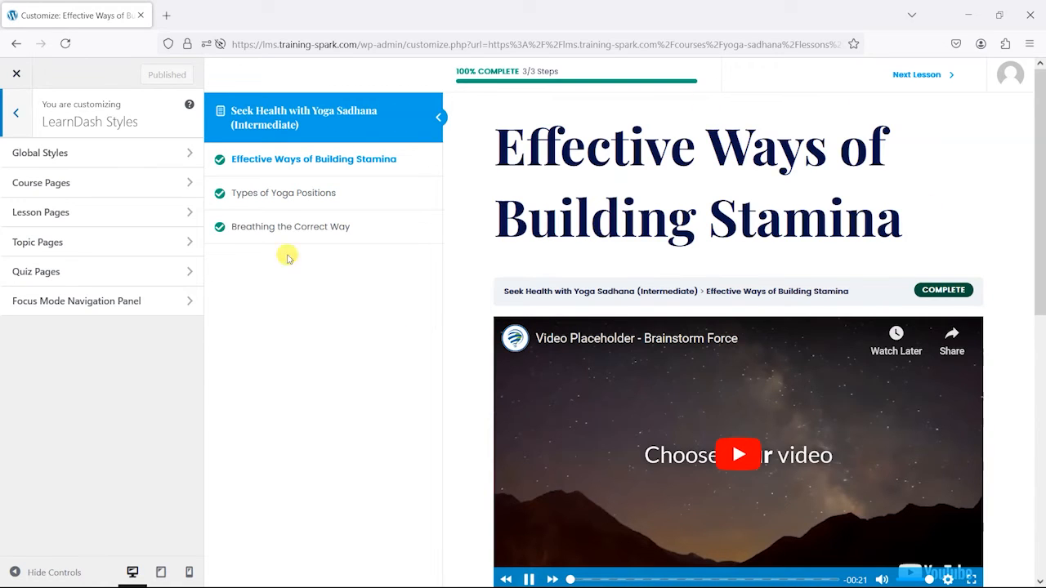
mouse_move(101, 153)
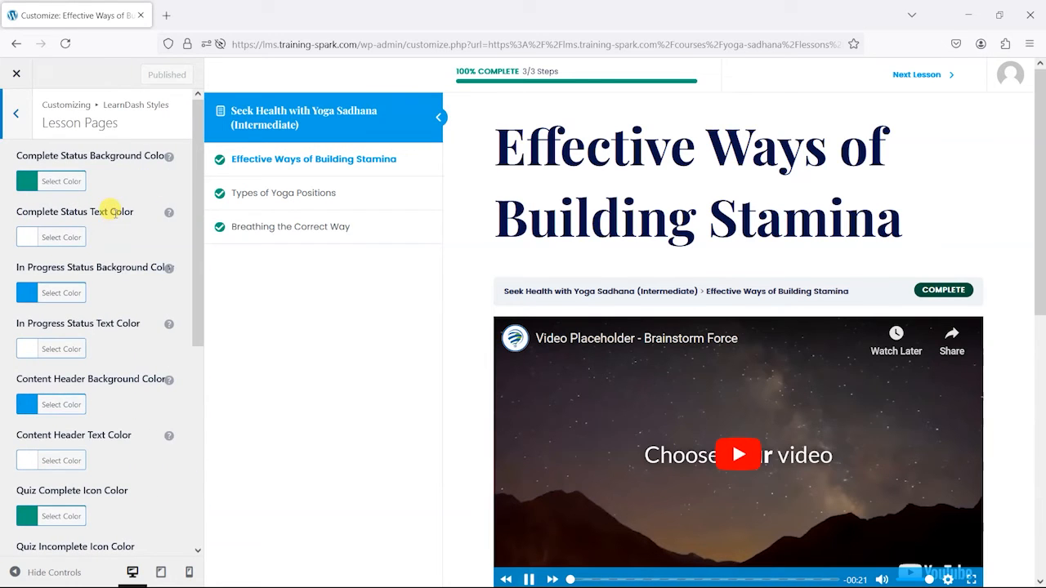
left_click(15, 111)
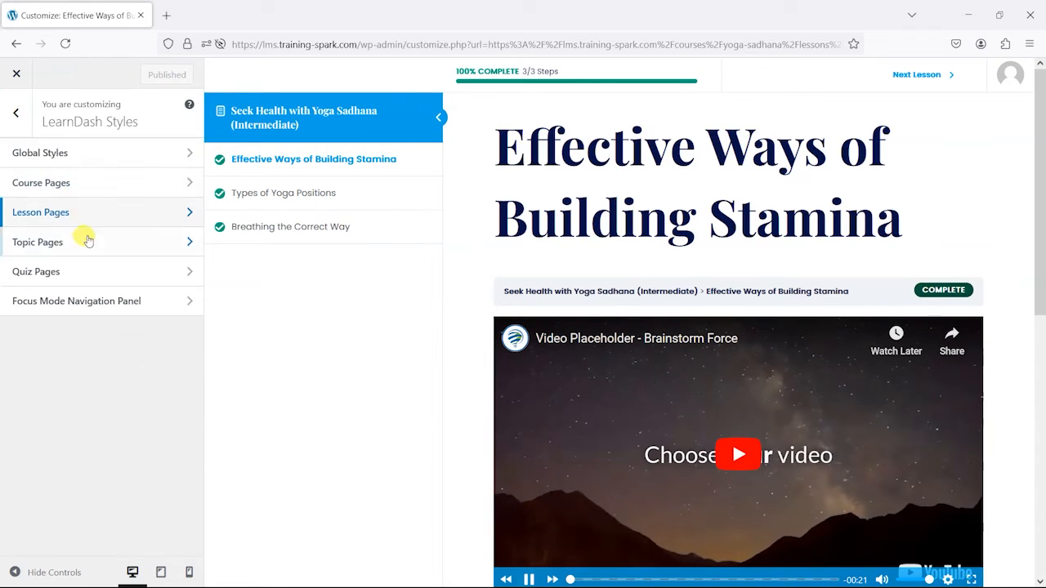
left_click(40, 212)
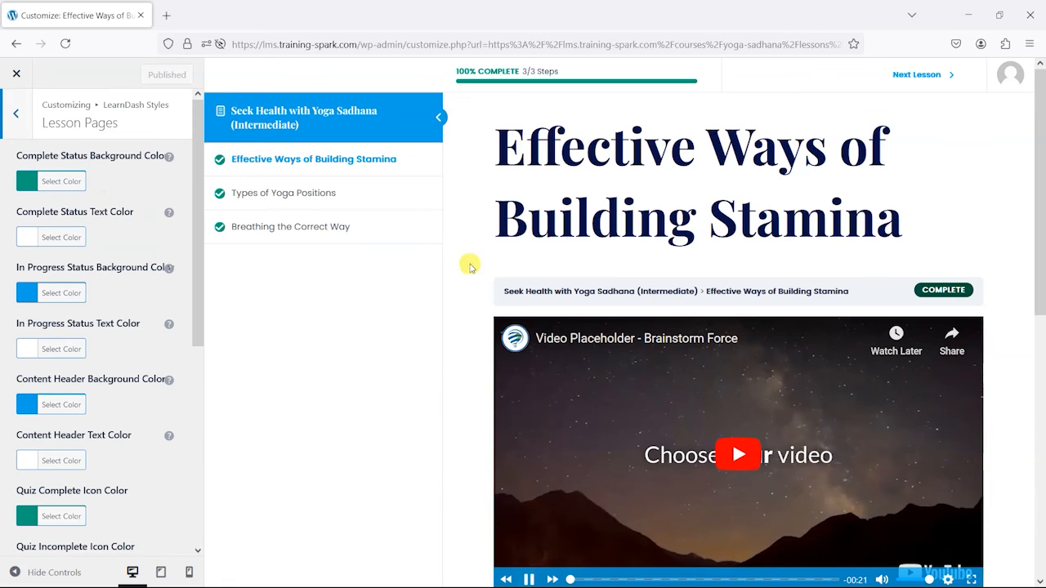
scroll("down", 3)
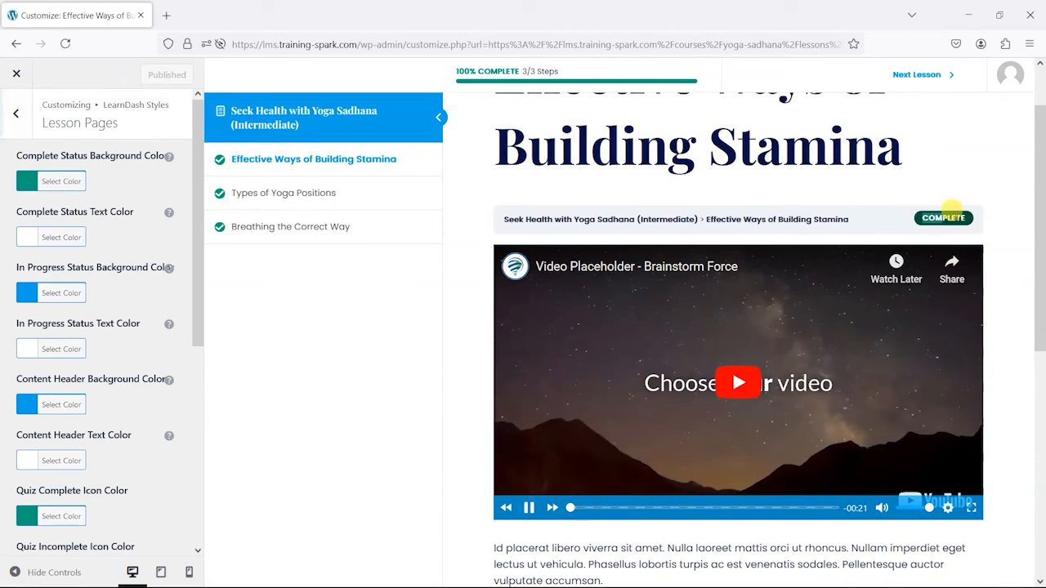
Set the Complete Status background to red and its text colour to yellow.
left_click(61, 180)
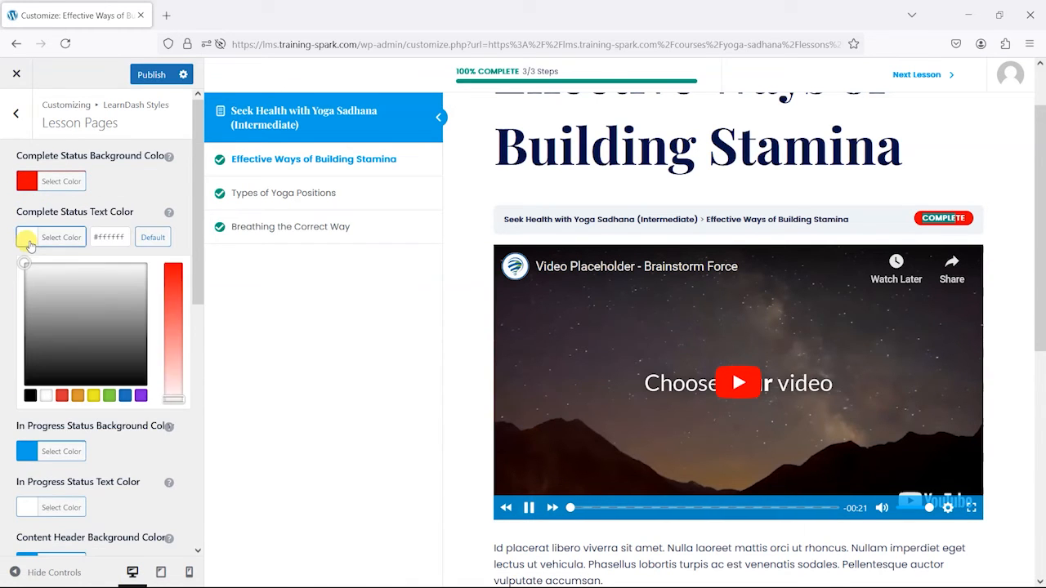
left_click(62, 396)
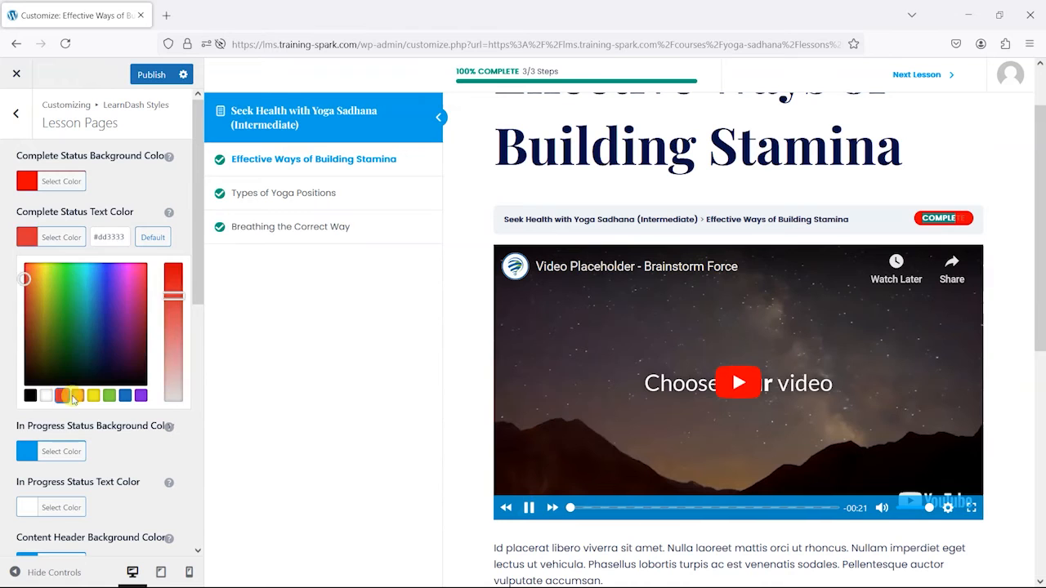
left_click(77, 396)
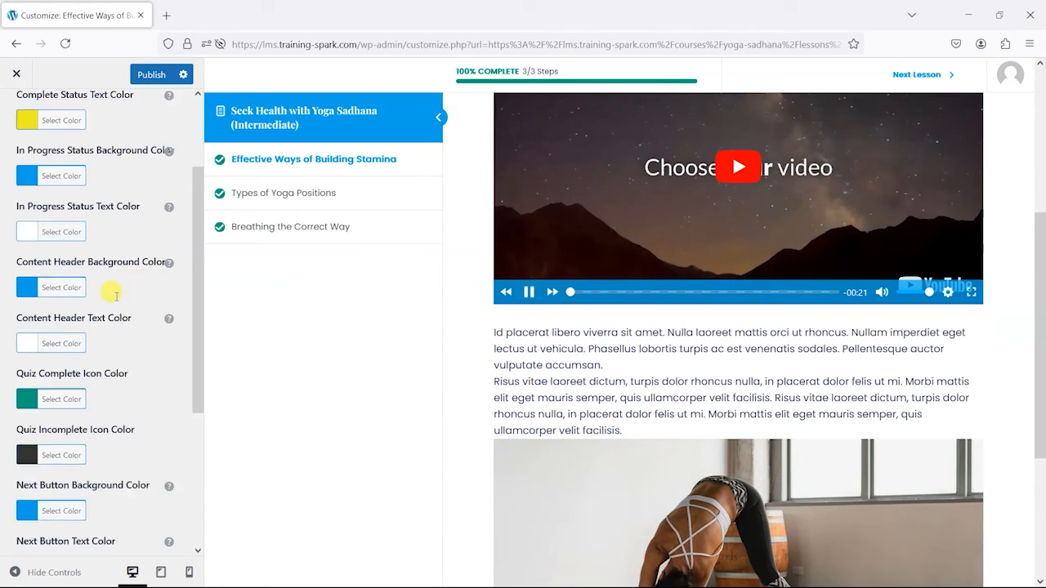
scroll("down", 3)
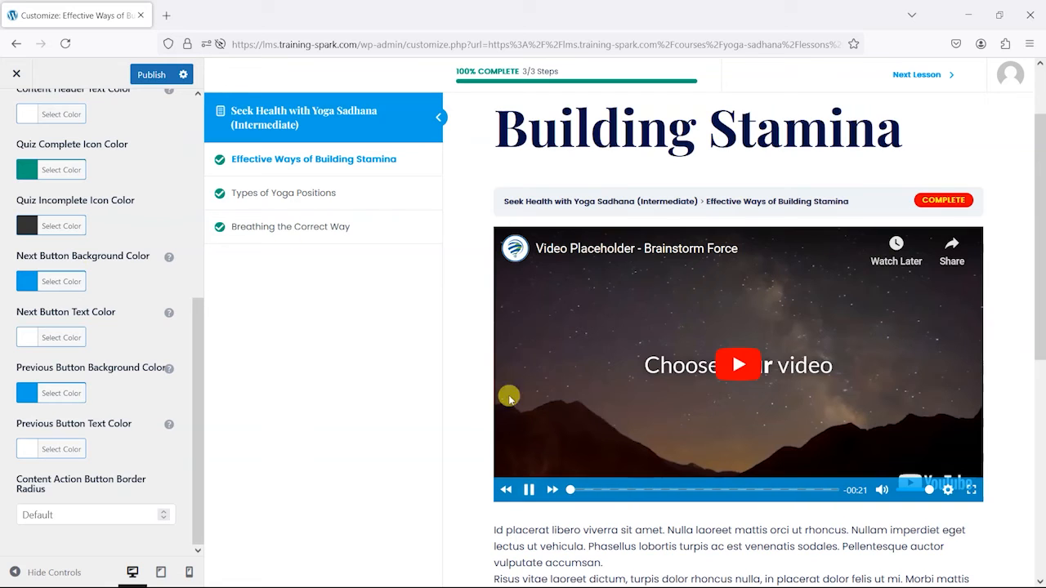
scroll("down", 3)
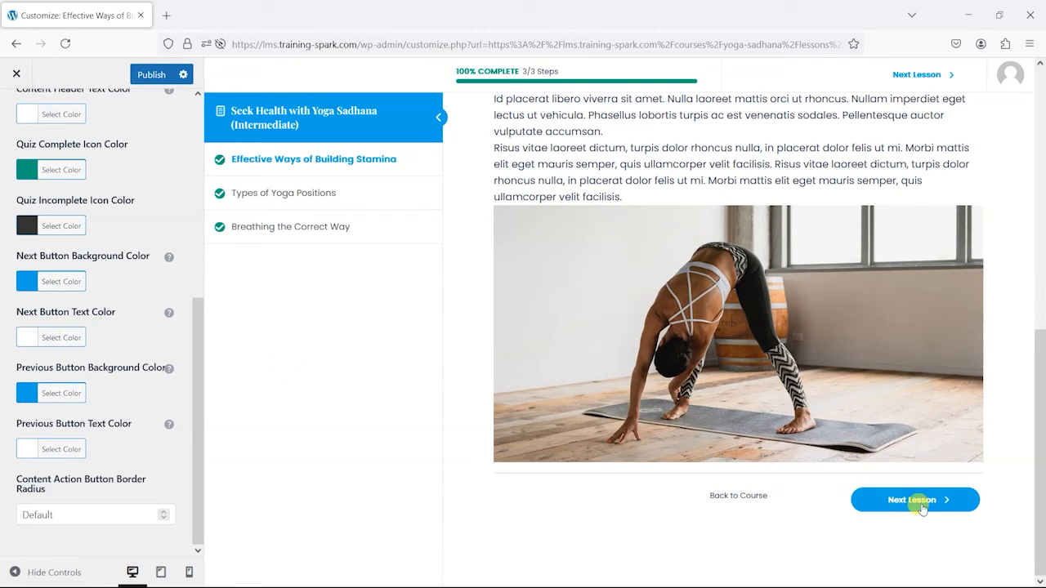
Set the Next Button background to green with pale yellow text.
left_click(62, 281)
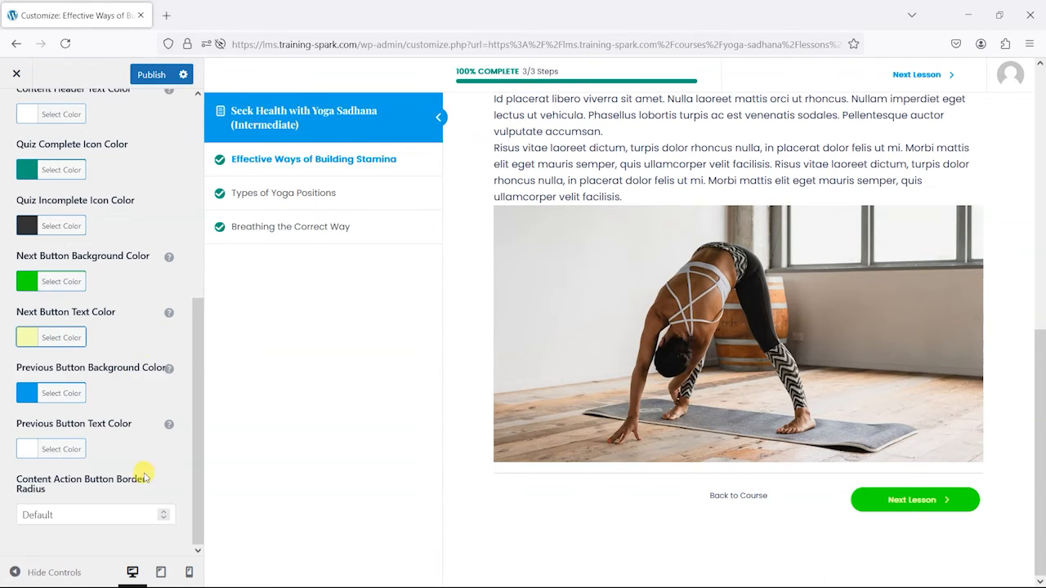
left_click(95, 515)
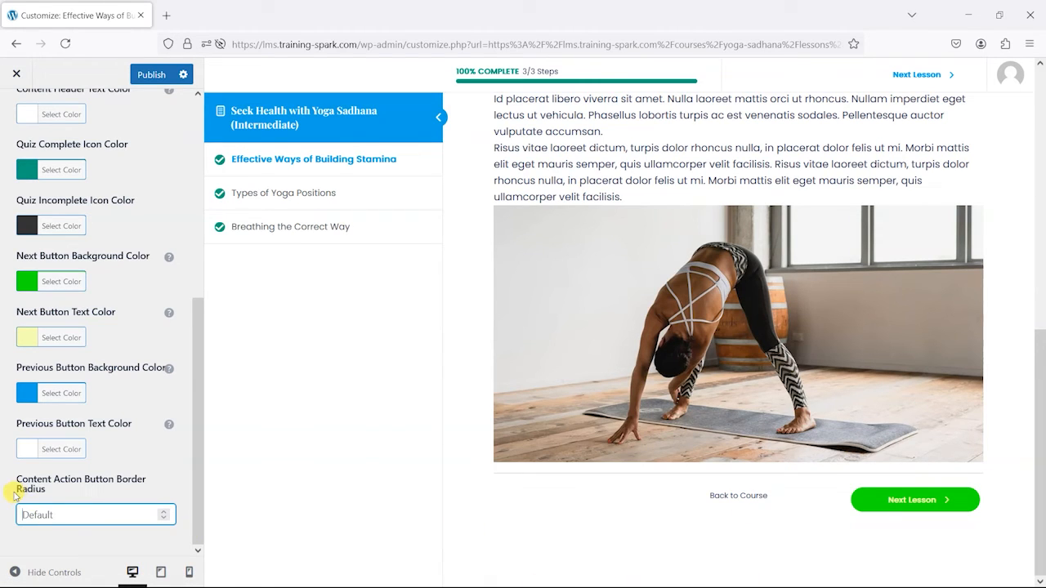
Set the Content Action Button Border Radius to 25 for pill-shaped corners.
type("0")
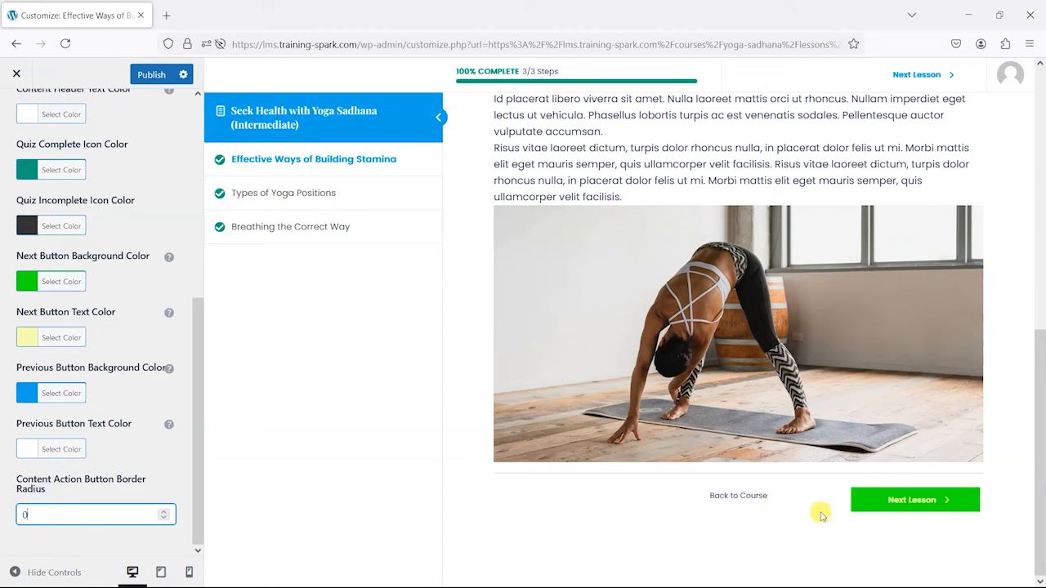
mouse_move(873, 500)
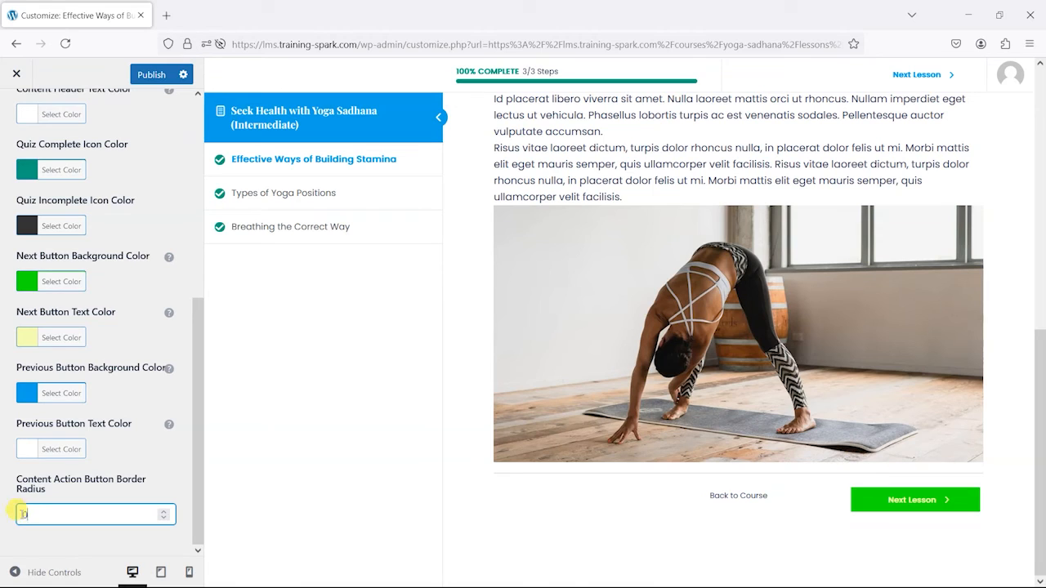
type("5")
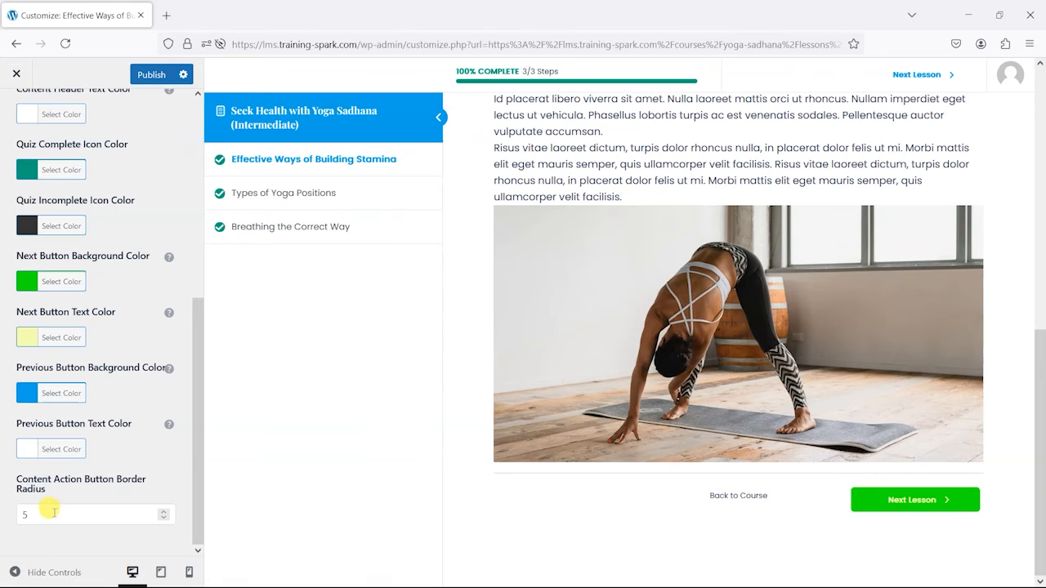
mouse_move(856, 496)
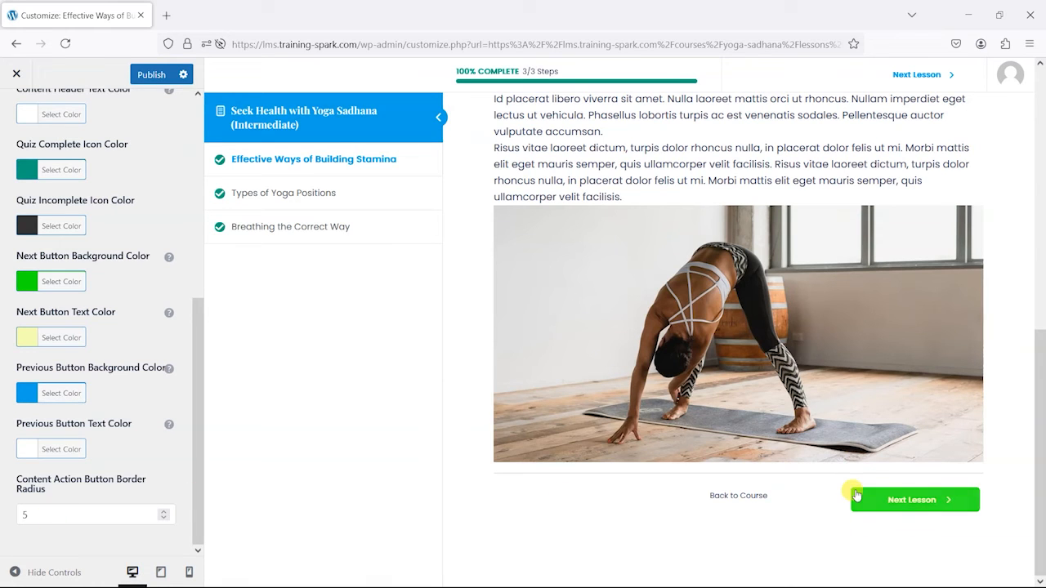
left_click(915, 501)
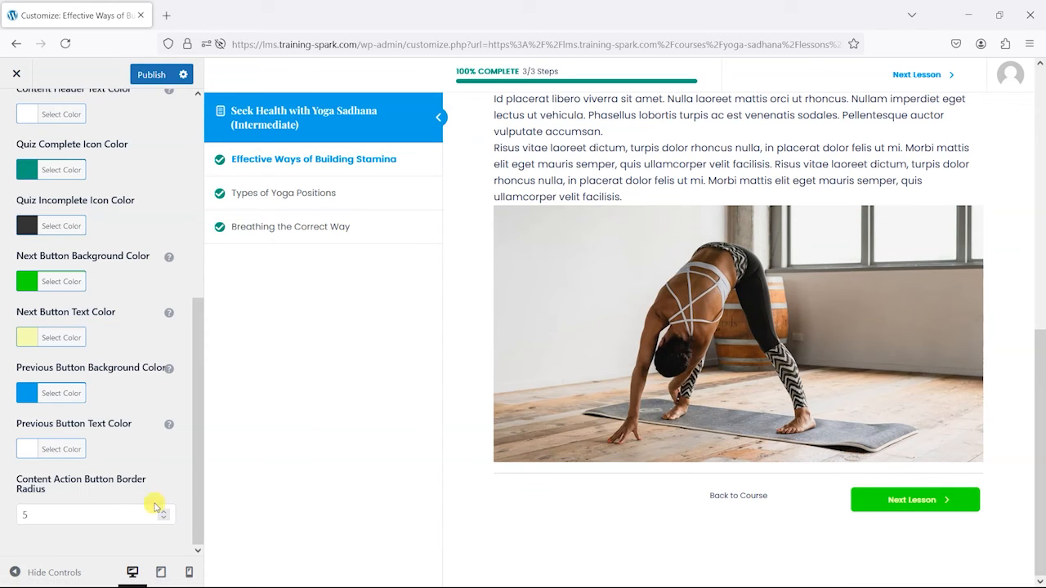
type("25")
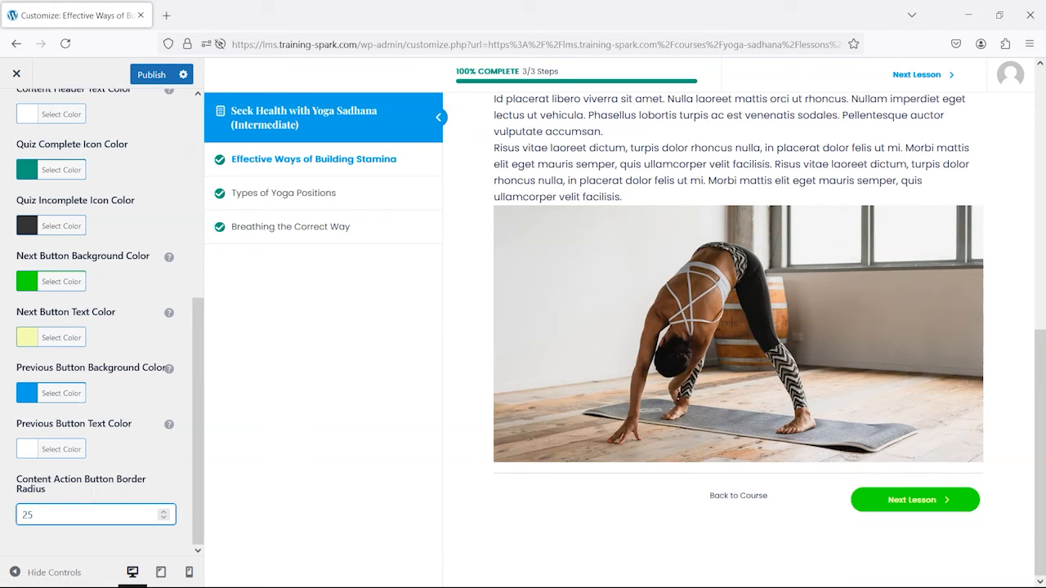
type("15")
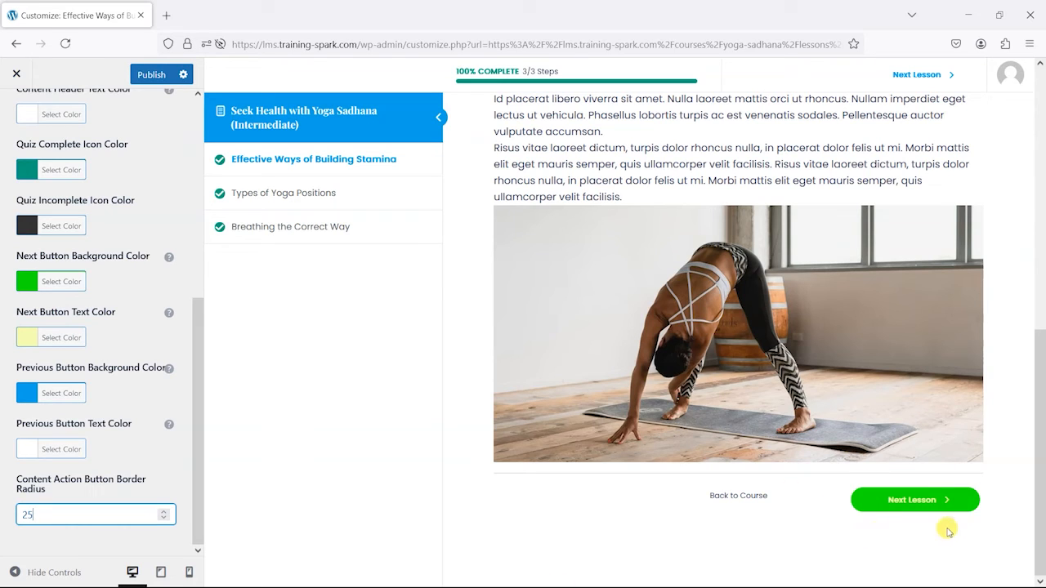
mouse_move(64, 497)
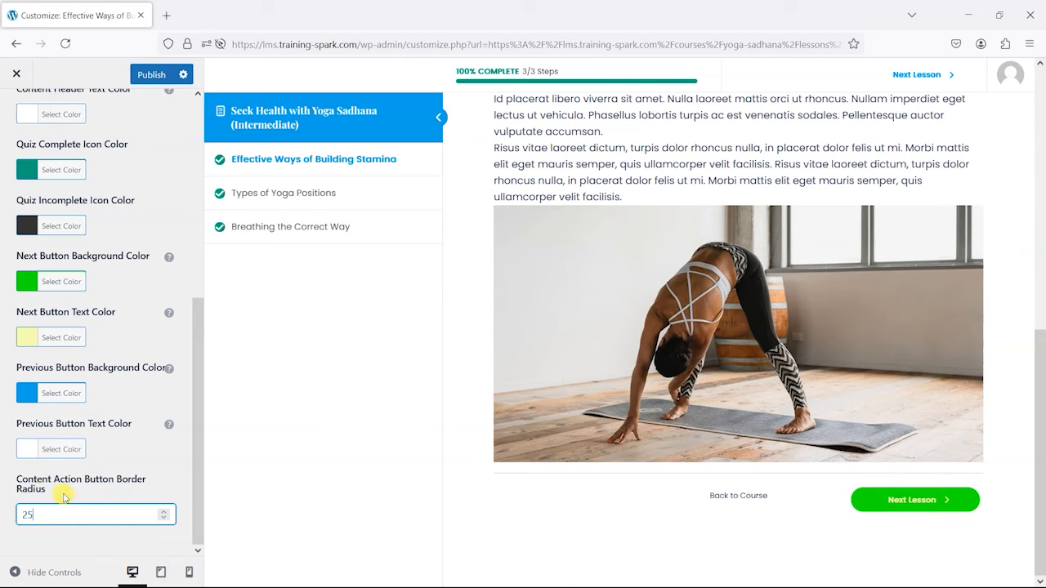
type("5")
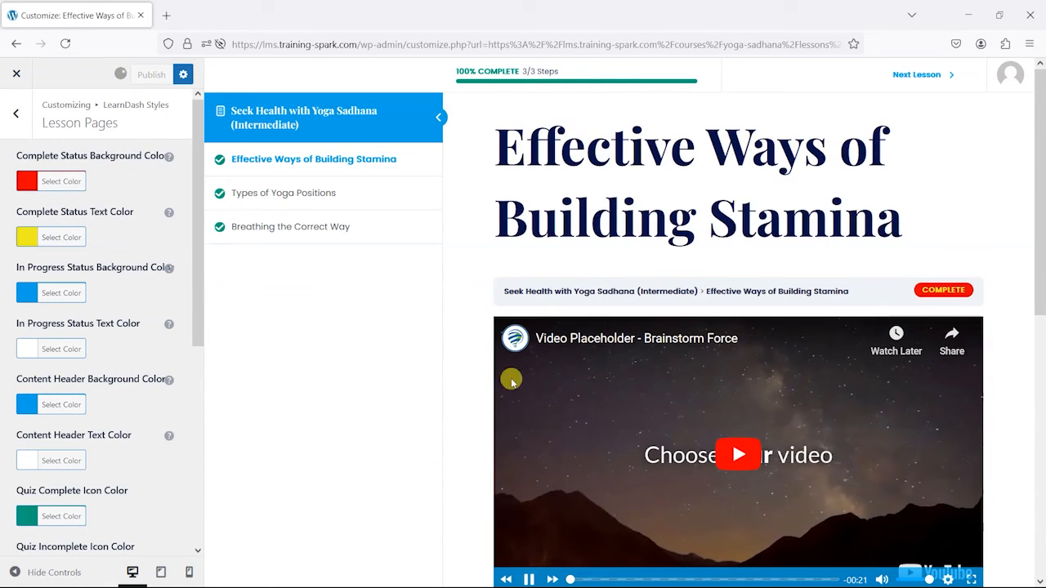
Publish the Lesson Pages style changes and return to LearnDash Styles.
left_click(150, 75)
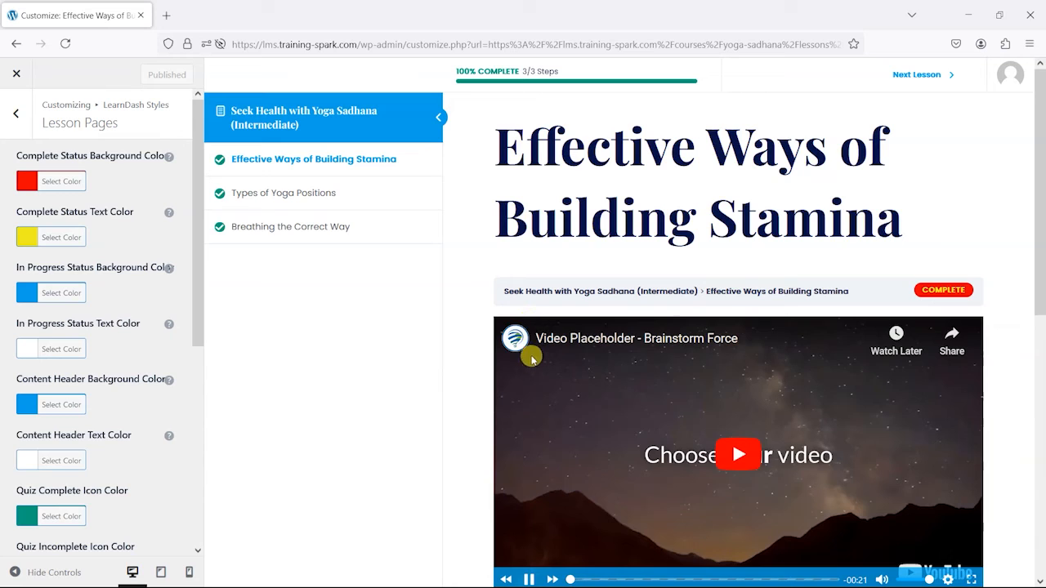
mouse_move(296, 149)
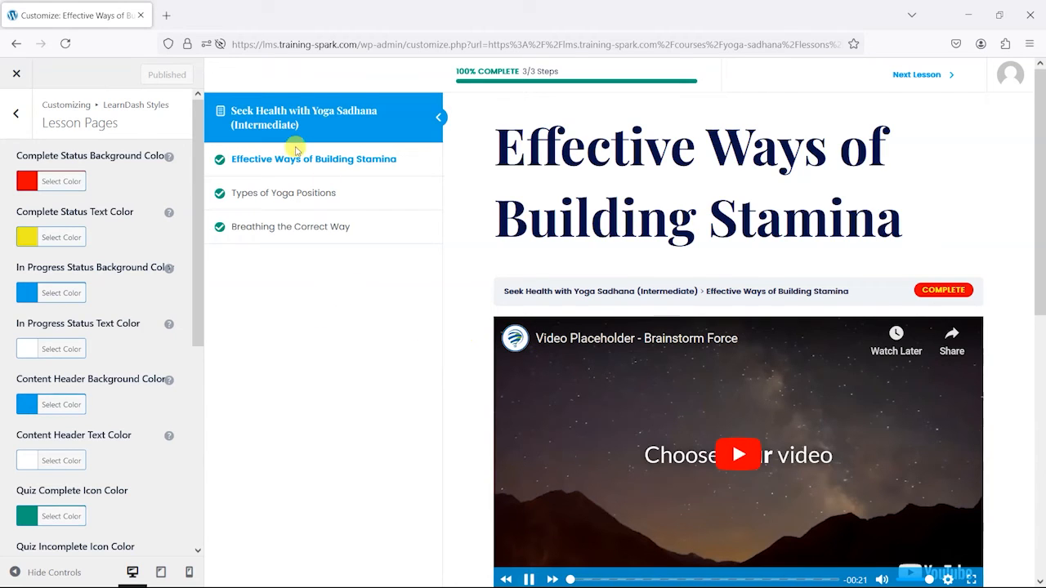
mouse_move(499, 203)
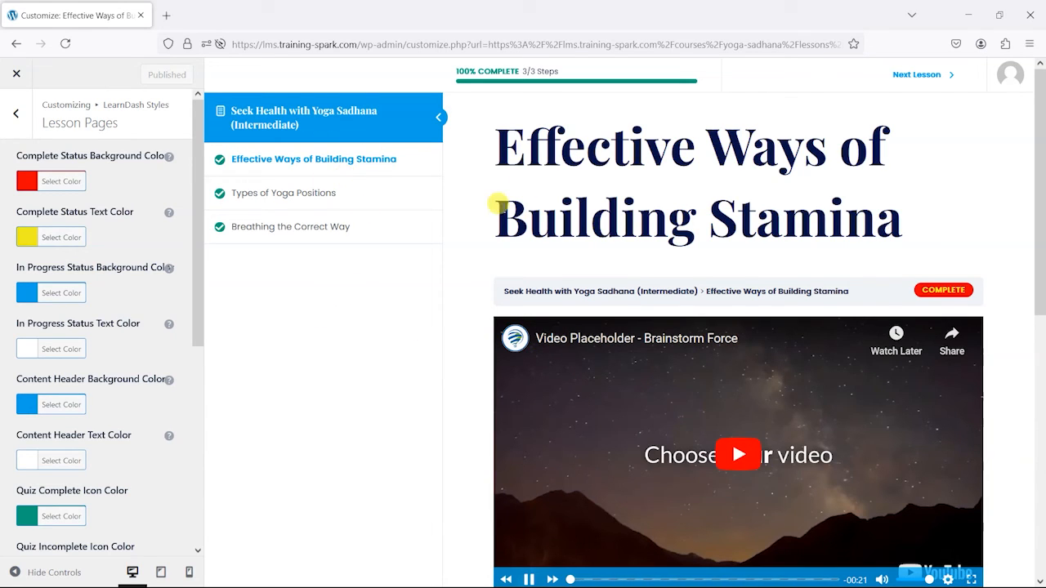
left_click(16, 113)
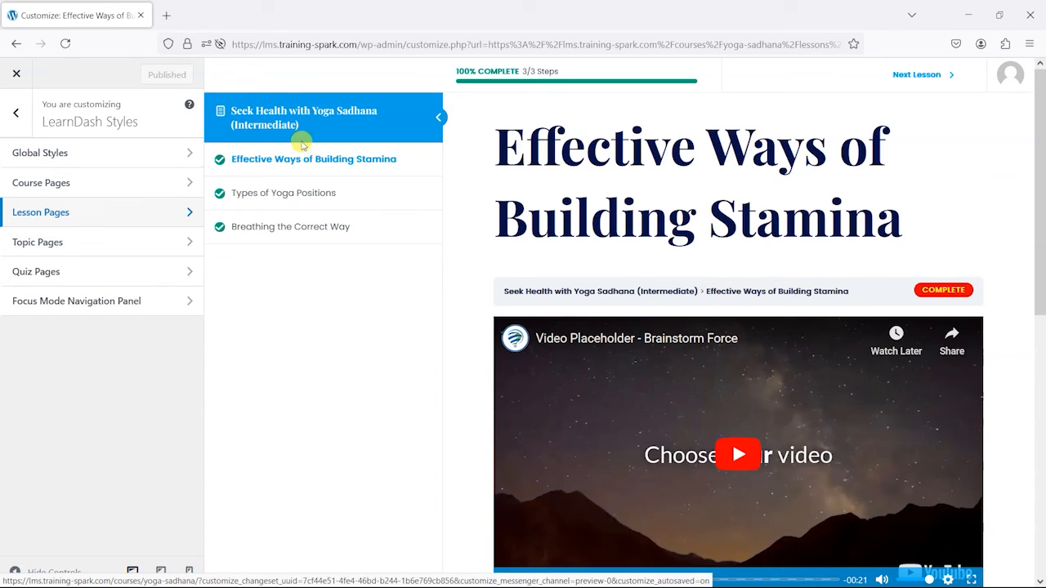
In Focus Mode Navigation Panel, set a green header with olive arrow background and black arrow.
left_click(75, 301)
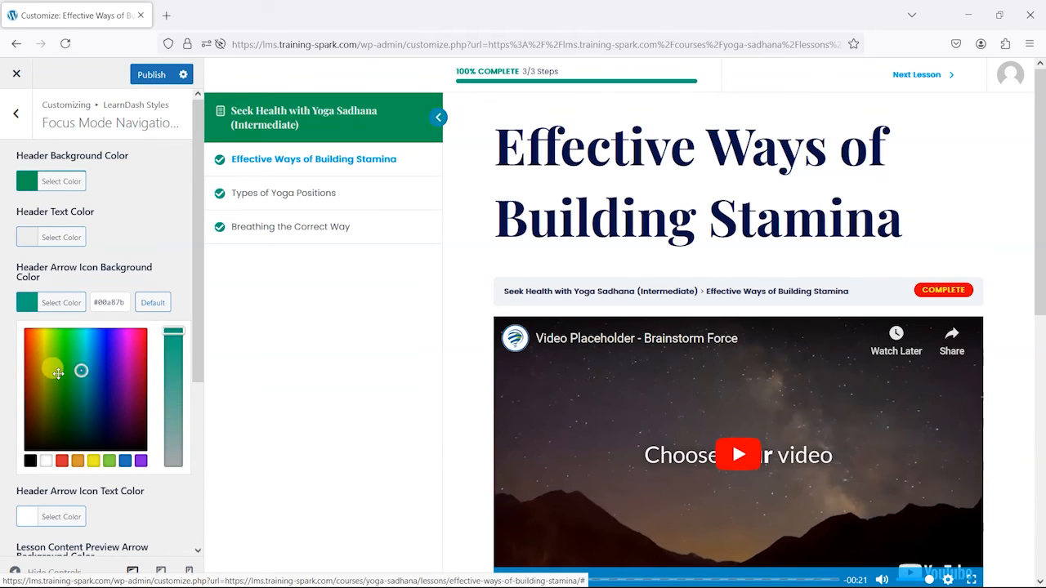
left_click_drag(59, 373, 46, 363)
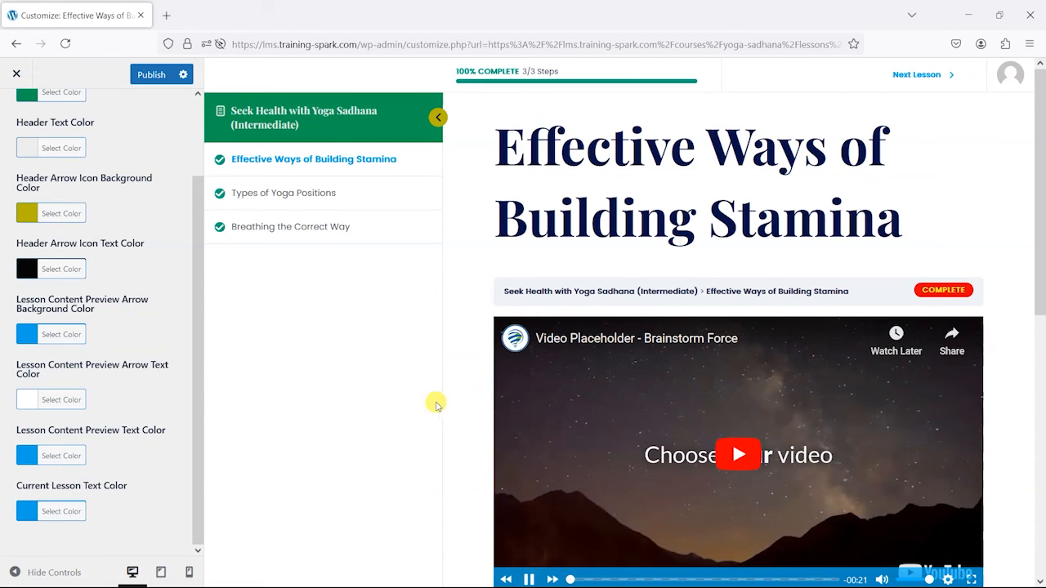
Set preview arrow background and text to green and current lesson text to purple, then go back.
scroll("down", 3)
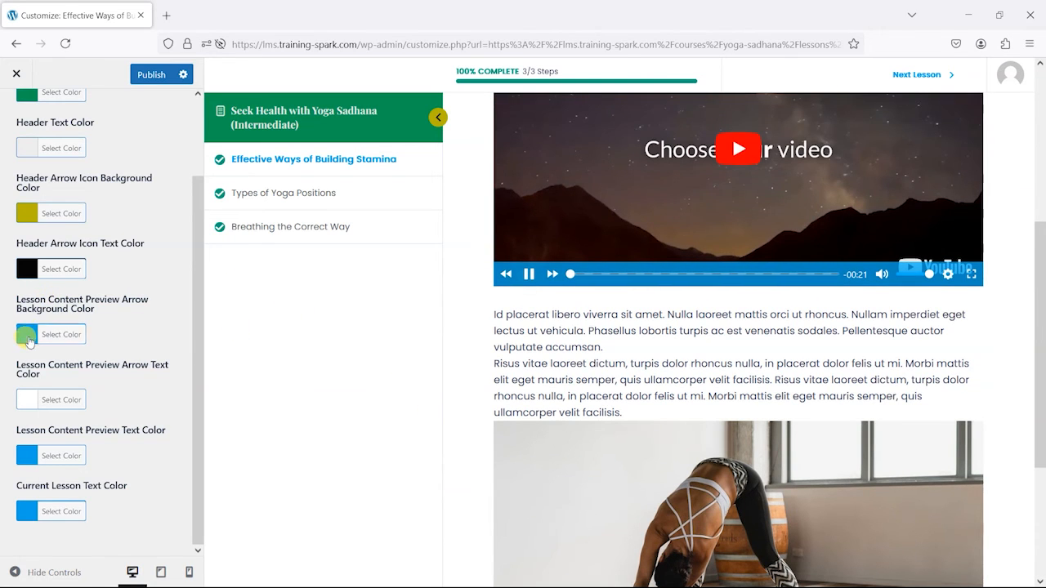
left_click(61, 333)
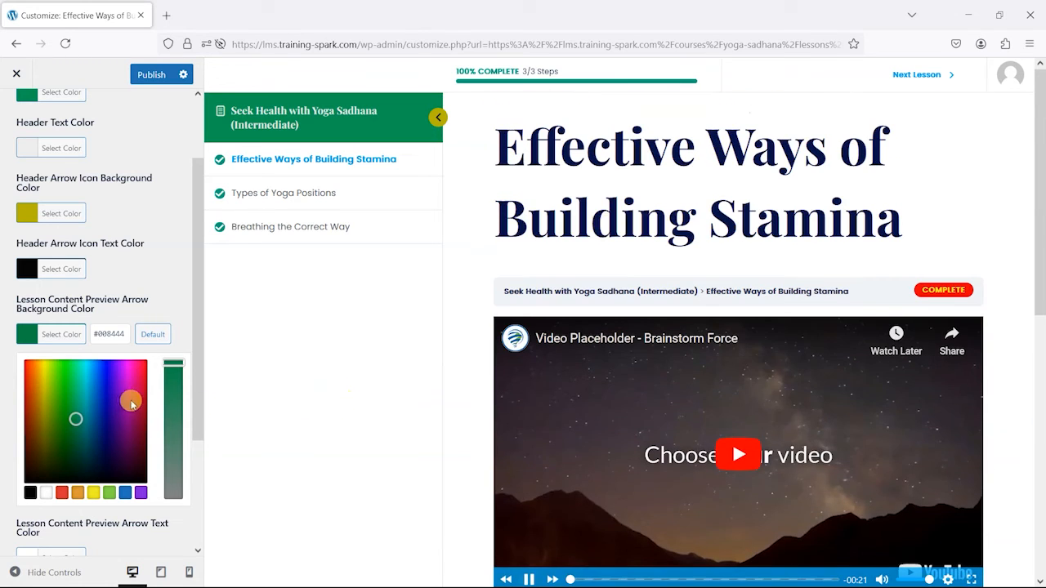
left_click(69, 392)
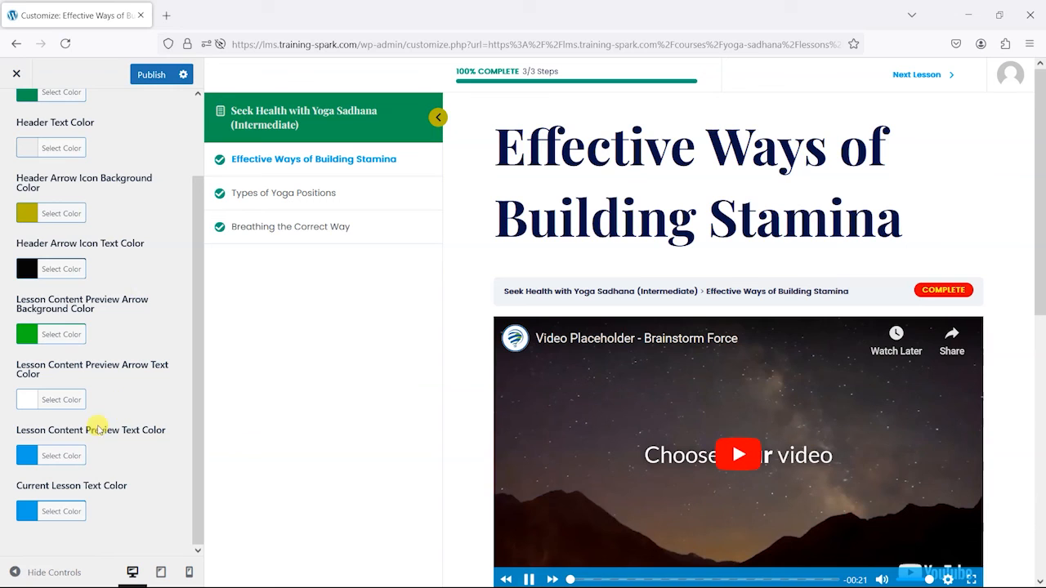
left_click(62, 455)
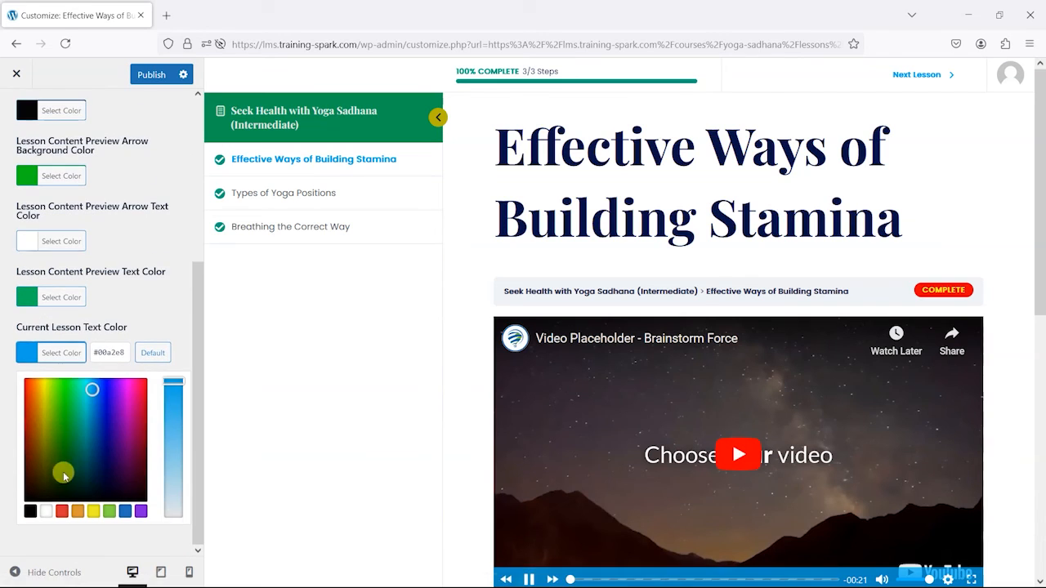
left_click(107, 394)
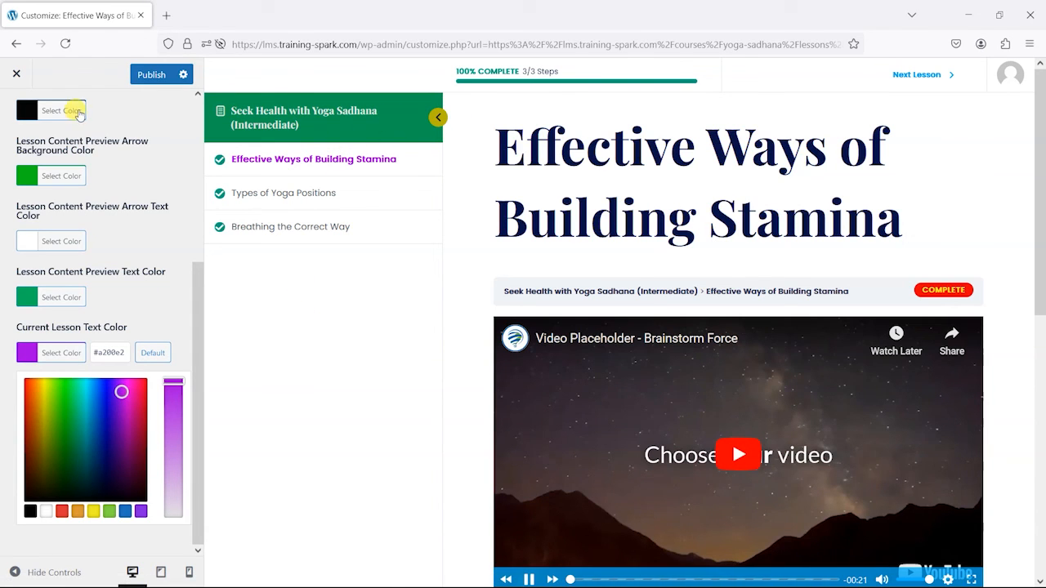
left_click(10, 112)
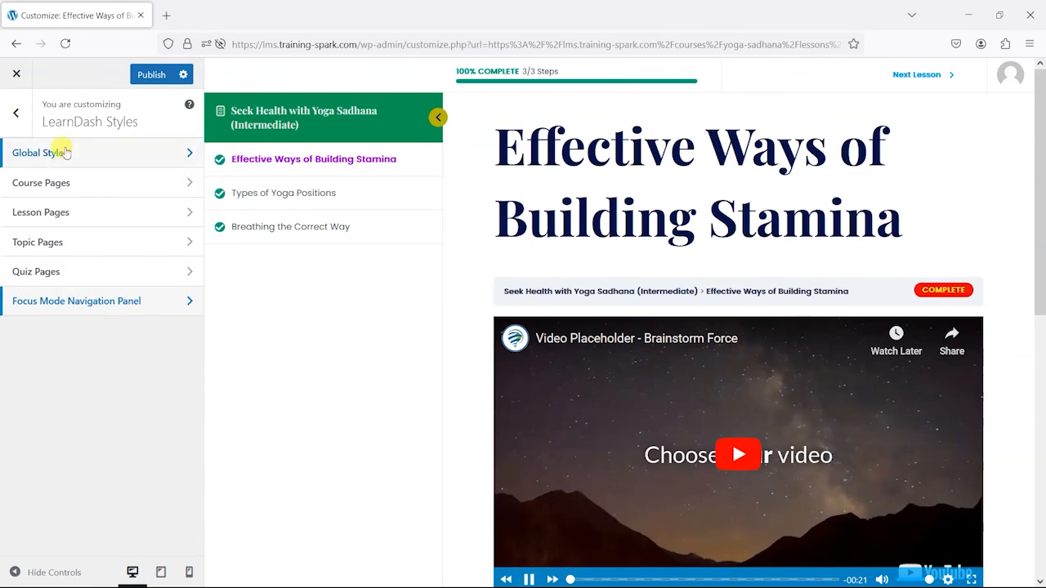
left_click(36, 153)
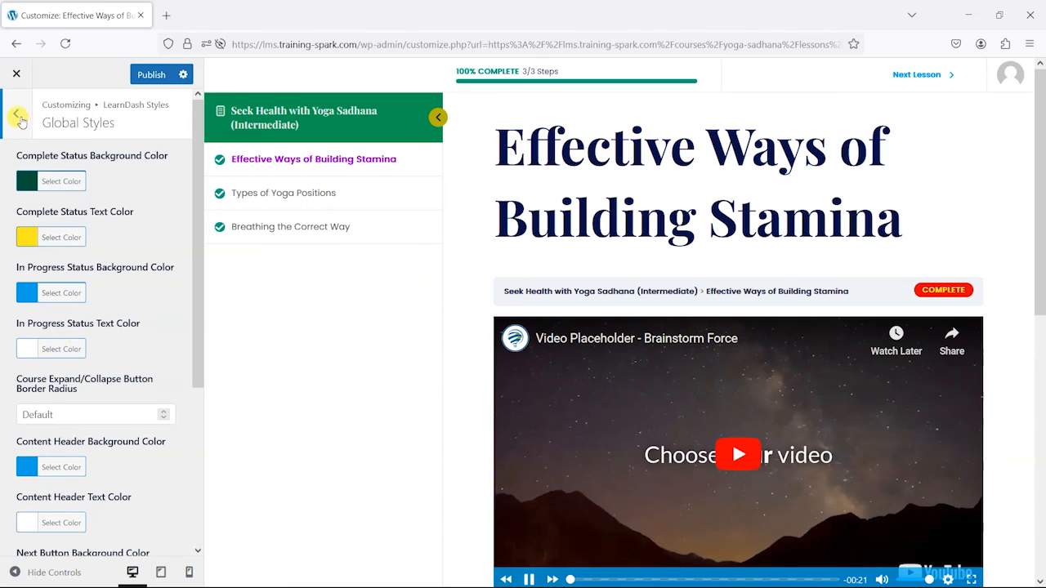
left_click(20, 113)
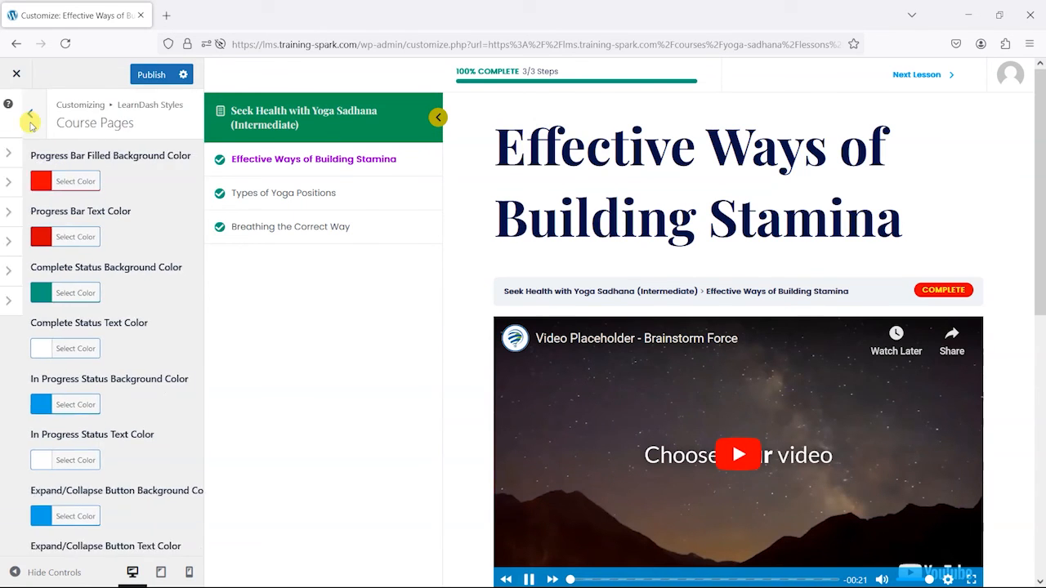
left_click(29, 111)
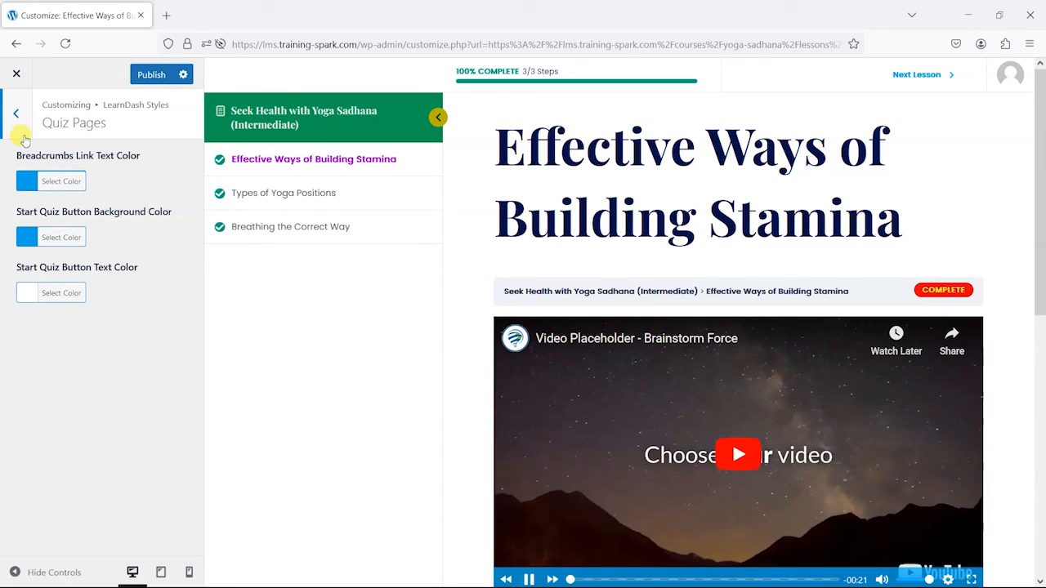
left_click(16, 113)
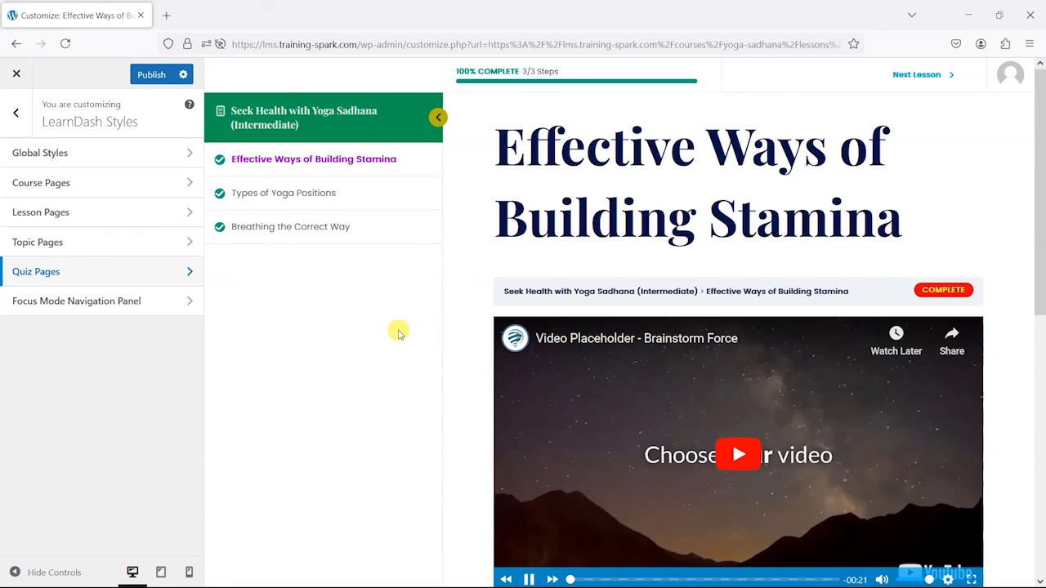
mouse_move(381, 131)
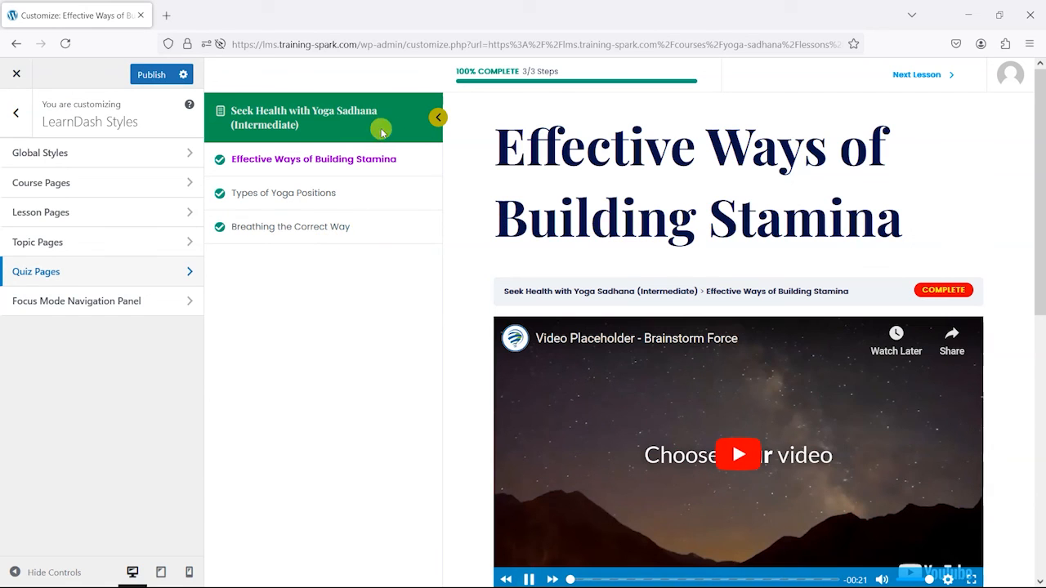
mouse_move(515, 232)
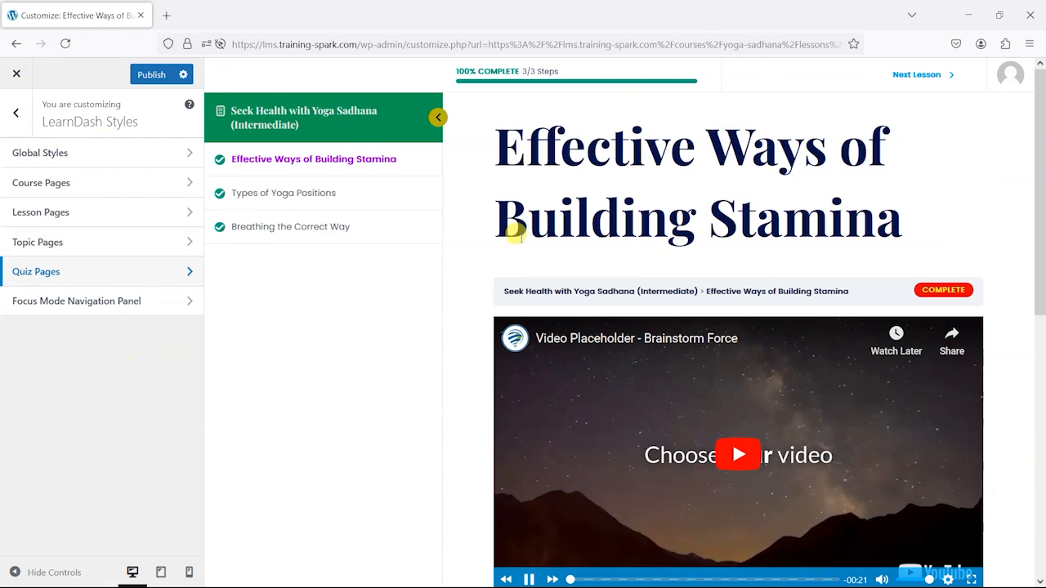
mouse_move(238, 193)
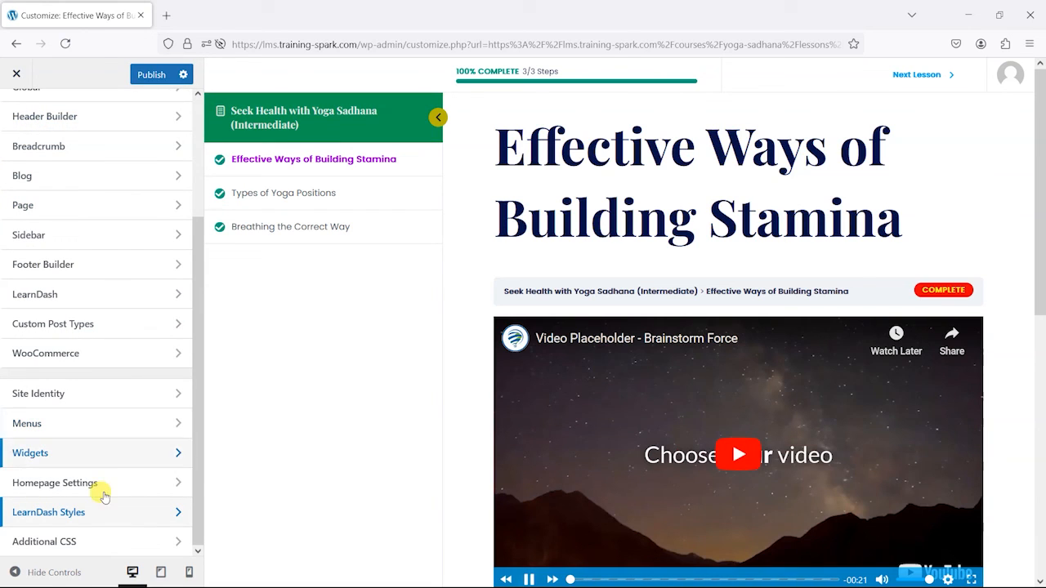
mouse_move(695, 199)
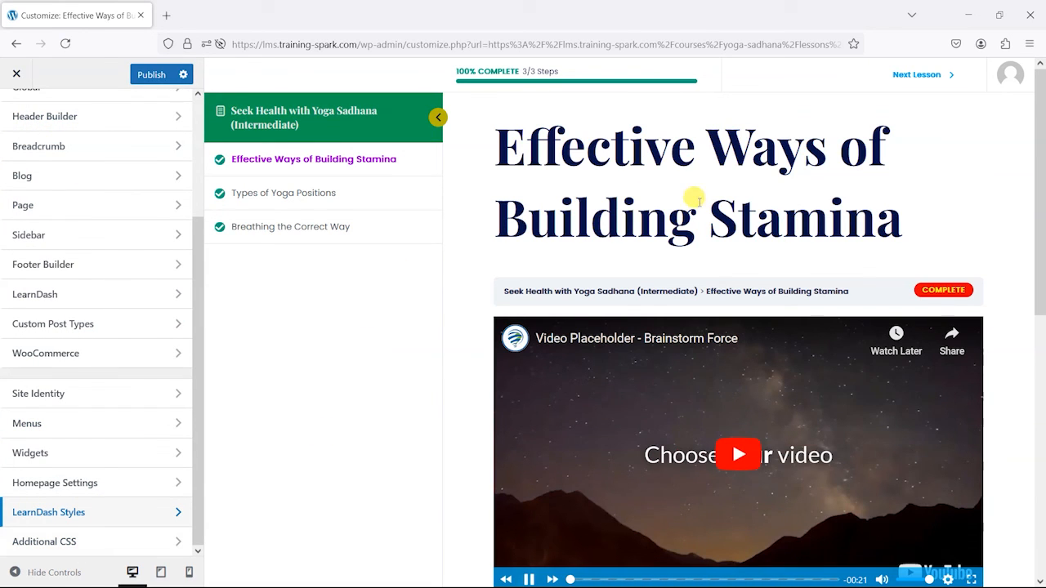
mouse_move(325, 111)
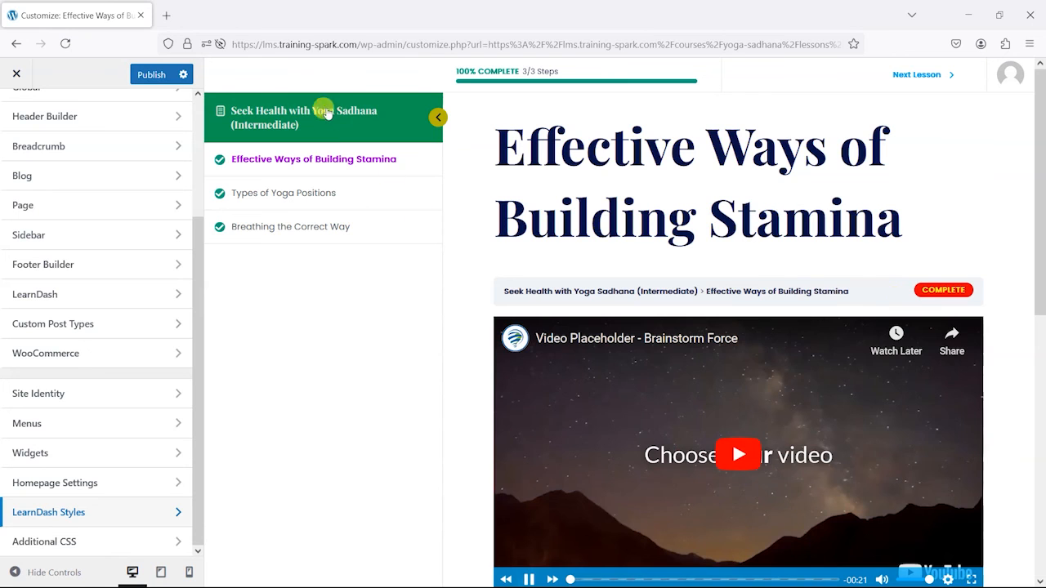
Scroll the lesson preview down to its body text.
scroll("down", 3)
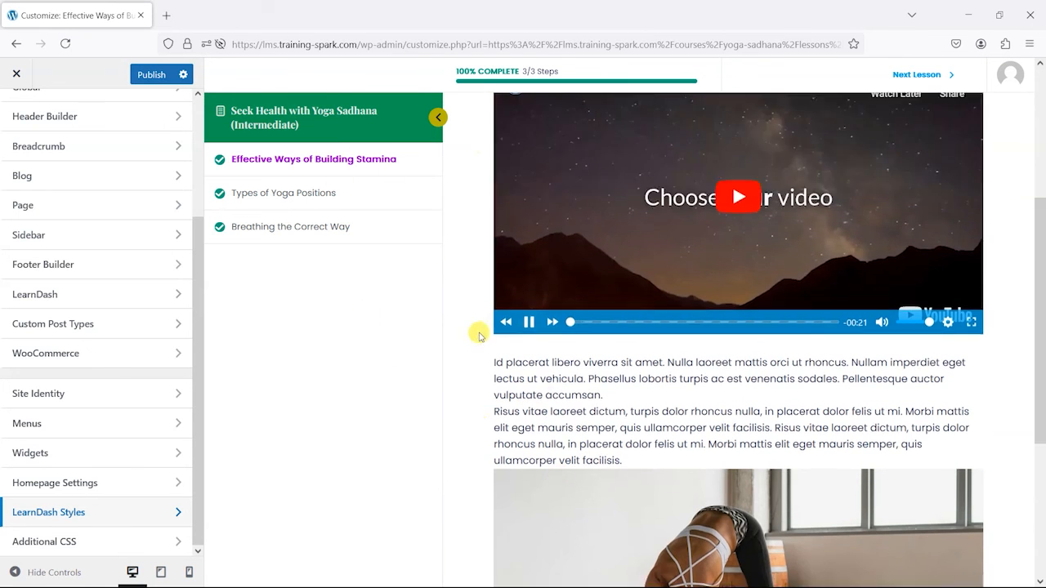